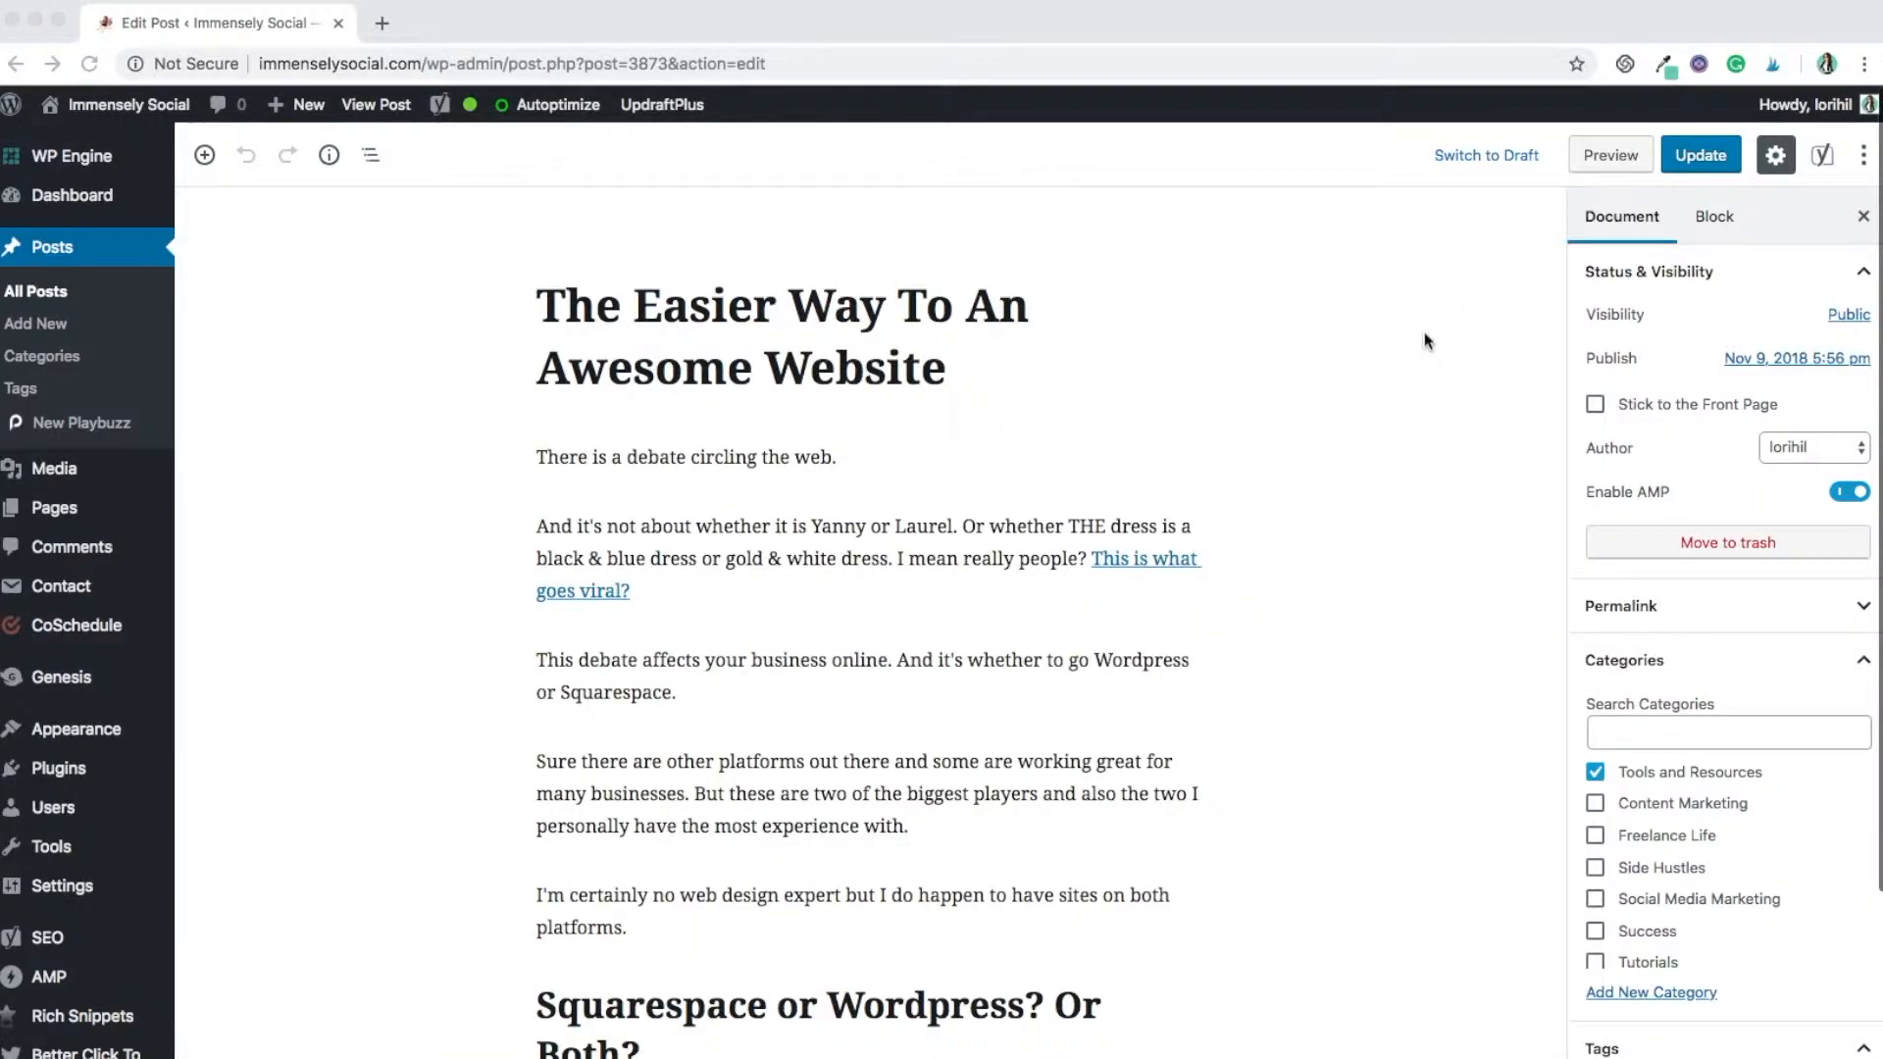
{"action": "mouse_move", "coordinate": [1320, 371]}
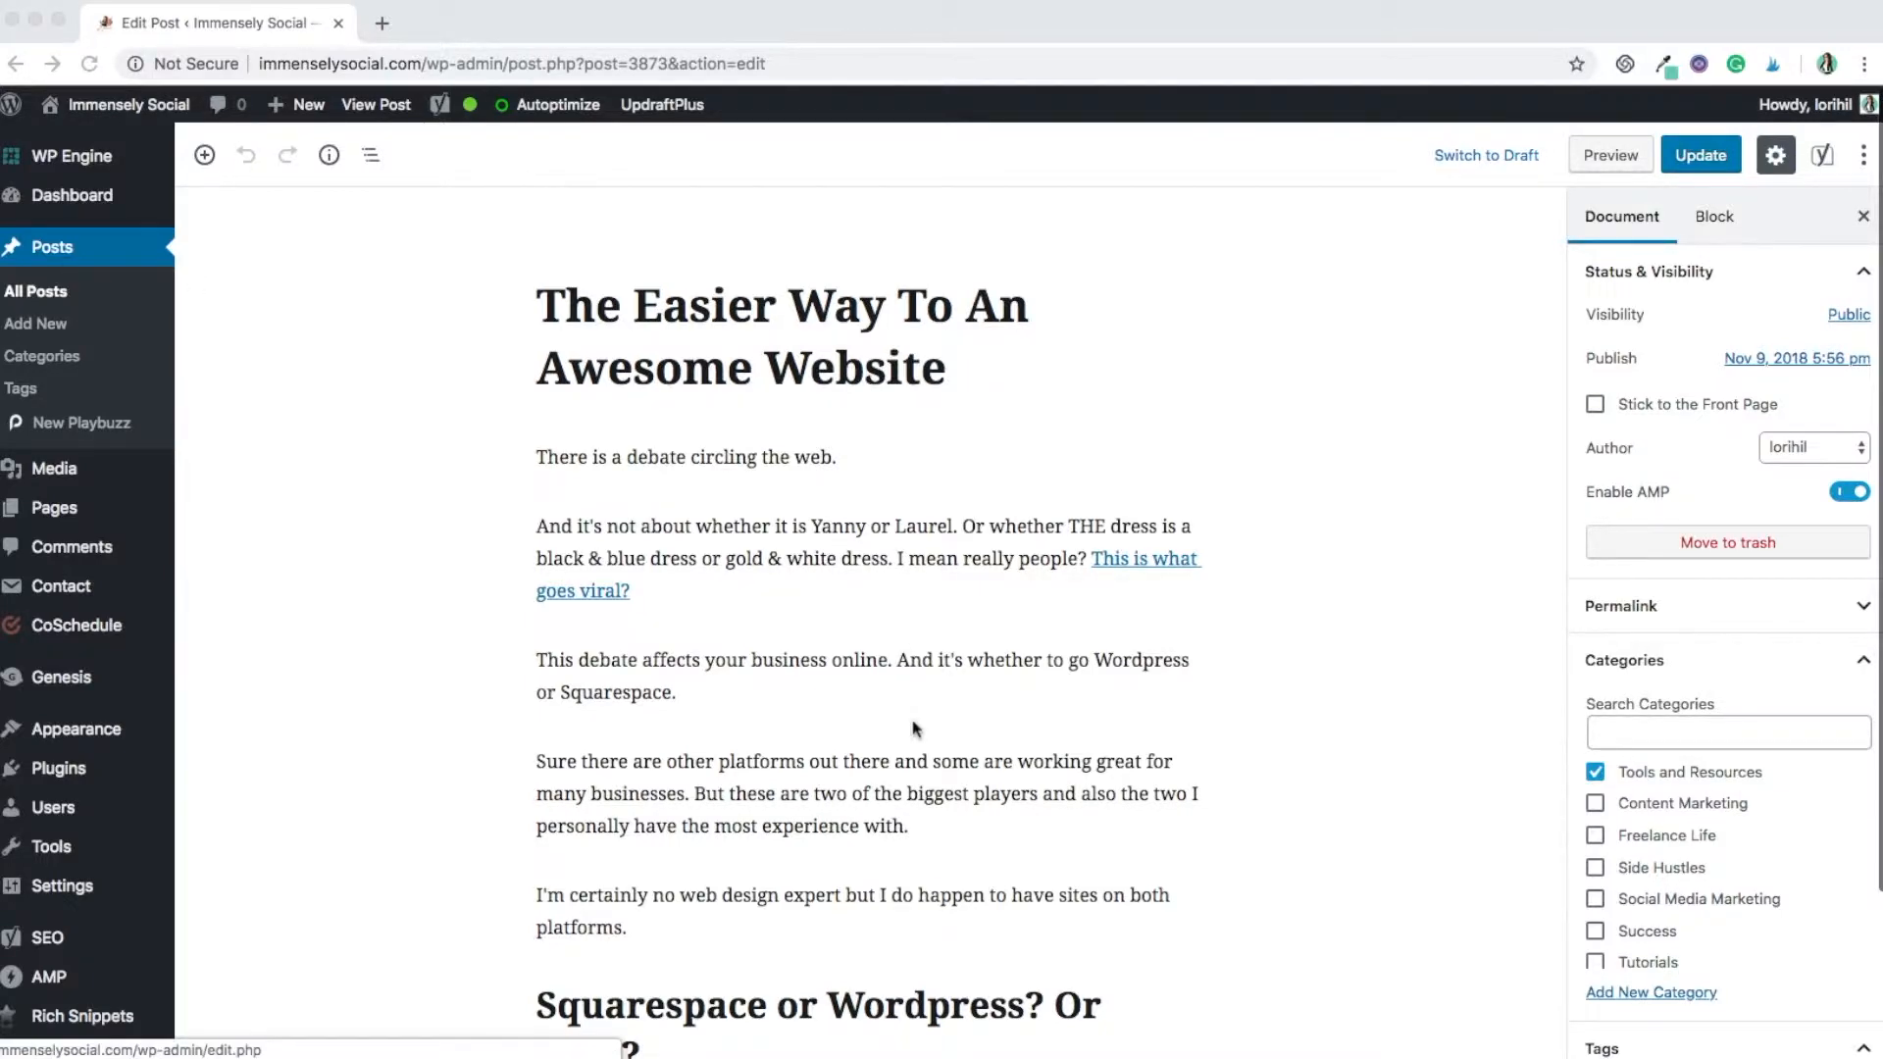
Insert an Image block above the hidden HTML block and upload the pin graphic 2.png
{"action": "scroll", "scroll_direction": "down", "scroll_amount": 3}
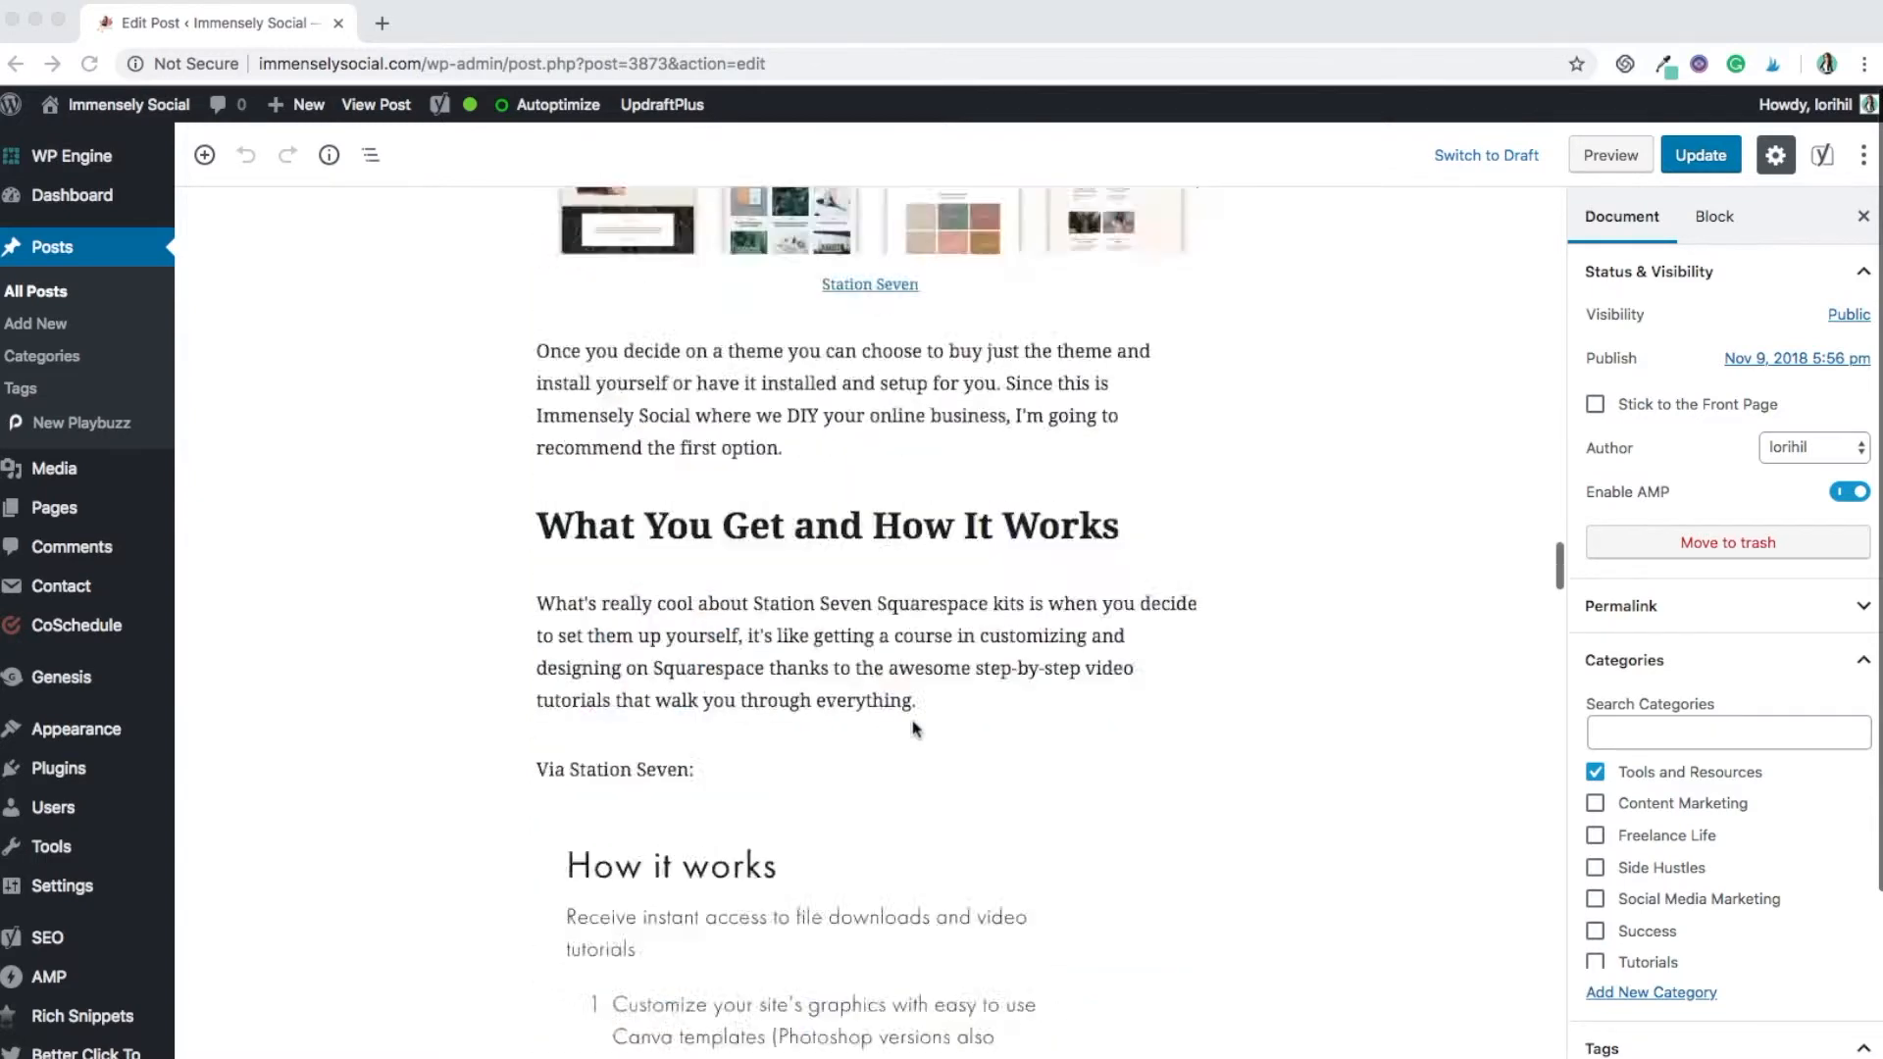
{"action": "scroll", "scroll_direction": "down", "scroll_amount": 3}
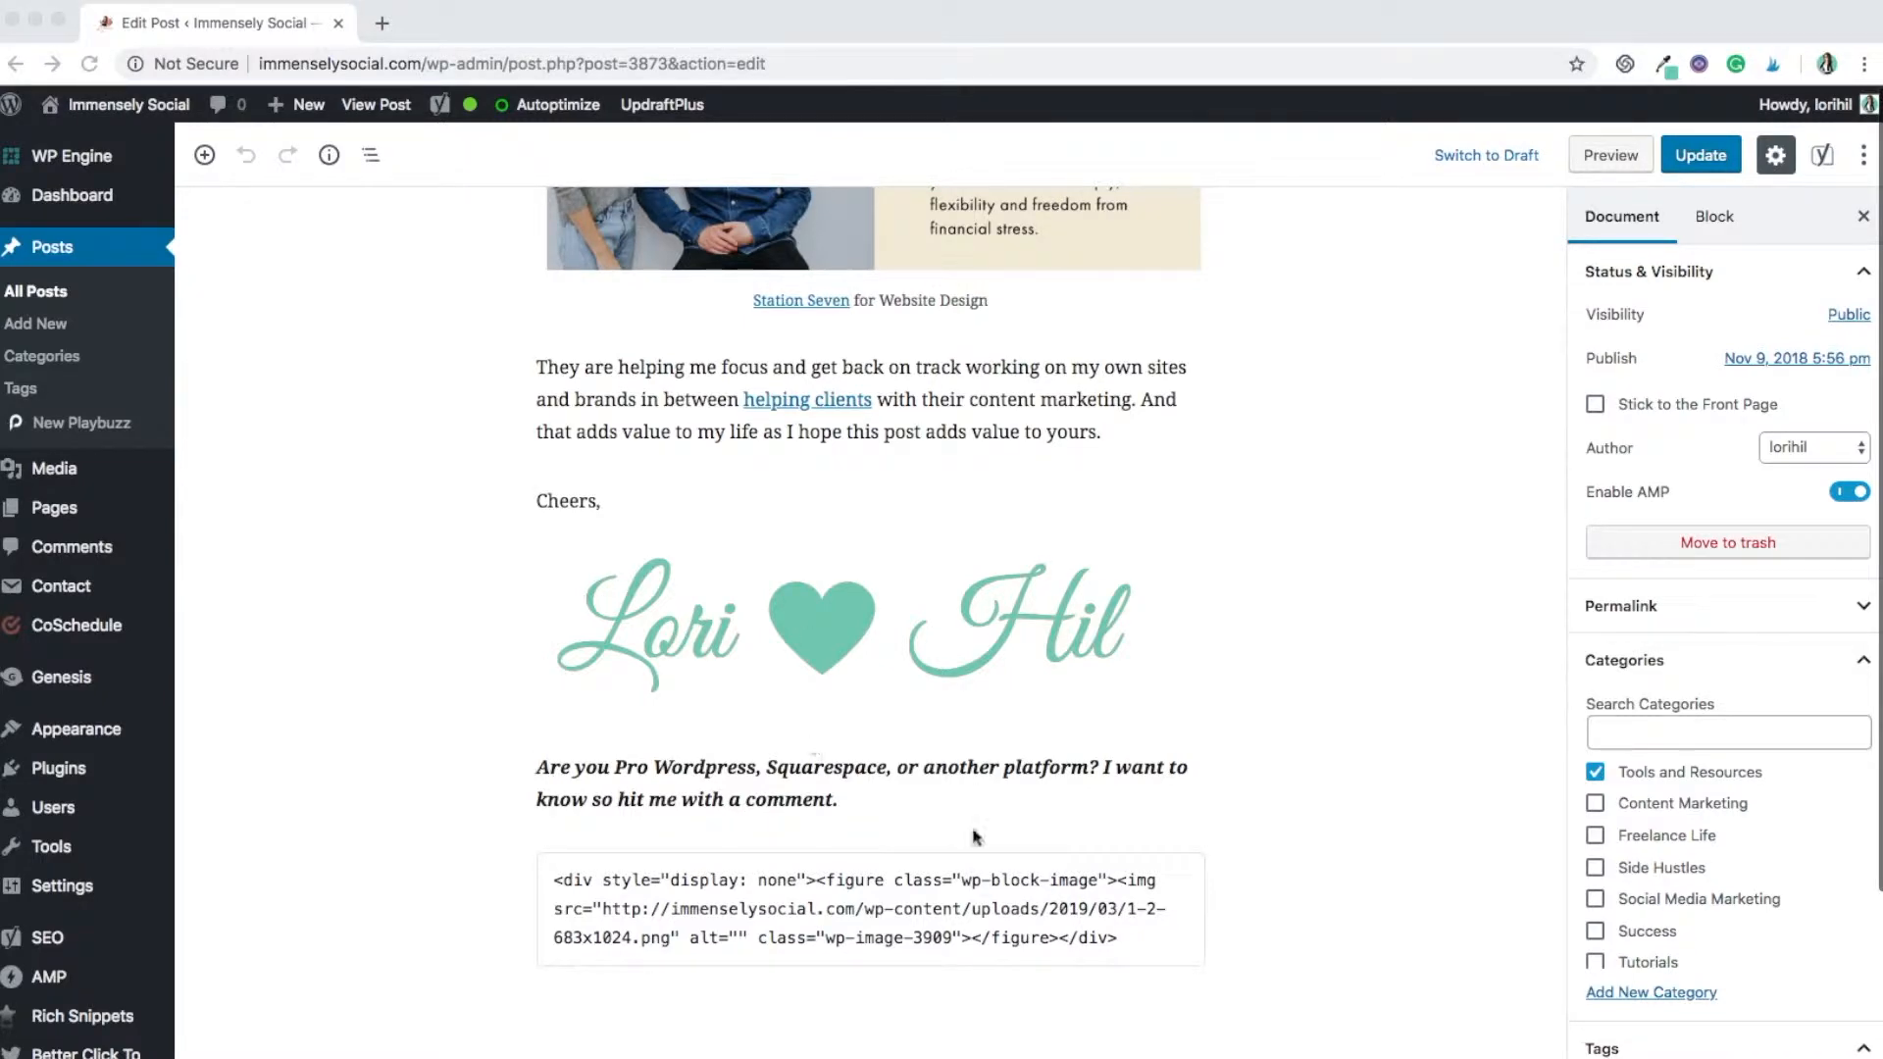
{"action": "scroll", "scroll_direction": "down", "scroll_amount": 3}
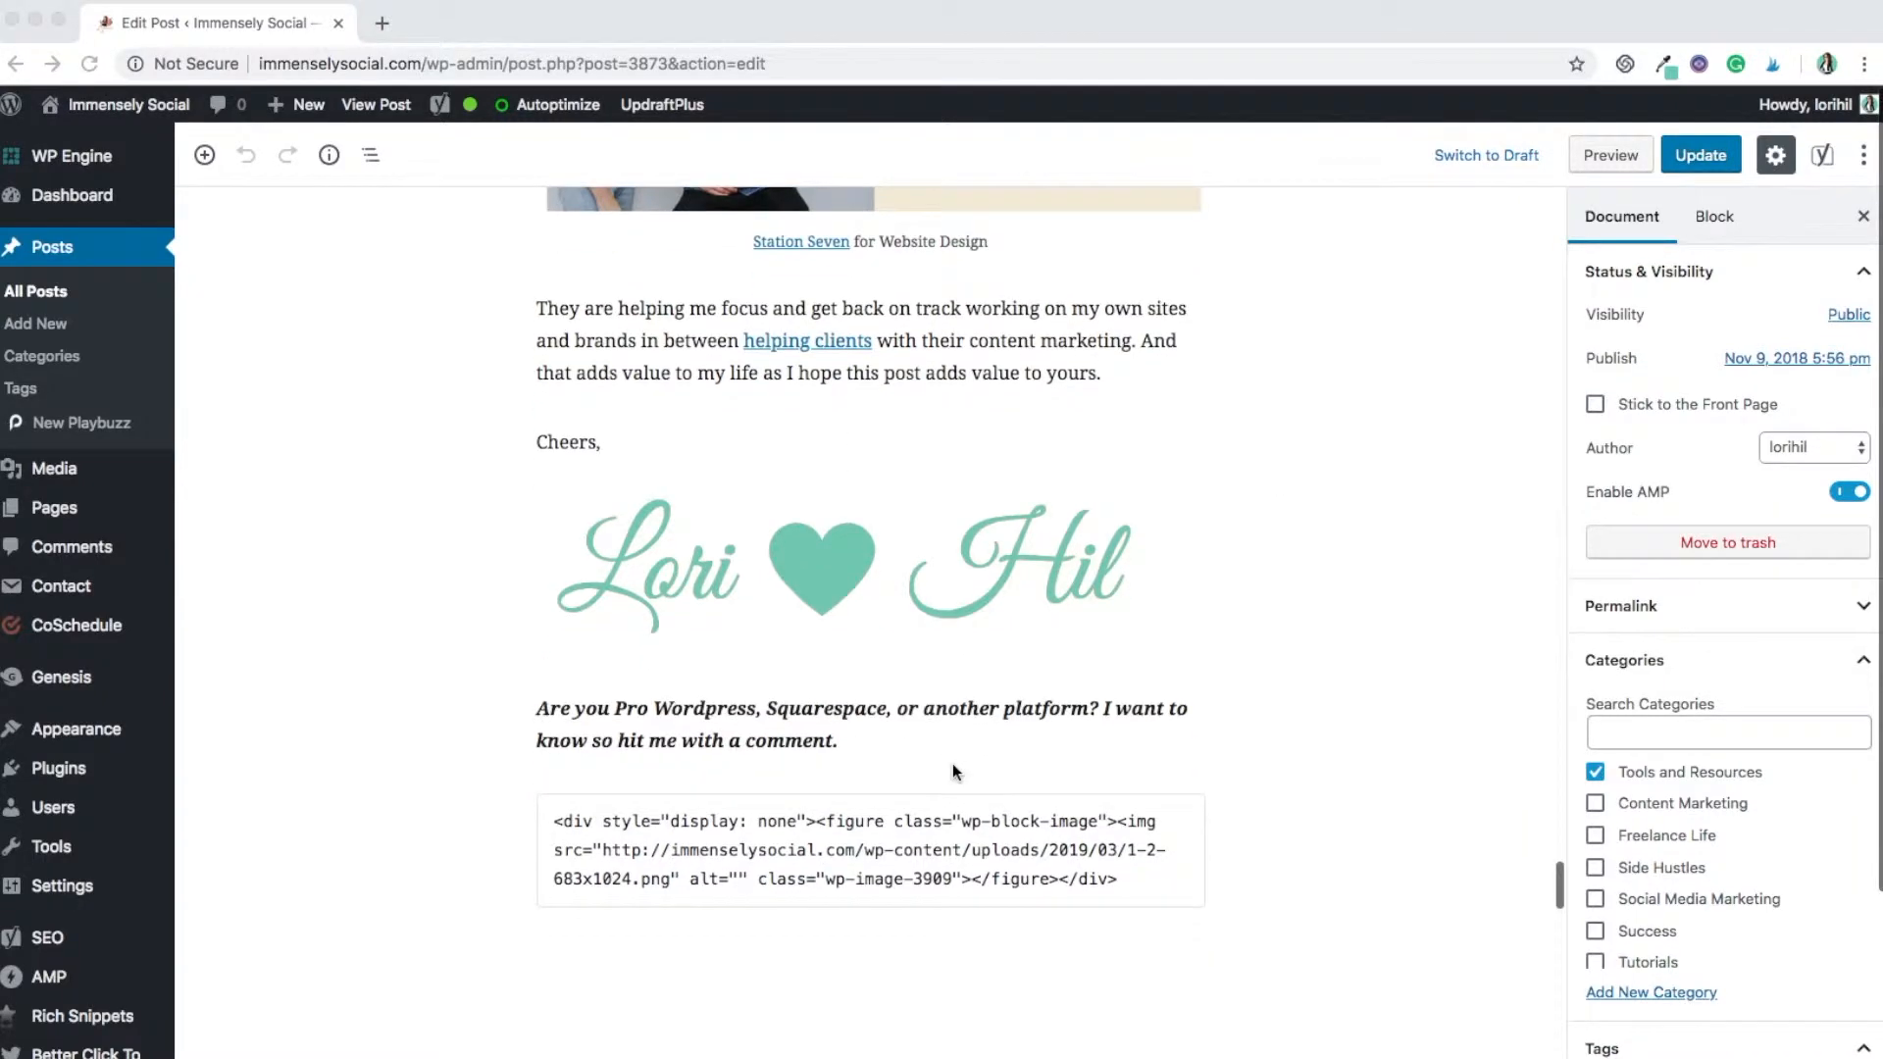
{"action": "scroll", "scroll_direction": "down", "scroll_amount": 3}
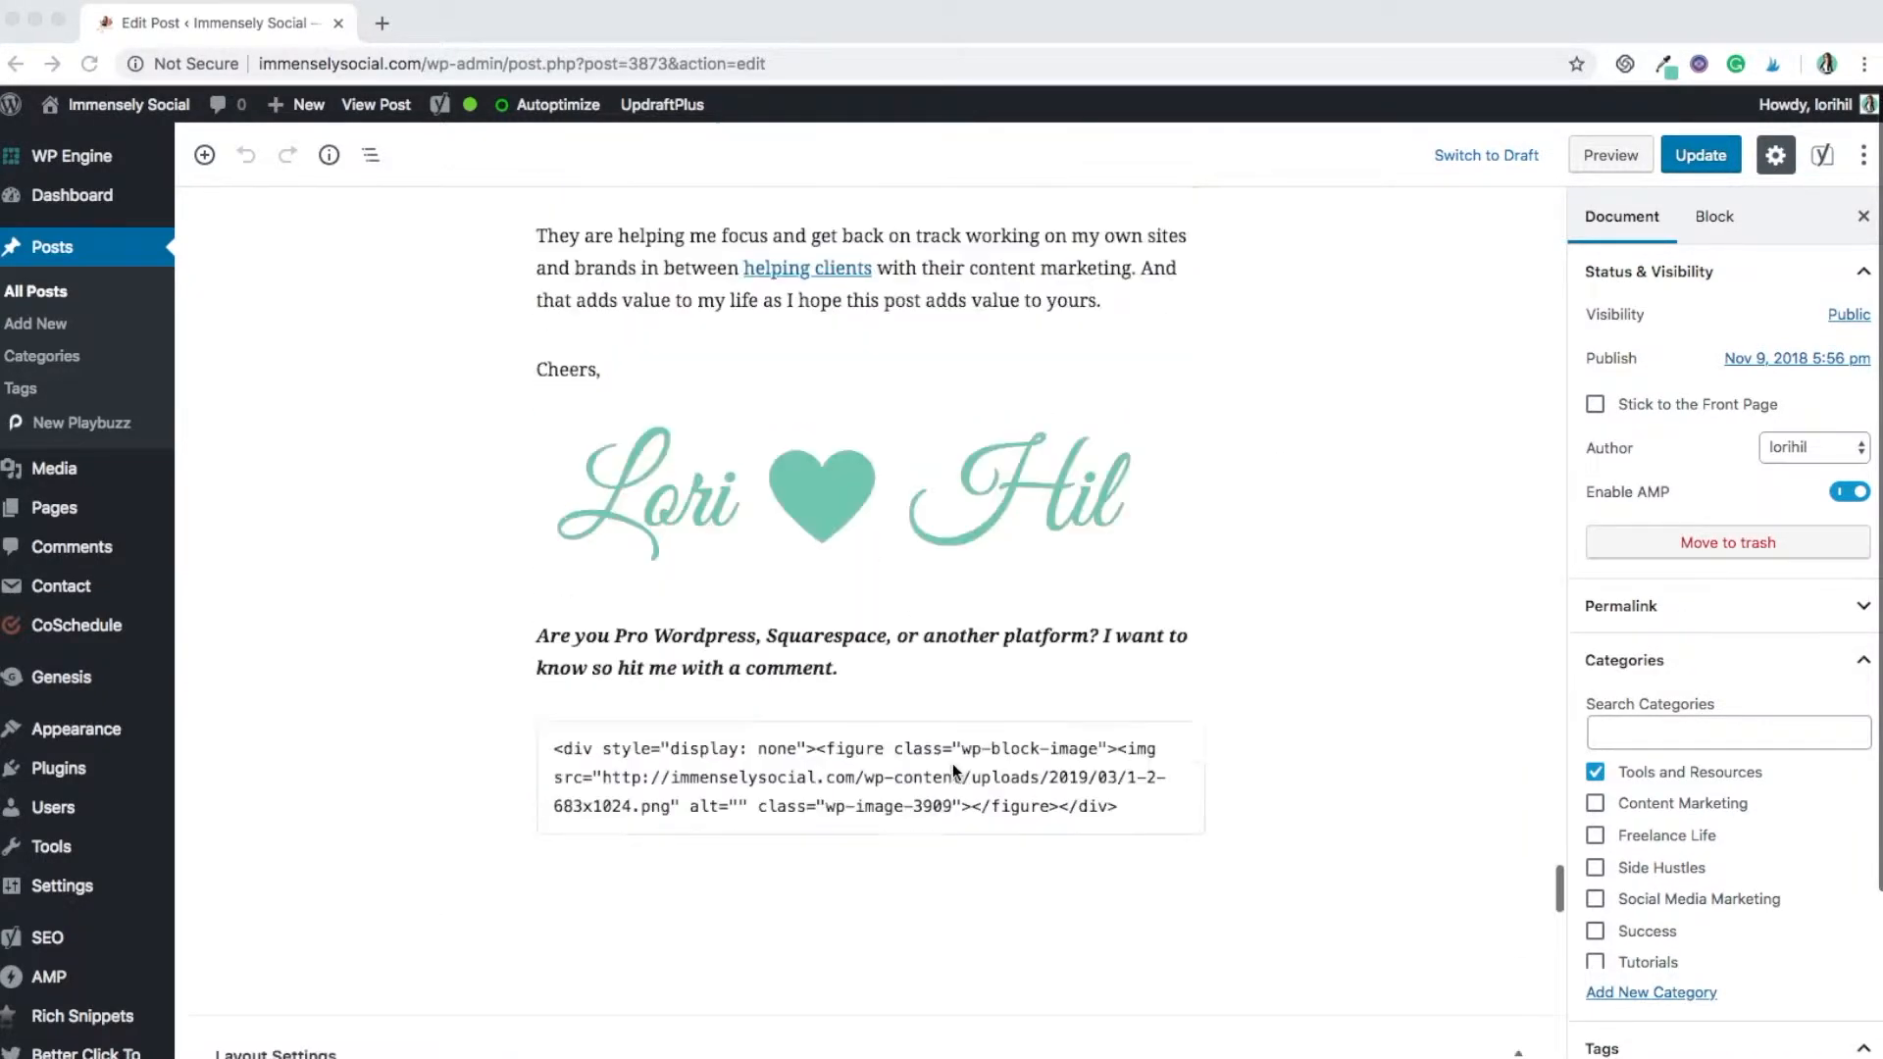
{"action": "scroll", "scroll_direction": "down", "scroll_amount": 3}
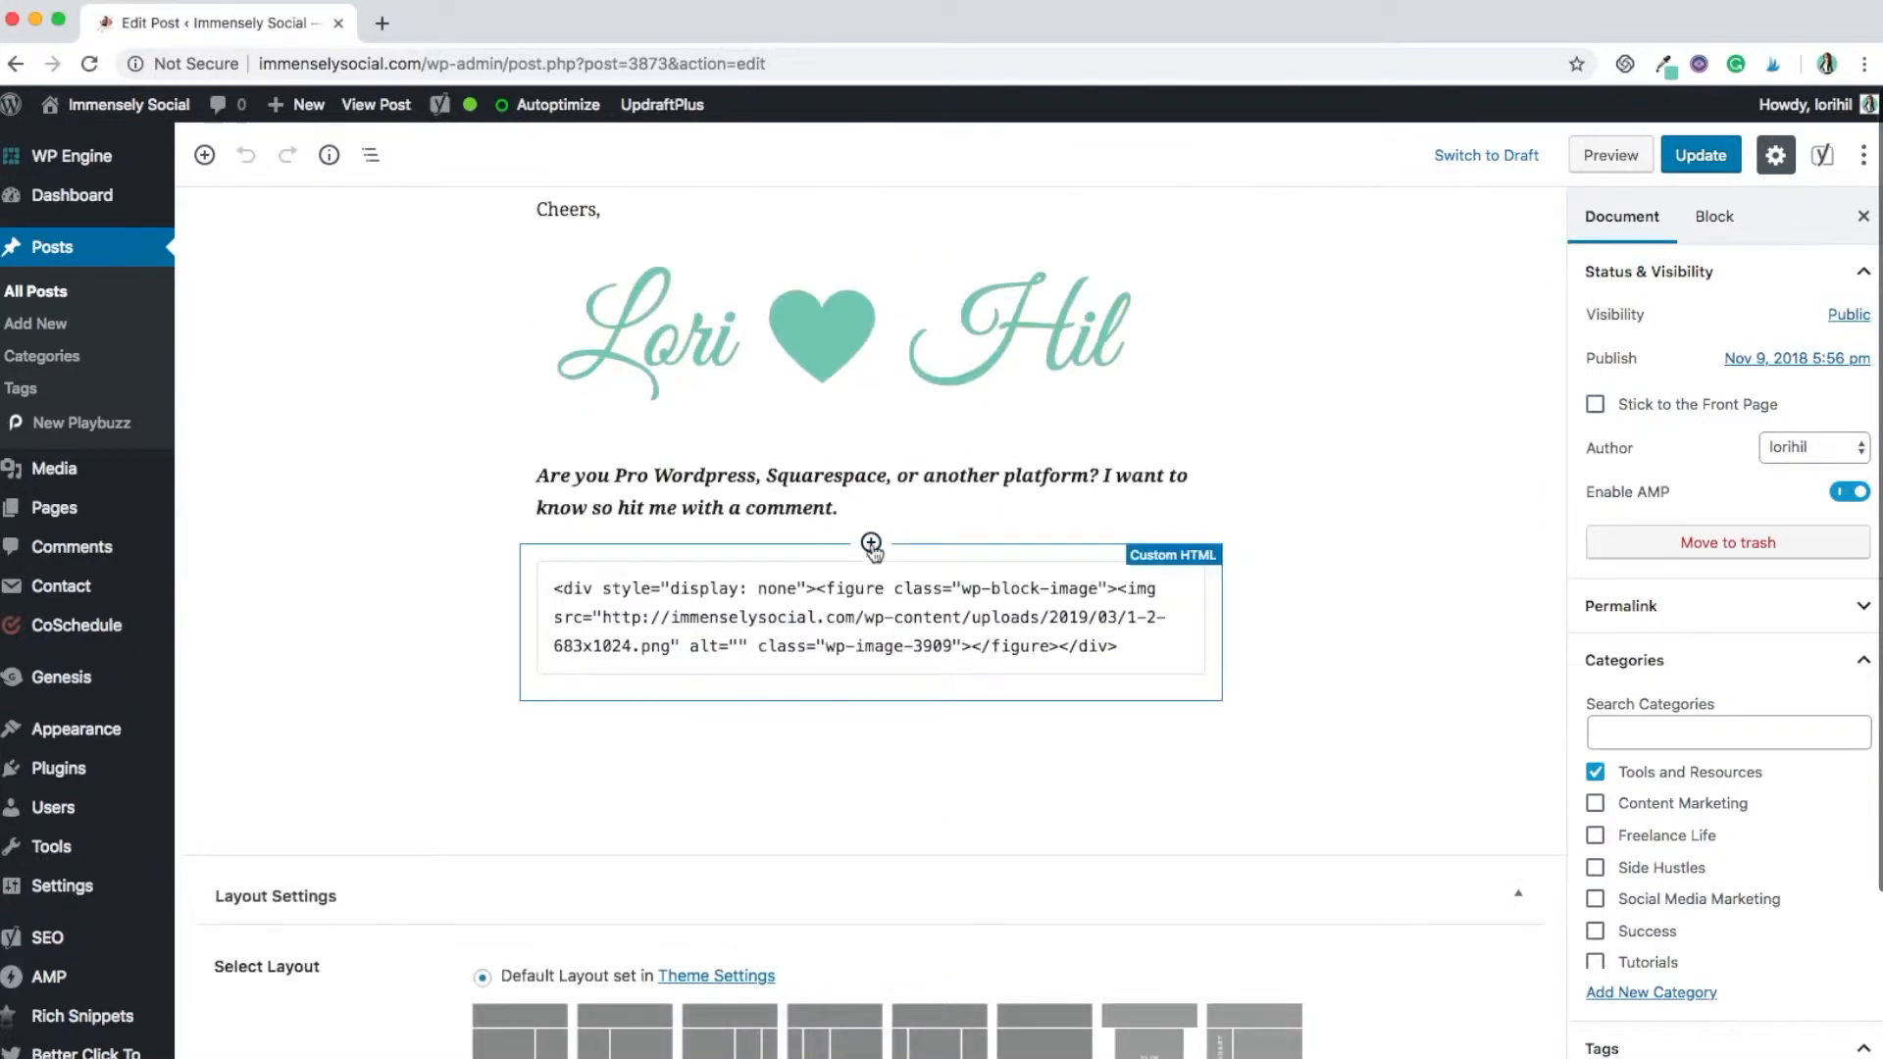
{"action": "left_click", "coordinate": [870, 542]}
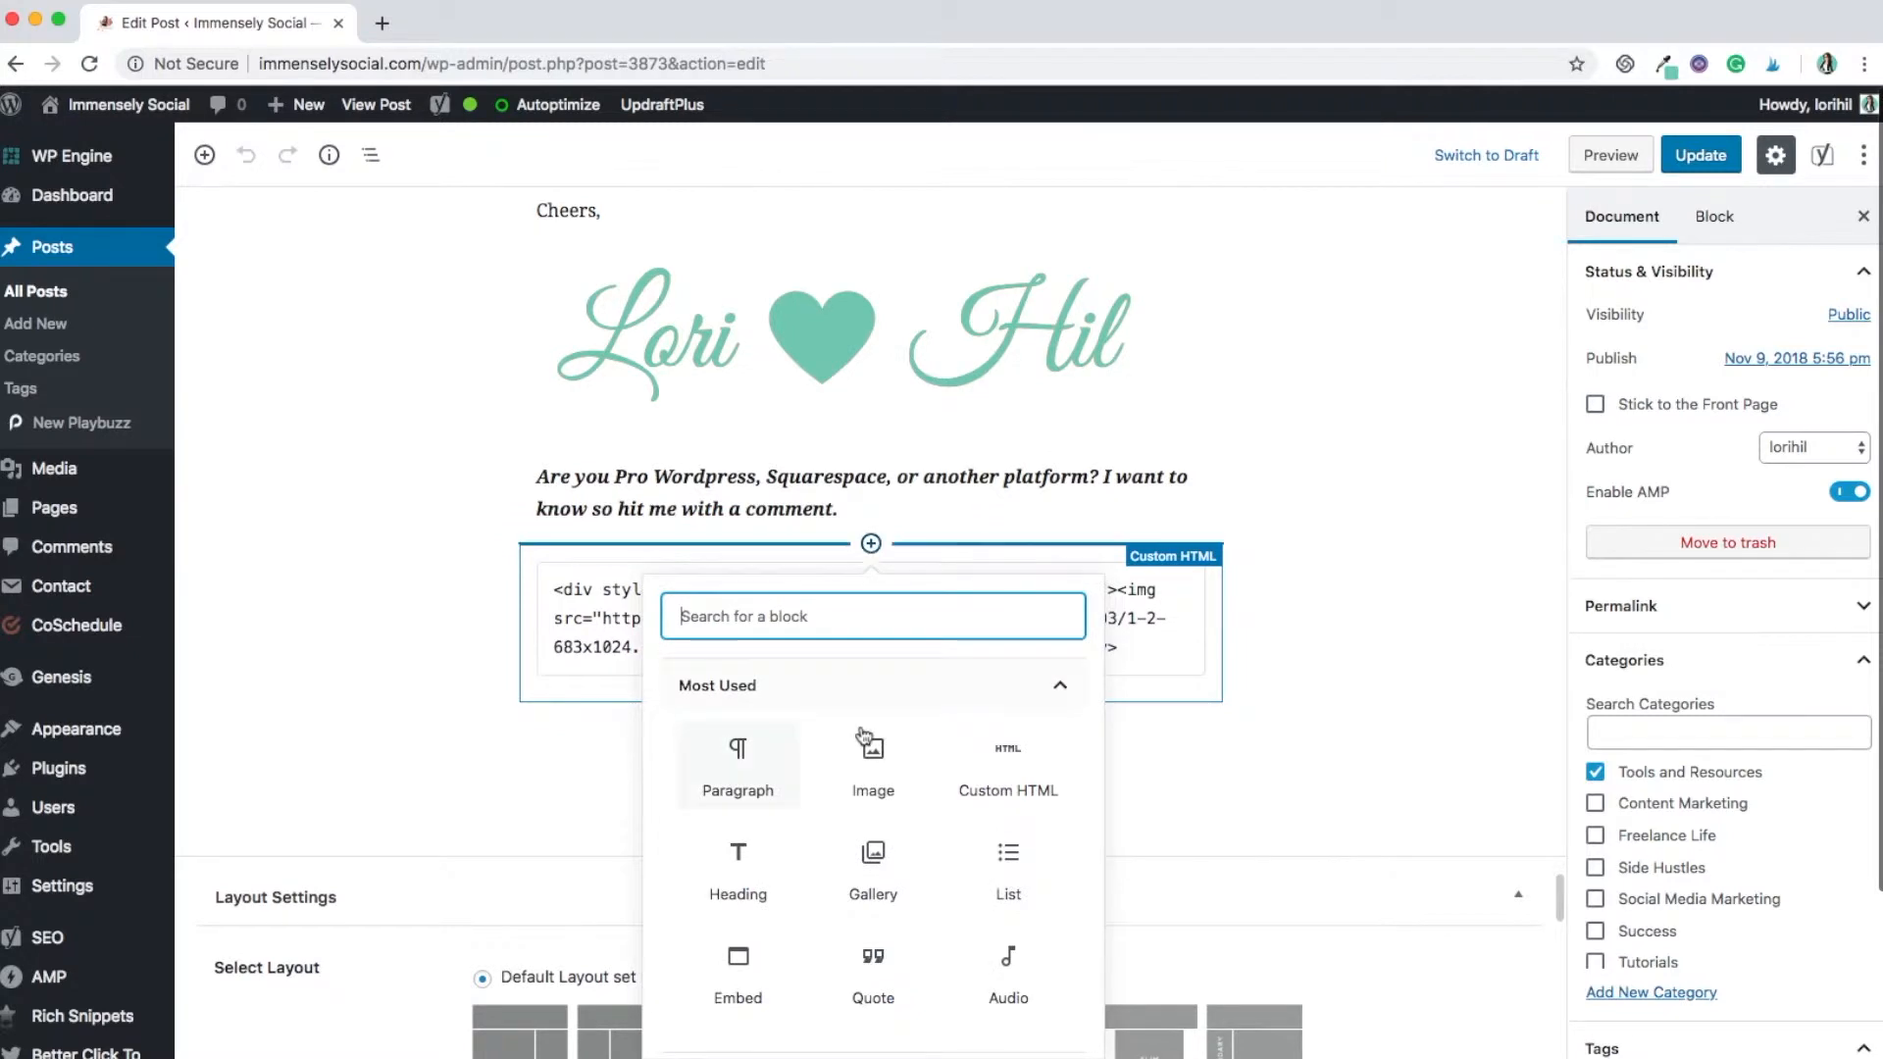
{"action": "left_click", "coordinate": [872, 765]}
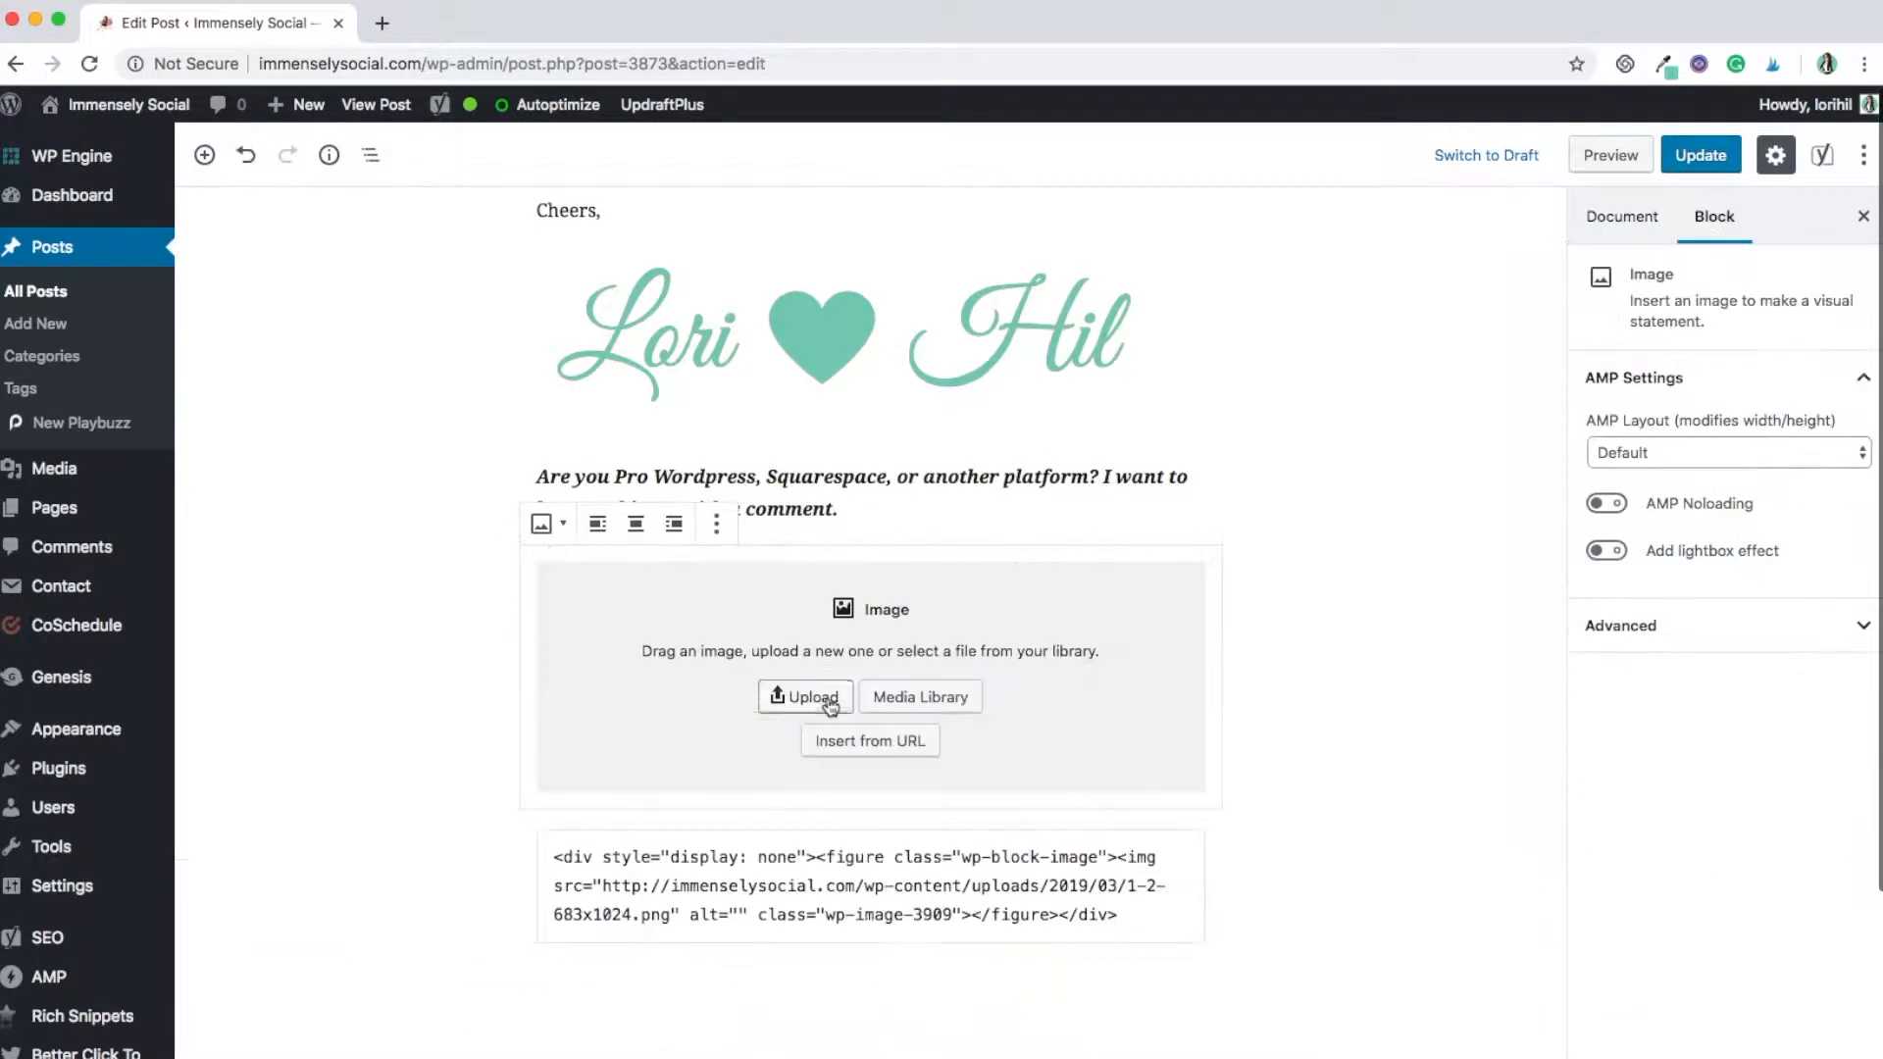
{"action": "left_click", "coordinate": [804, 696]}
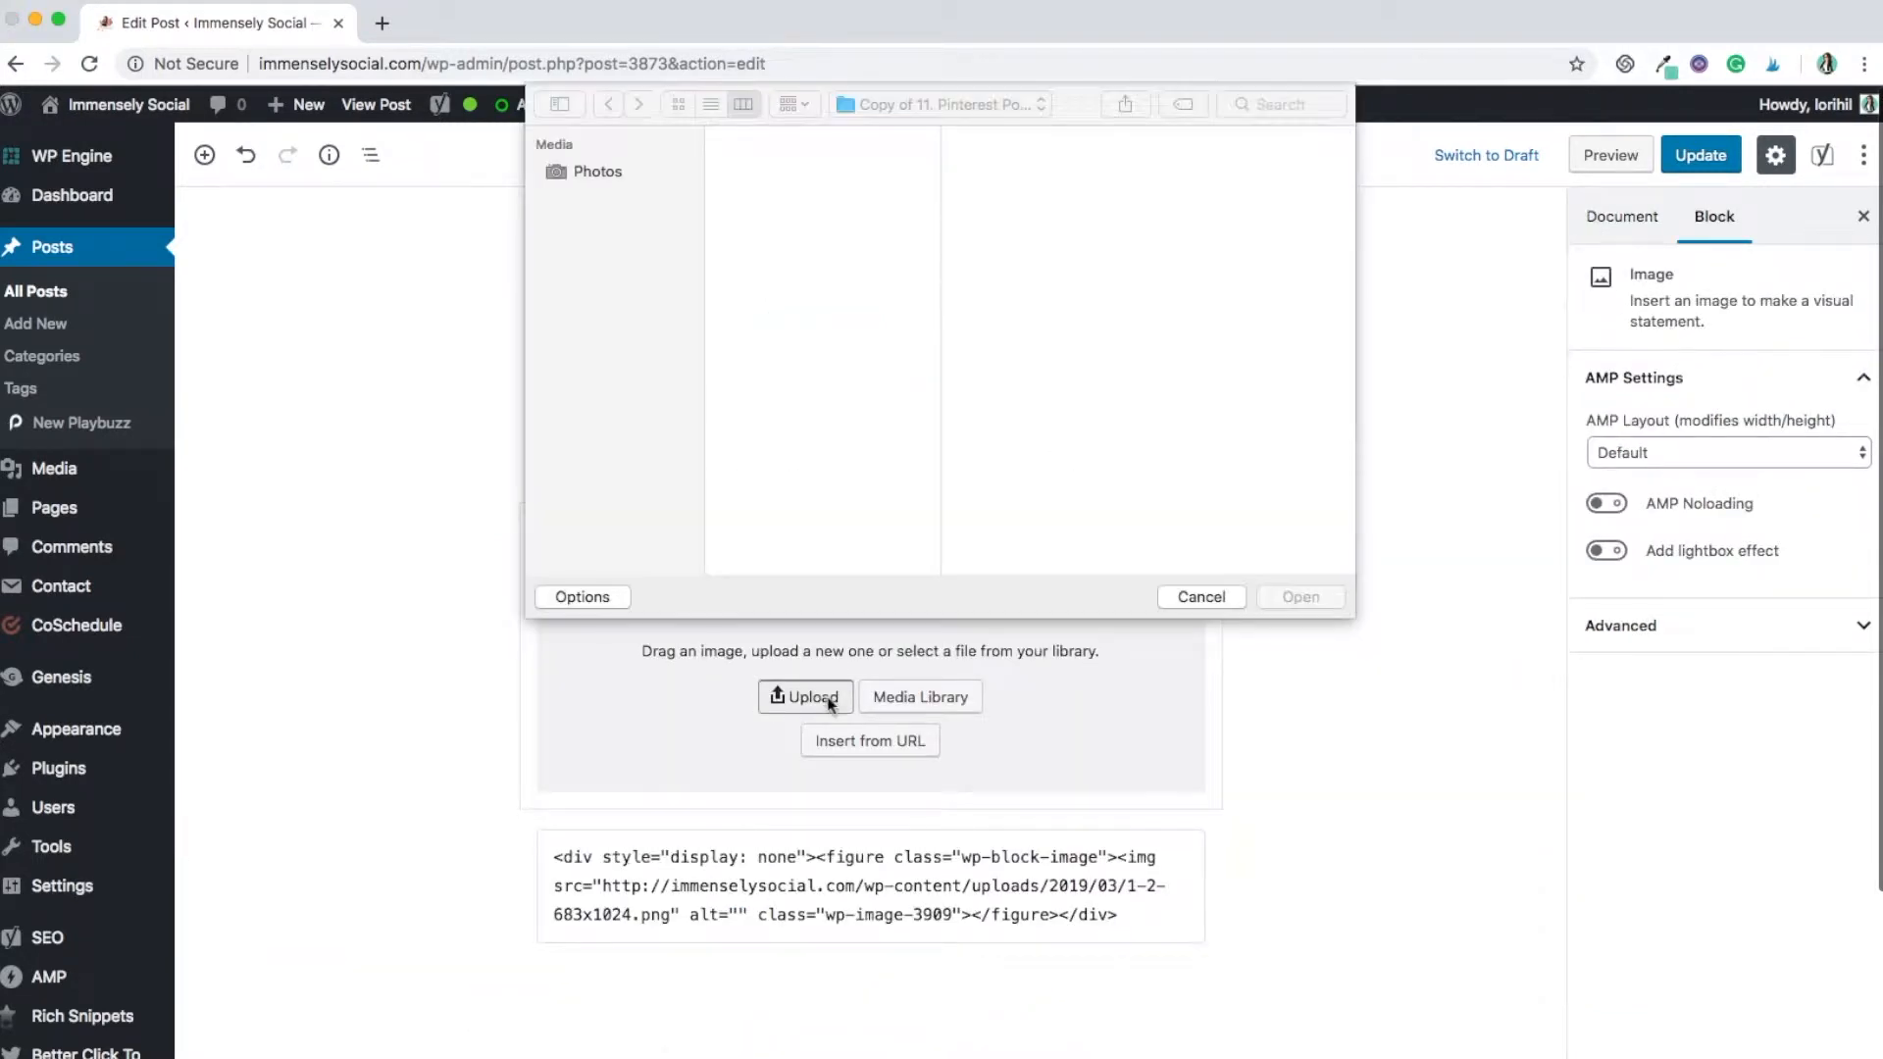
{"action": "left_click", "coordinate": [804, 696]}
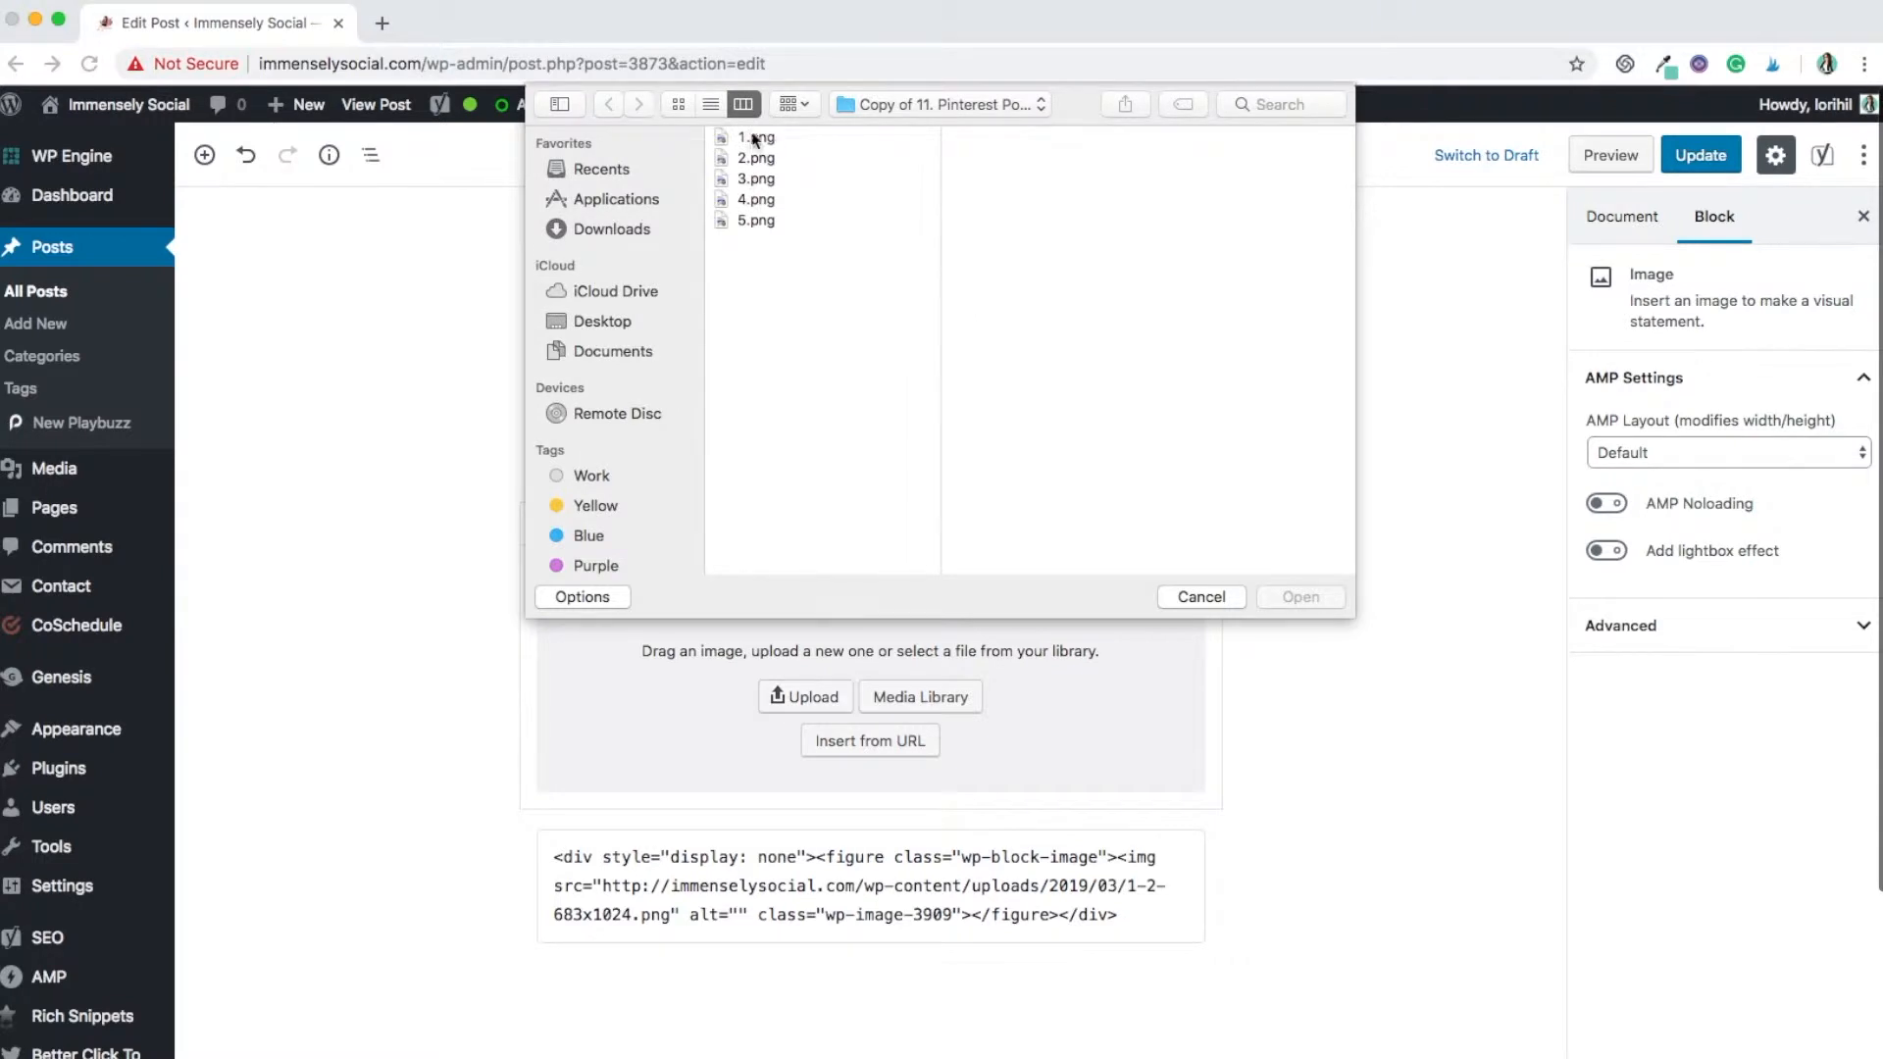
{"action": "left_click", "coordinate": [756, 157]}
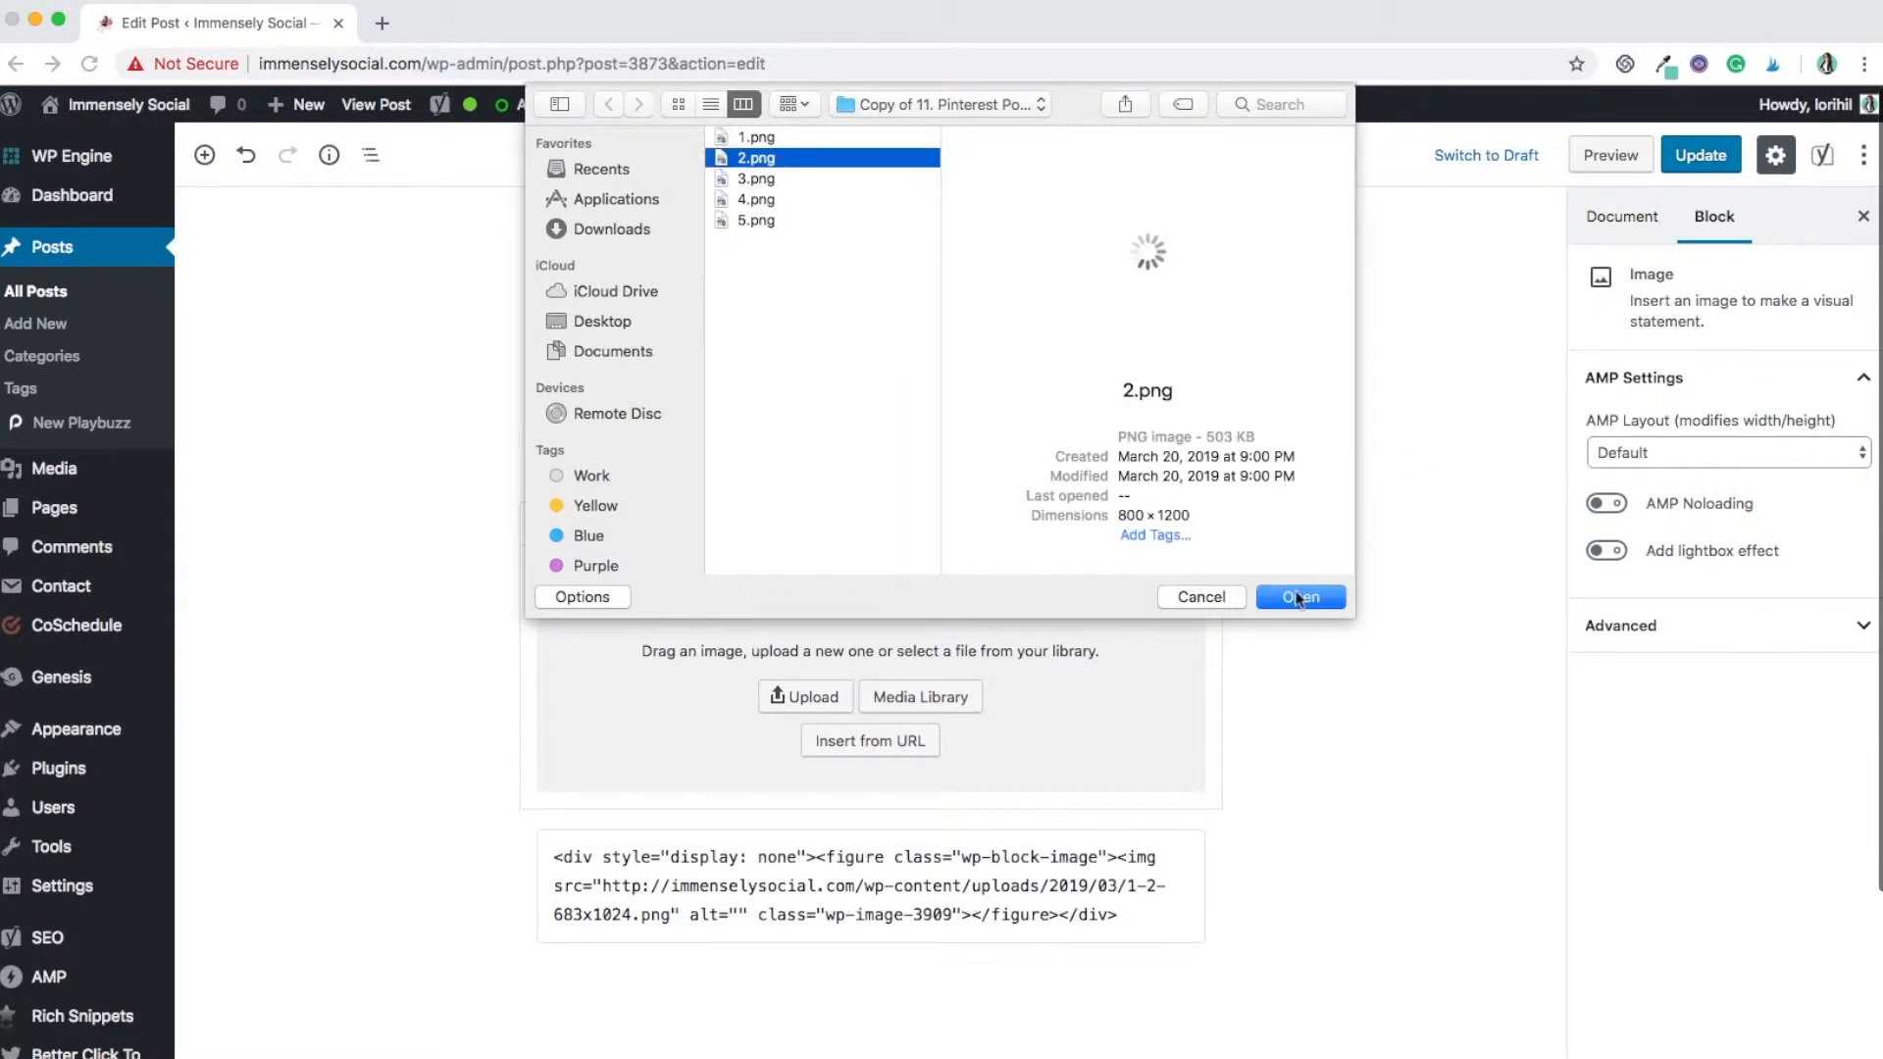
{"action": "left_click", "coordinate": [1299, 598]}
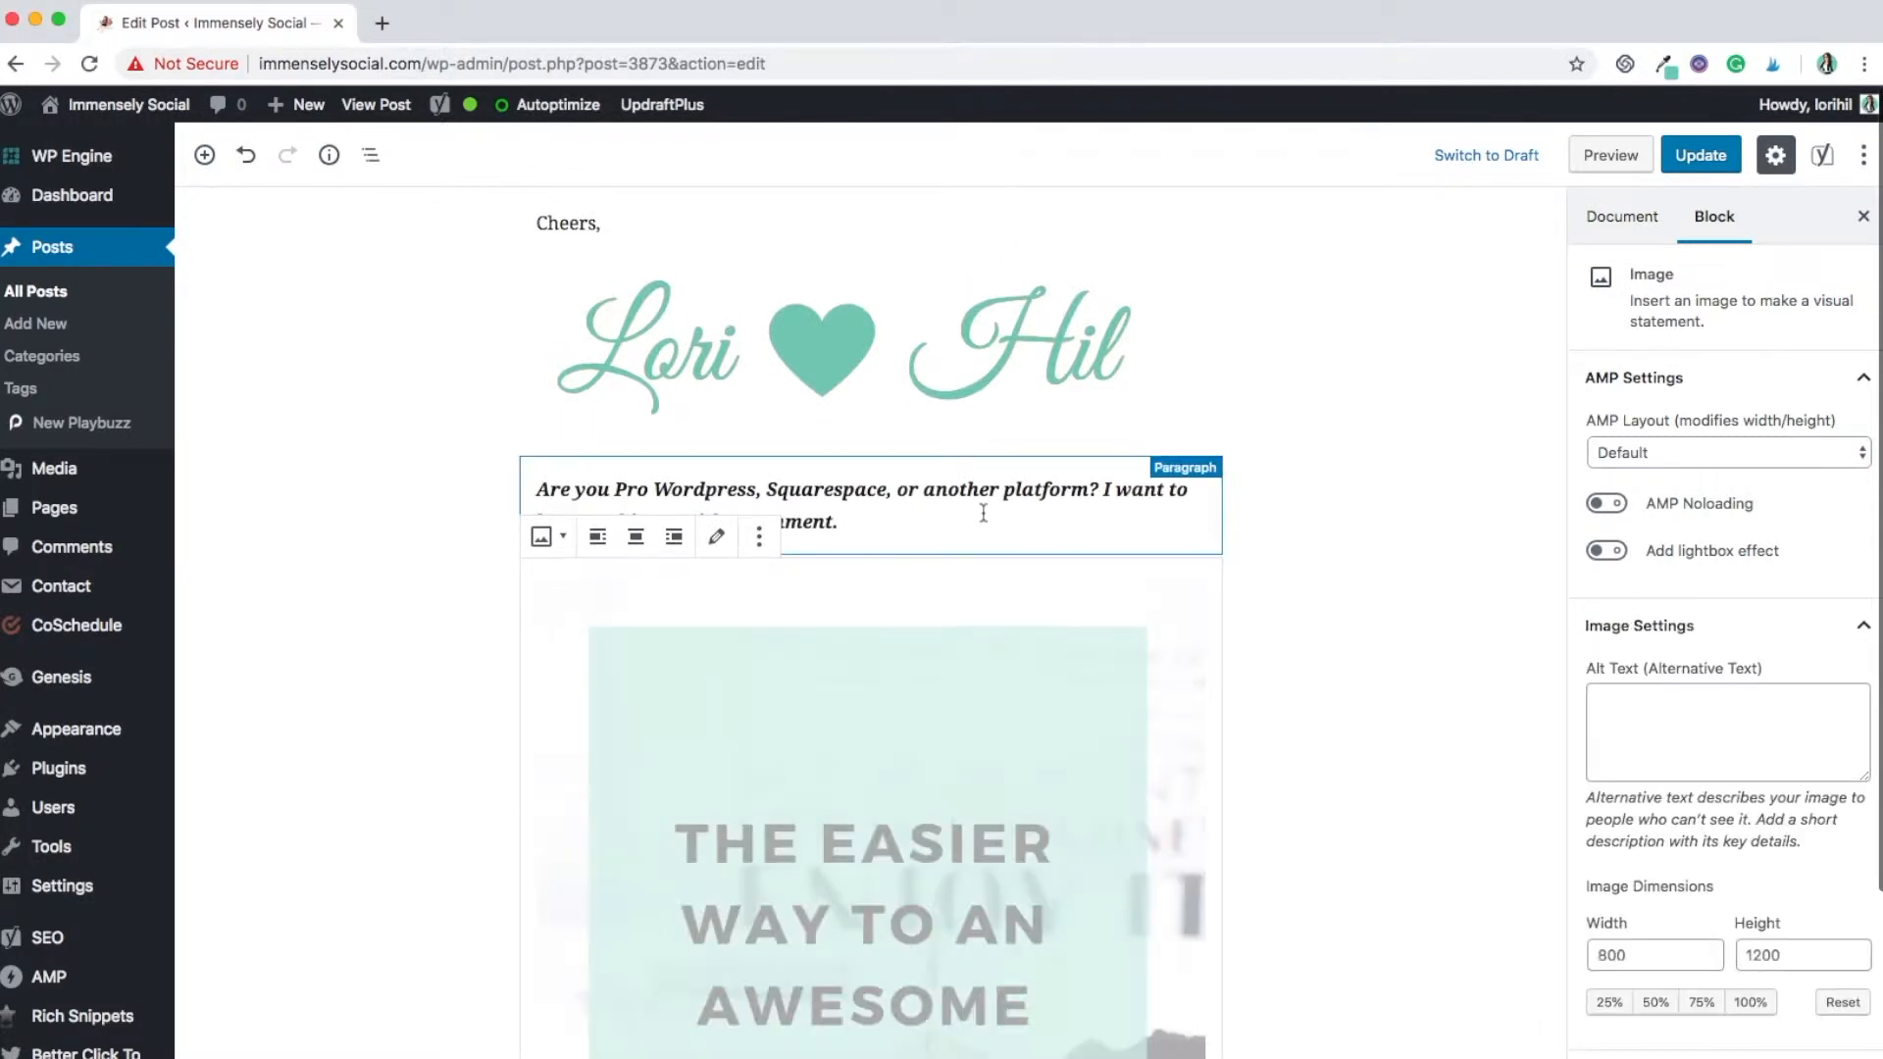
{"action": "scroll", "scroll_direction": "down", "scroll_amount": 3}
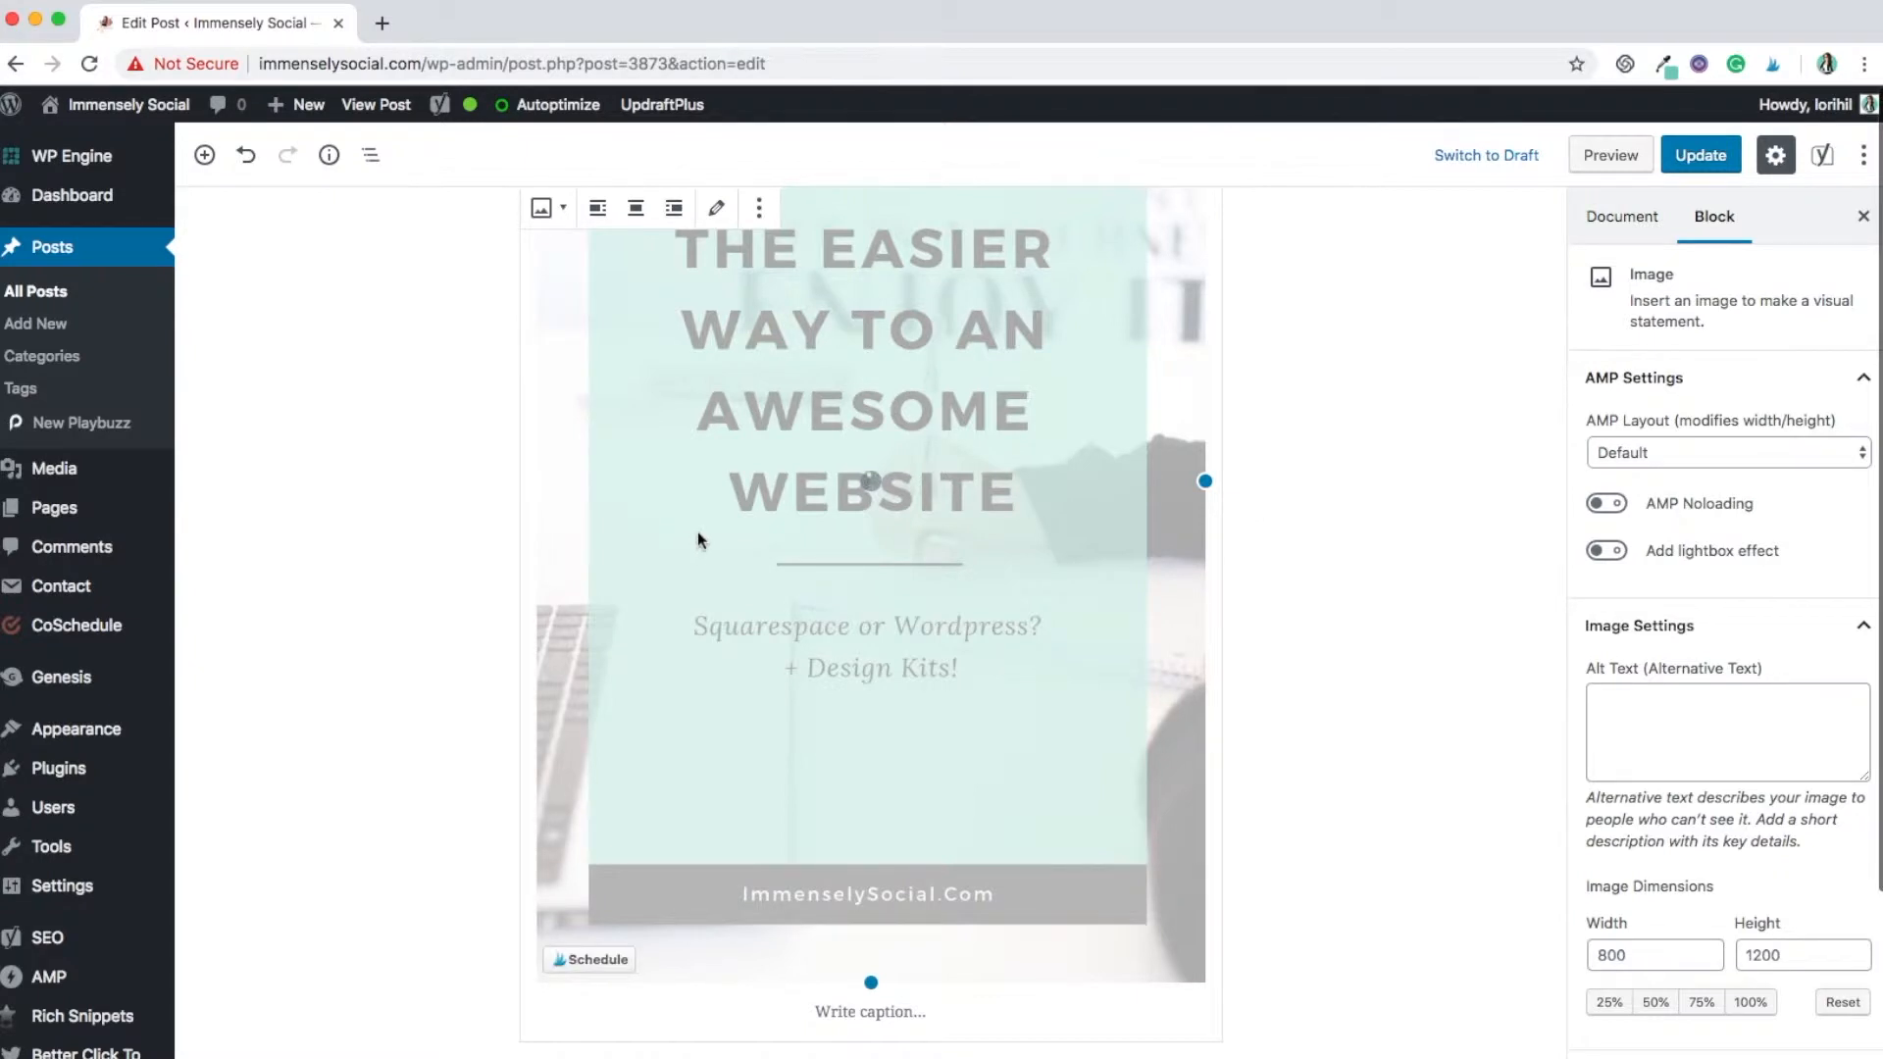
{"action": "mouse_move", "coordinate": [958, 481]}
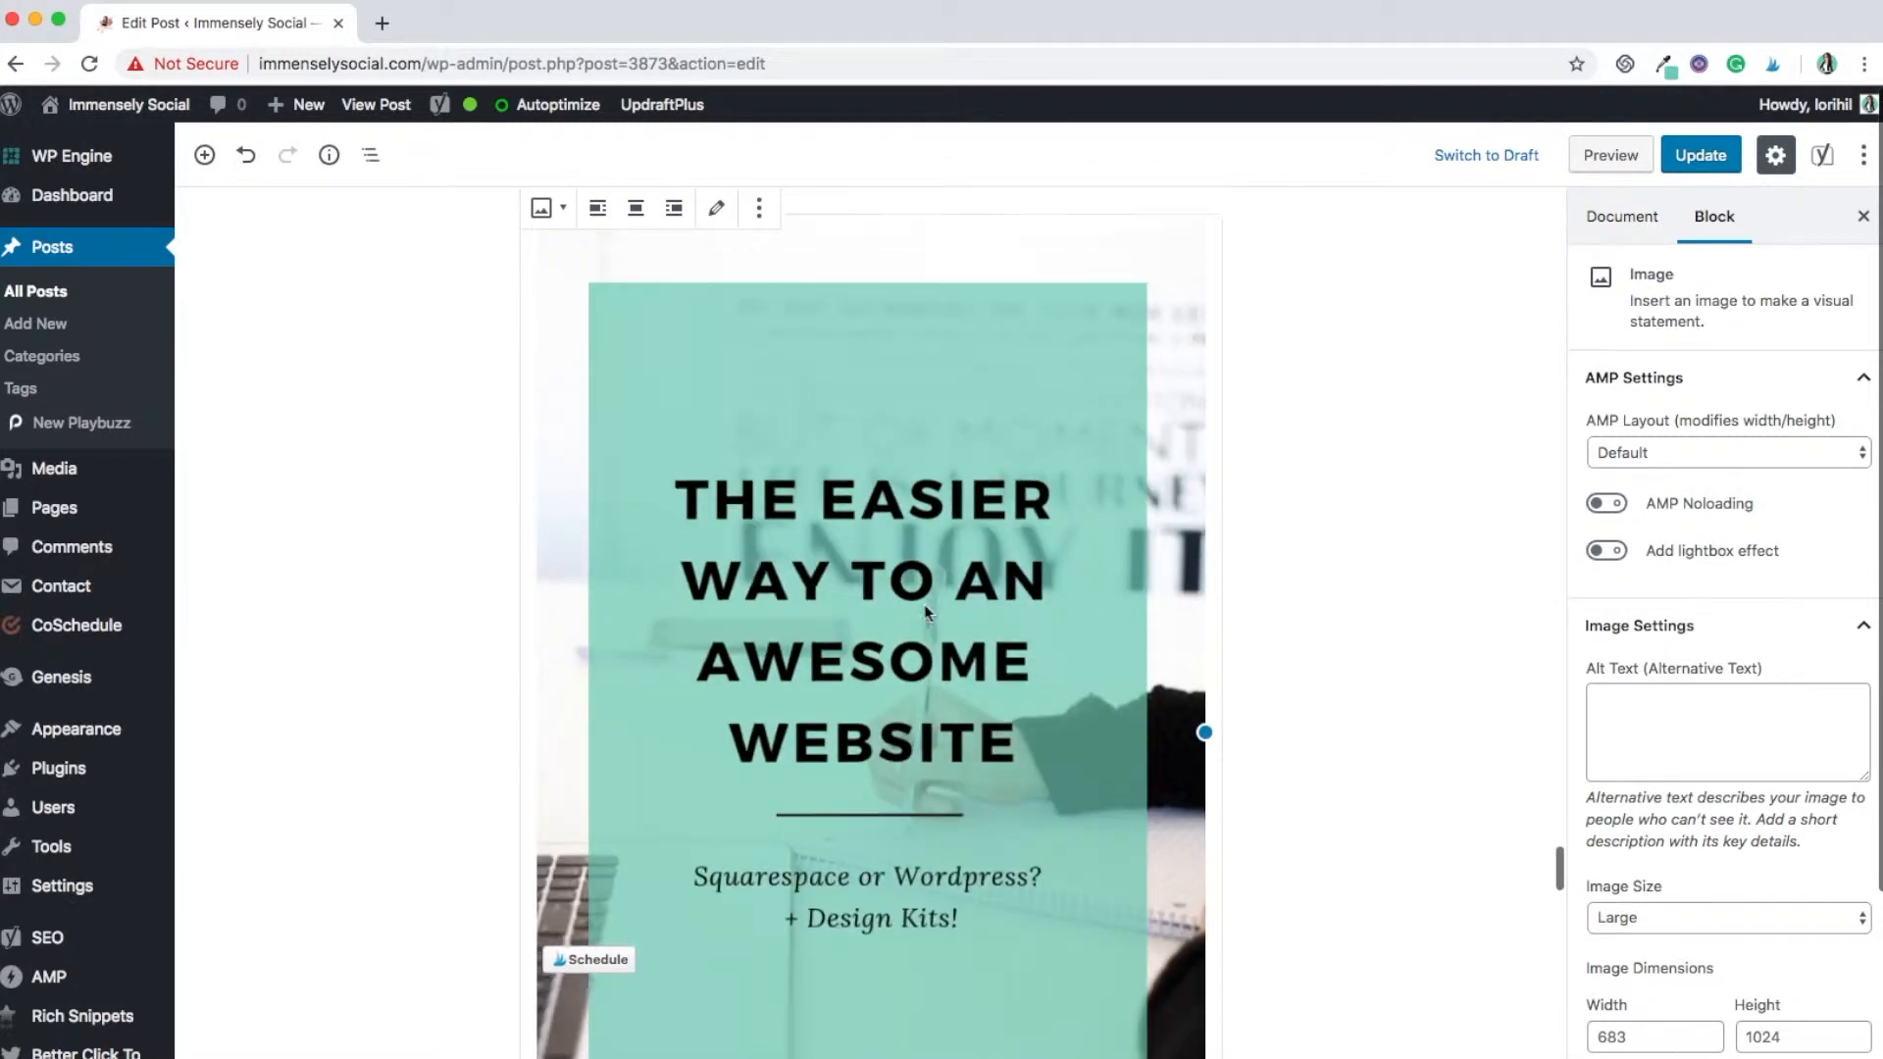
{"action": "scroll", "scroll_direction": "down", "scroll_amount": 3}
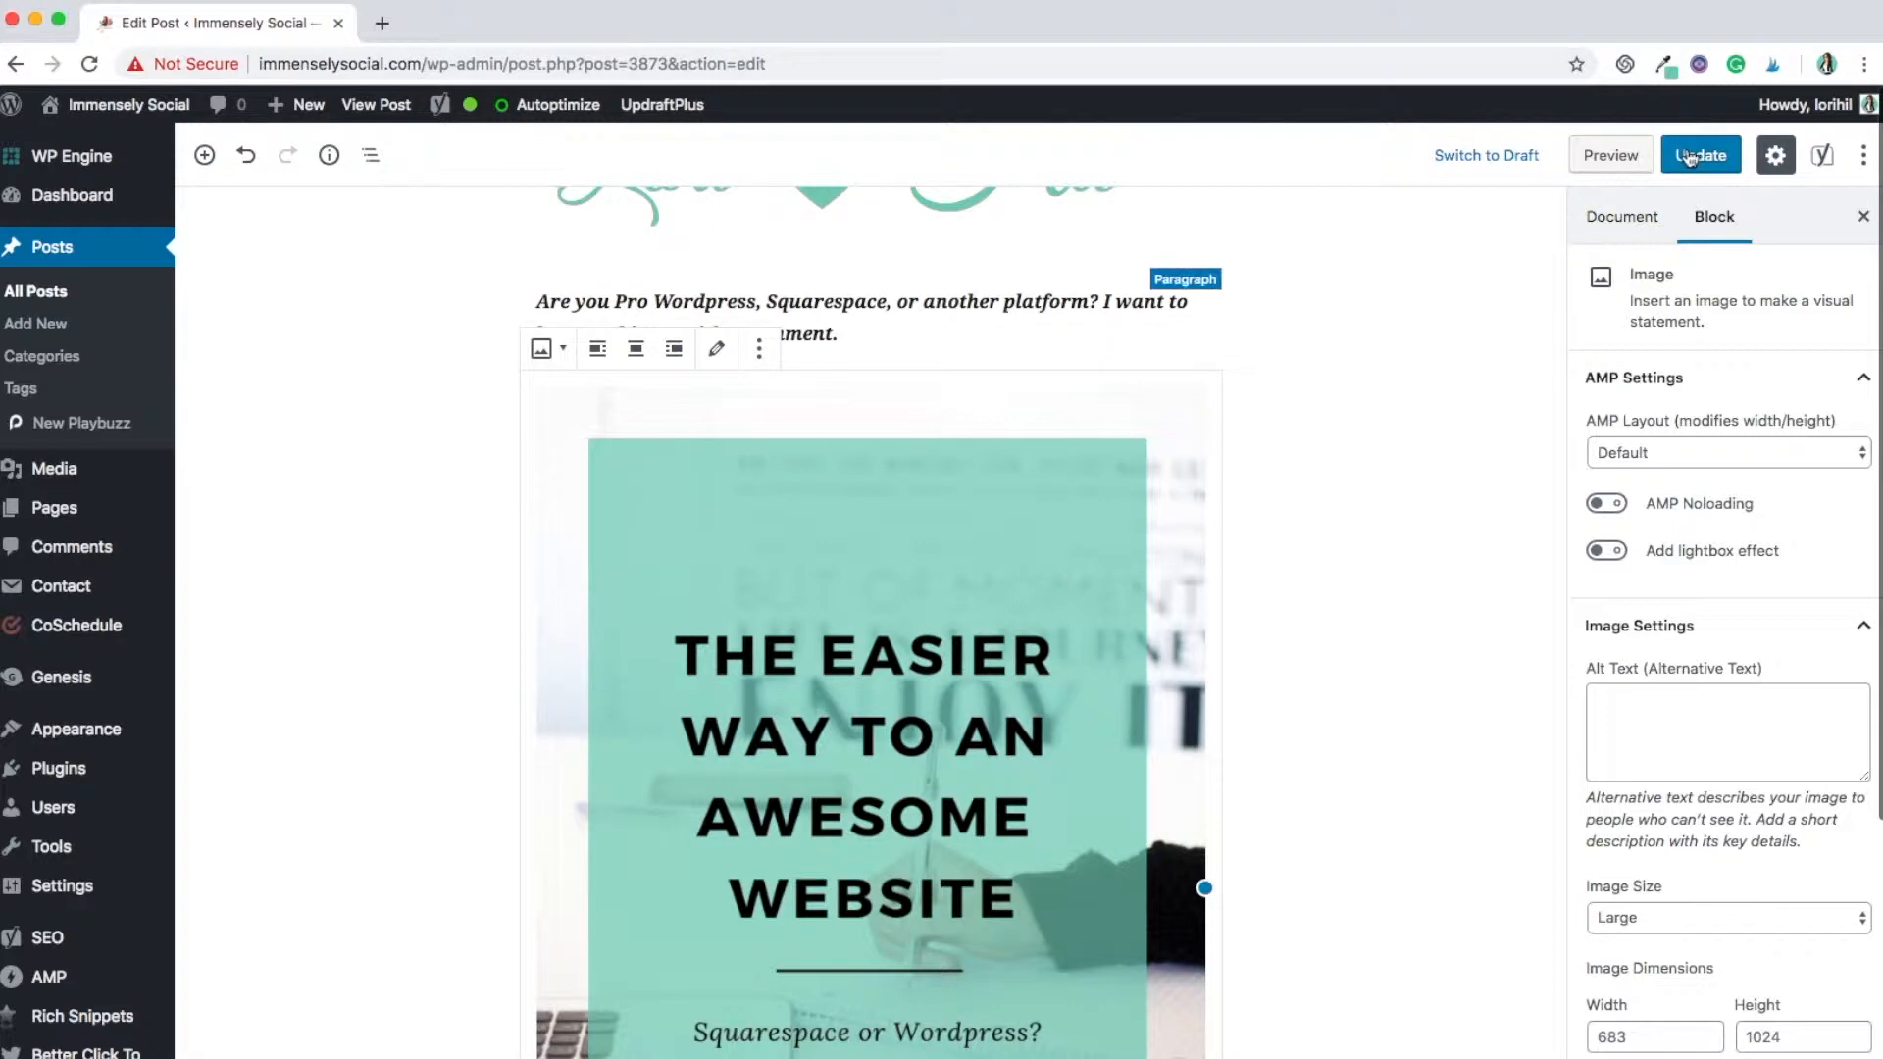
Update the post and preview it, scrolling to the pin image below the closing question
{"action": "left_click", "coordinate": [1697, 155]}
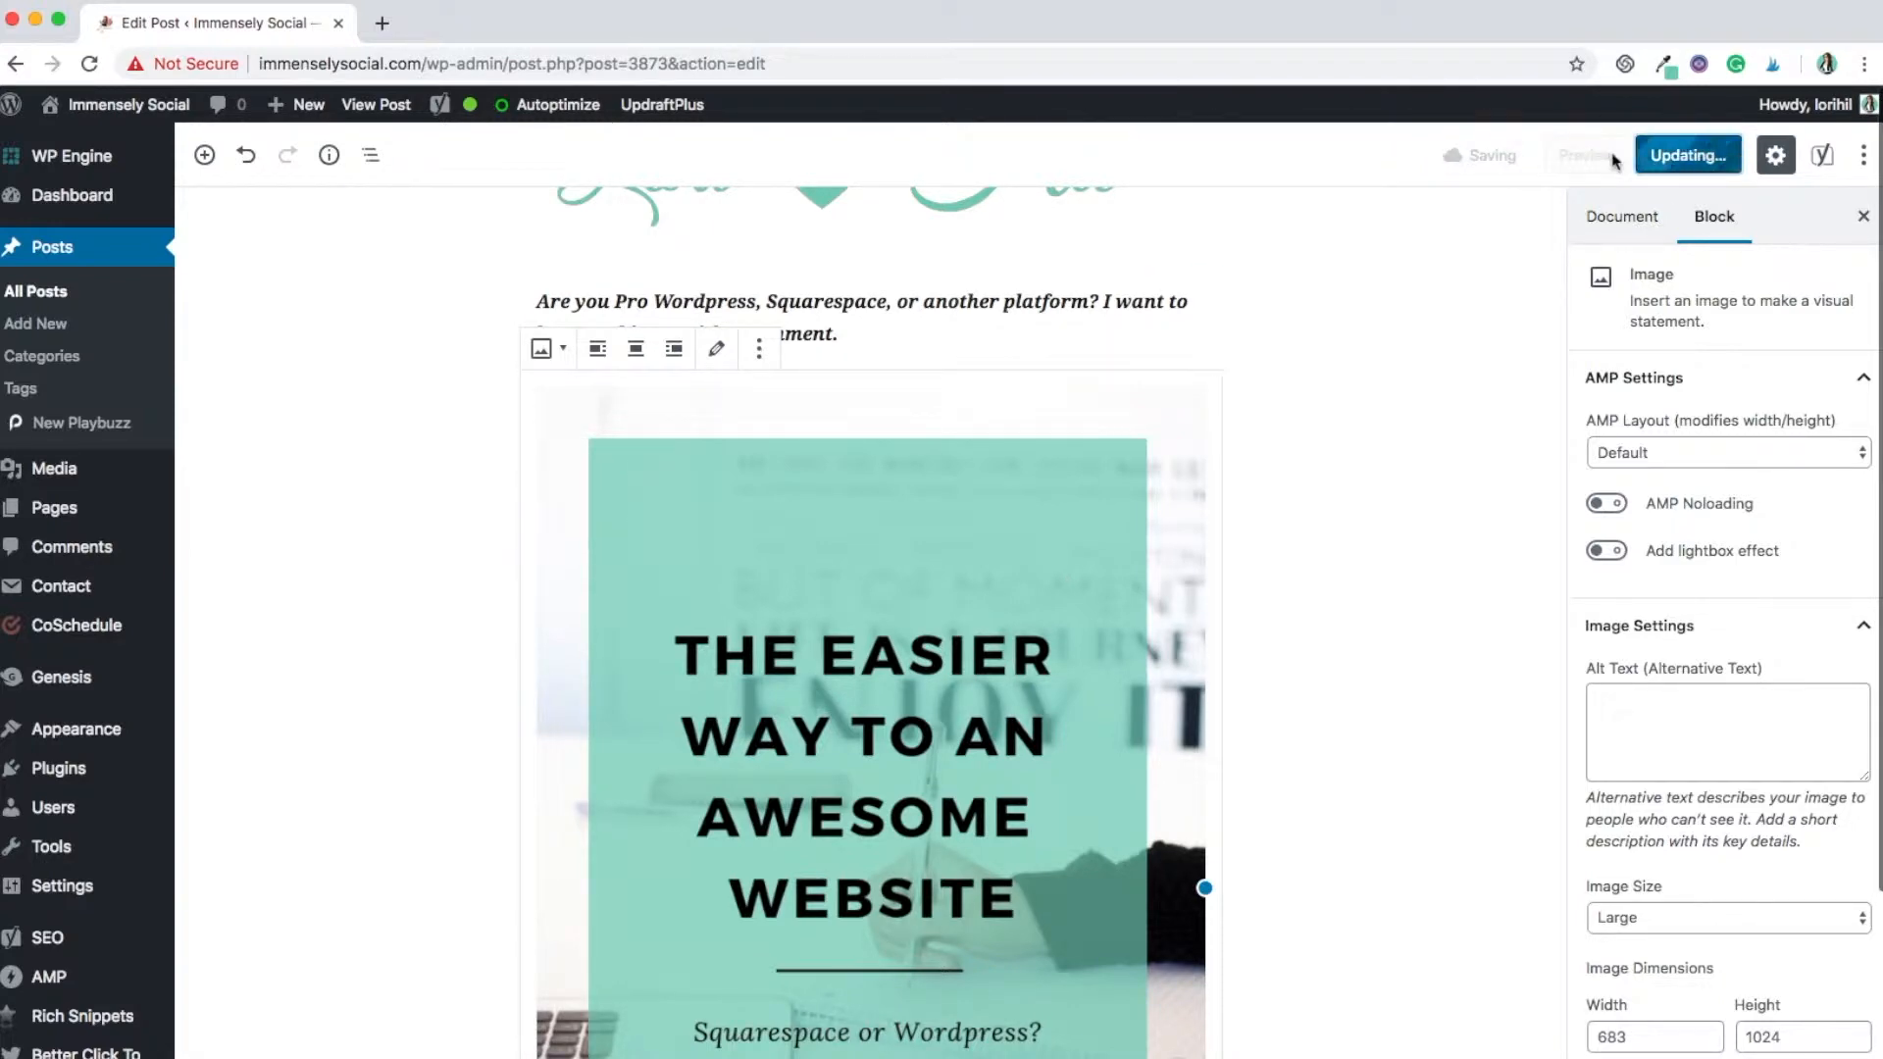
{"action": "left_click", "coordinate": [1584, 155]}
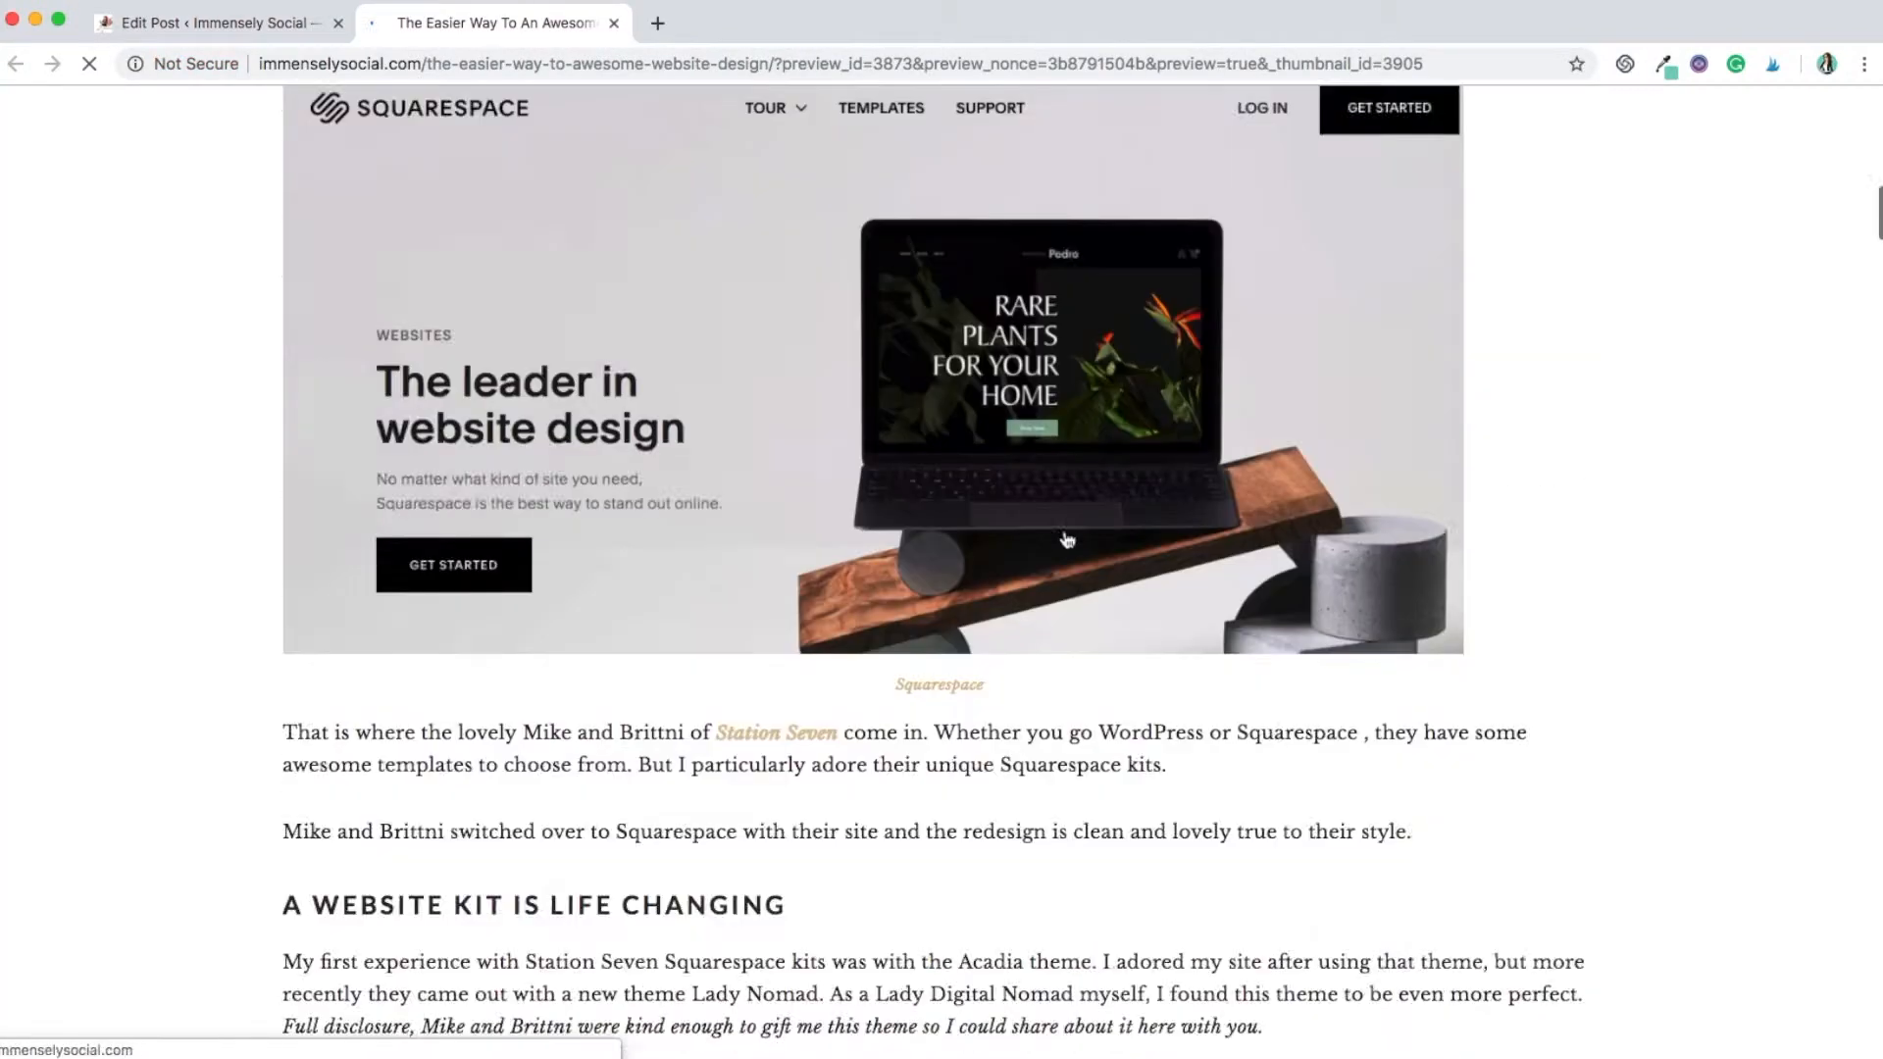
{"action": "scroll", "scroll_direction": "down", "scroll_amount": 3}
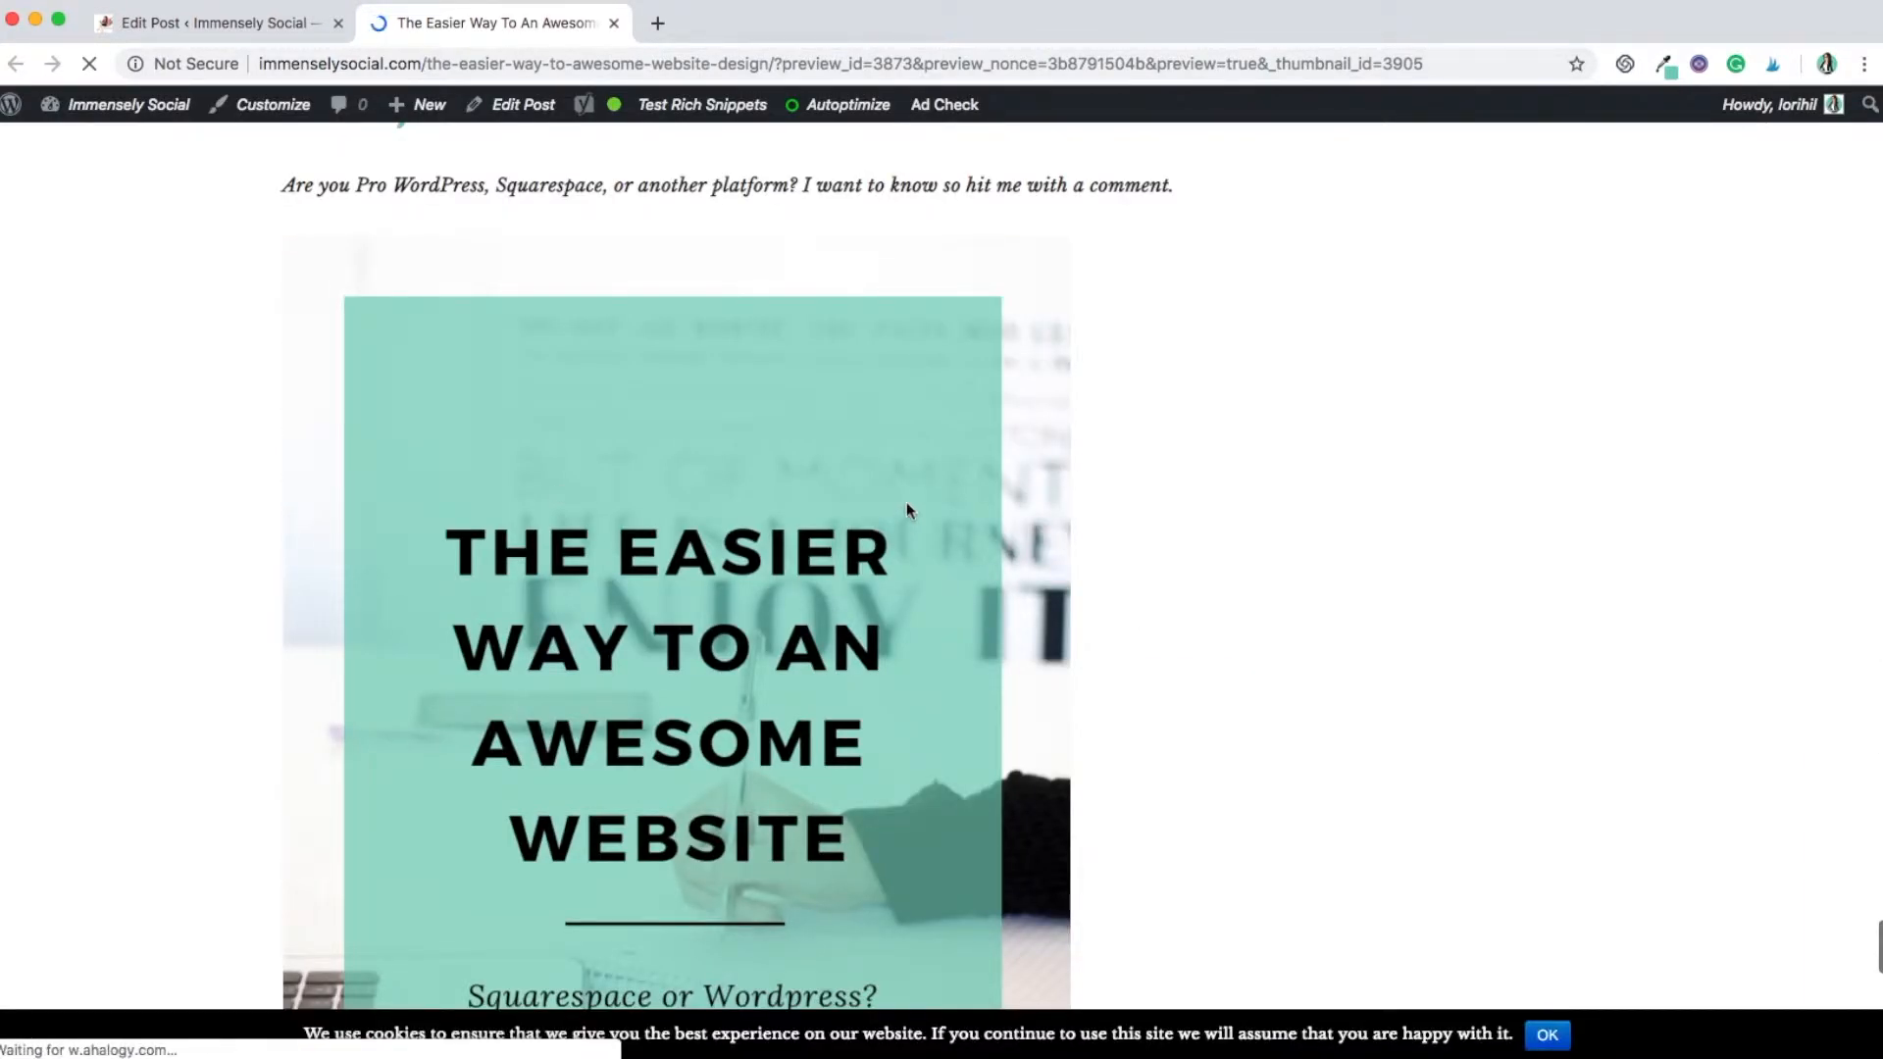
{"action": "scroll", "scroll_direction": "down", "scroll_amount": 3}
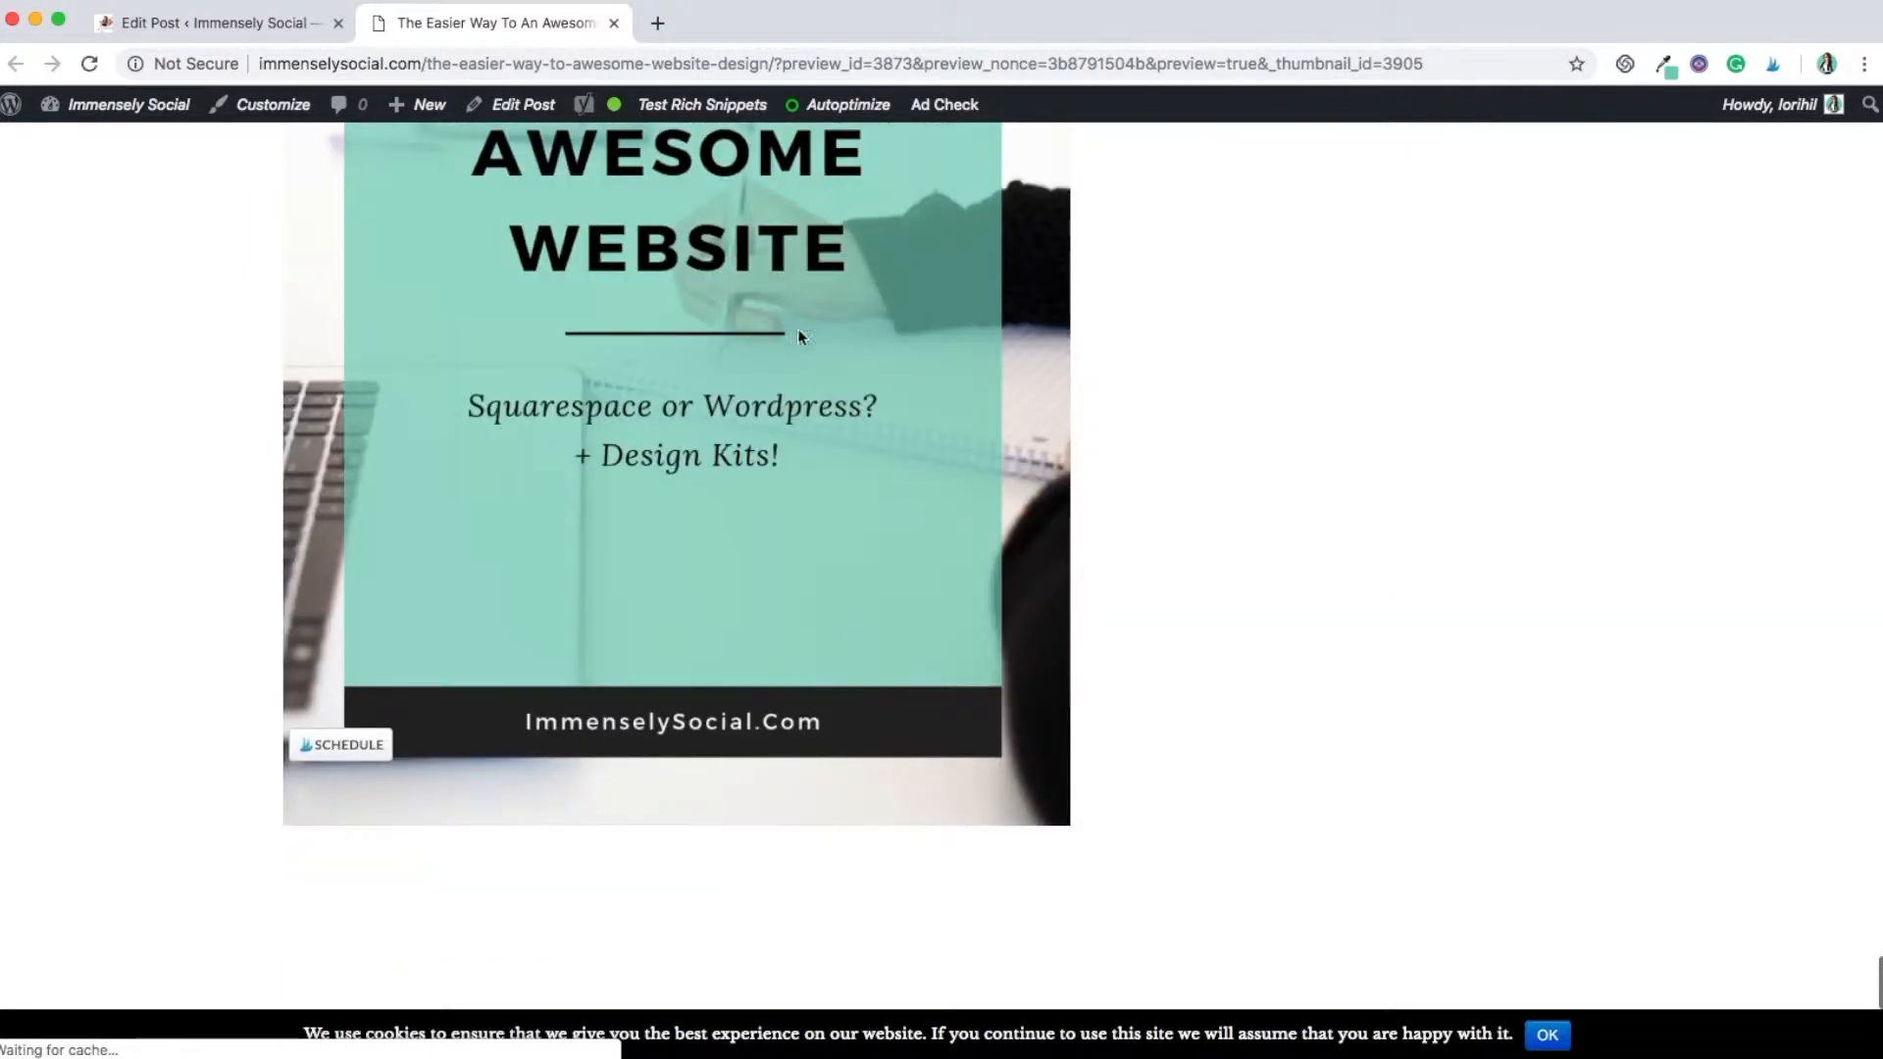
{"action": "left_click", "coordinate": [427, 105]}
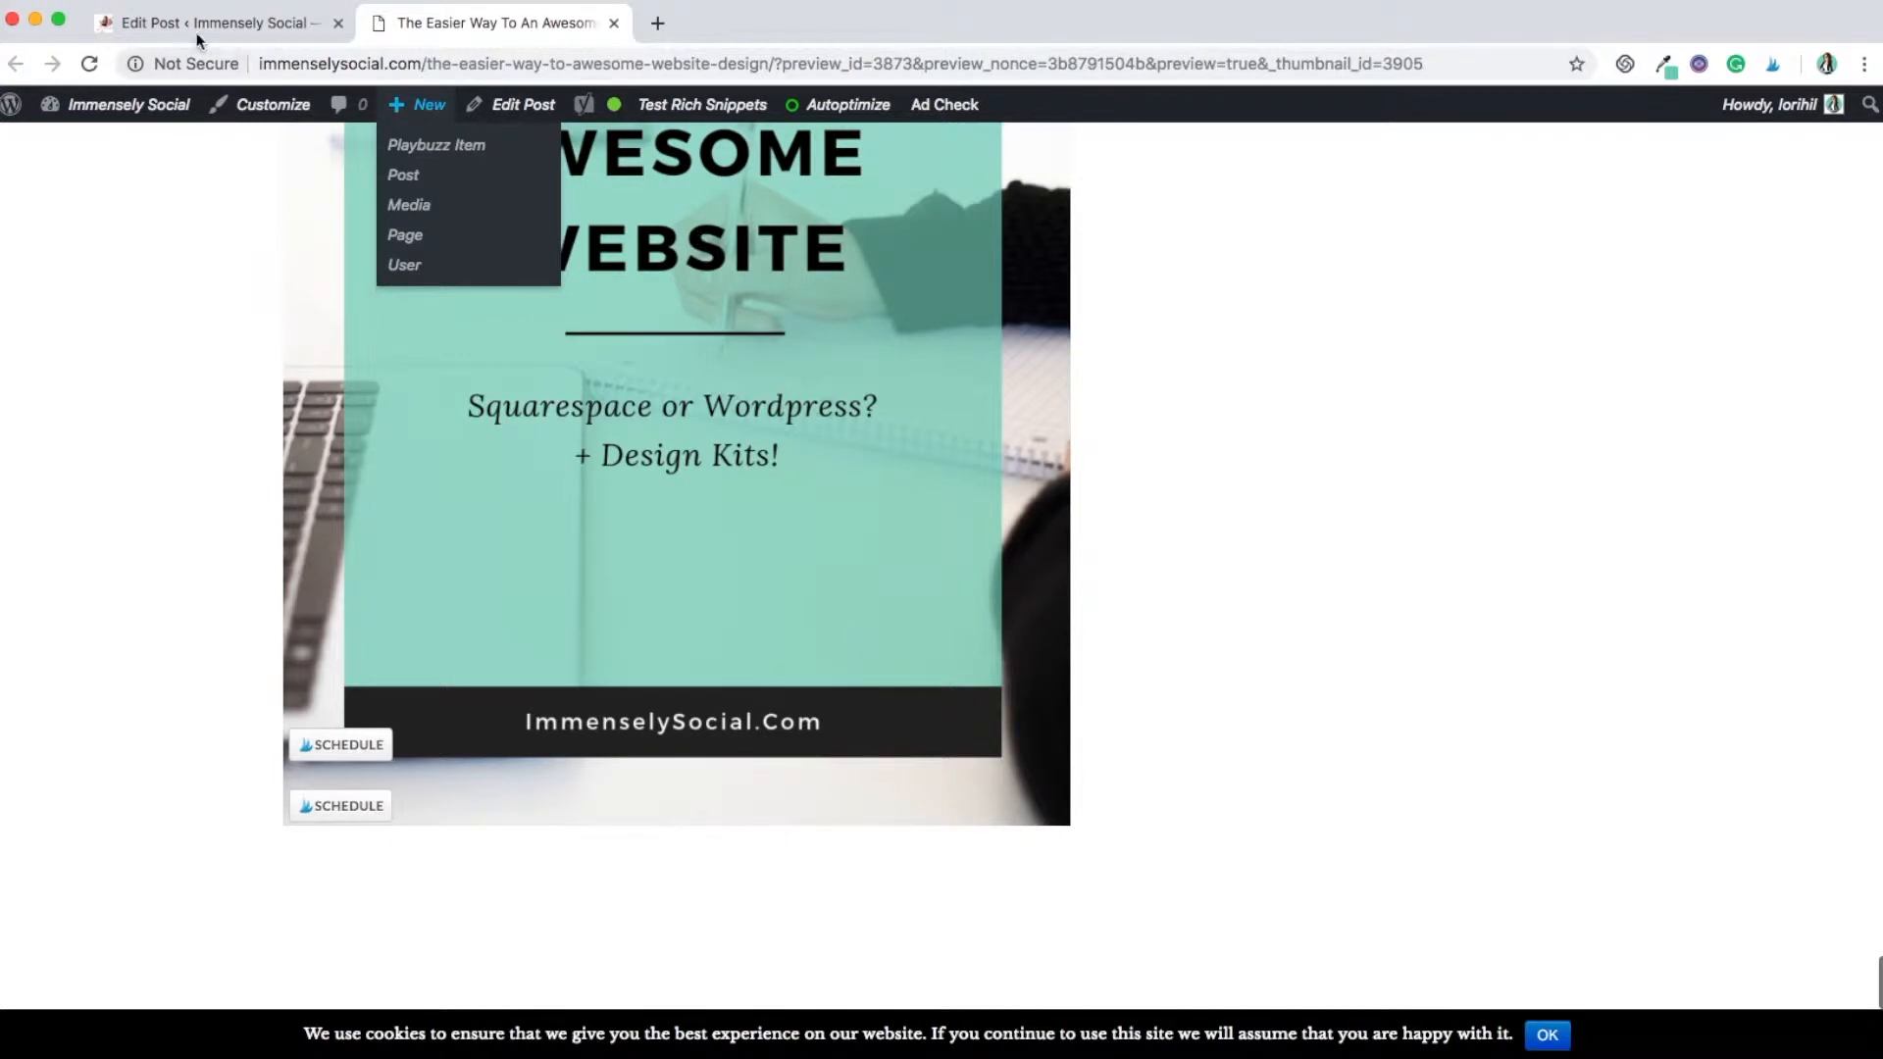
Paste the <div style="display: none"> opening at the start of the 2-1 pin's HTML
{"action": "left_click", "coordinate": [216, 22]}
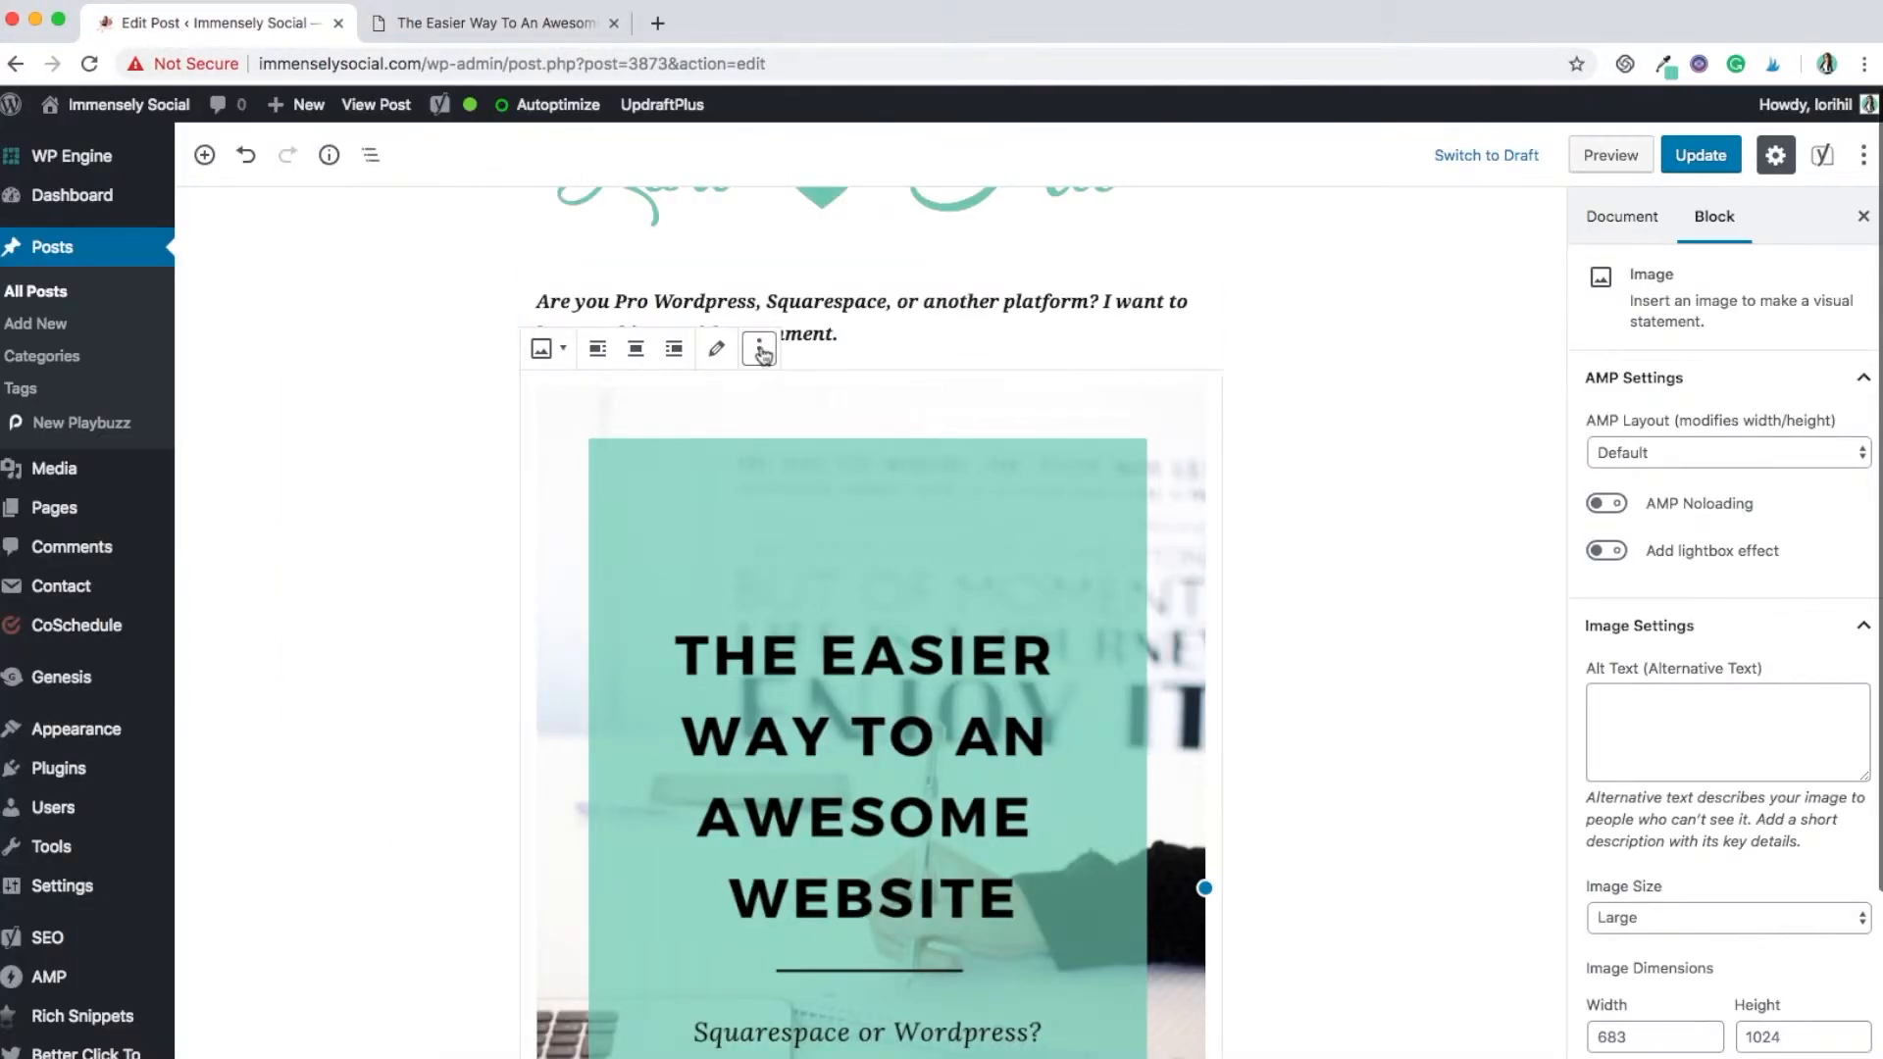
{"action": "mouse_move", "coordinate": [758, 348]}
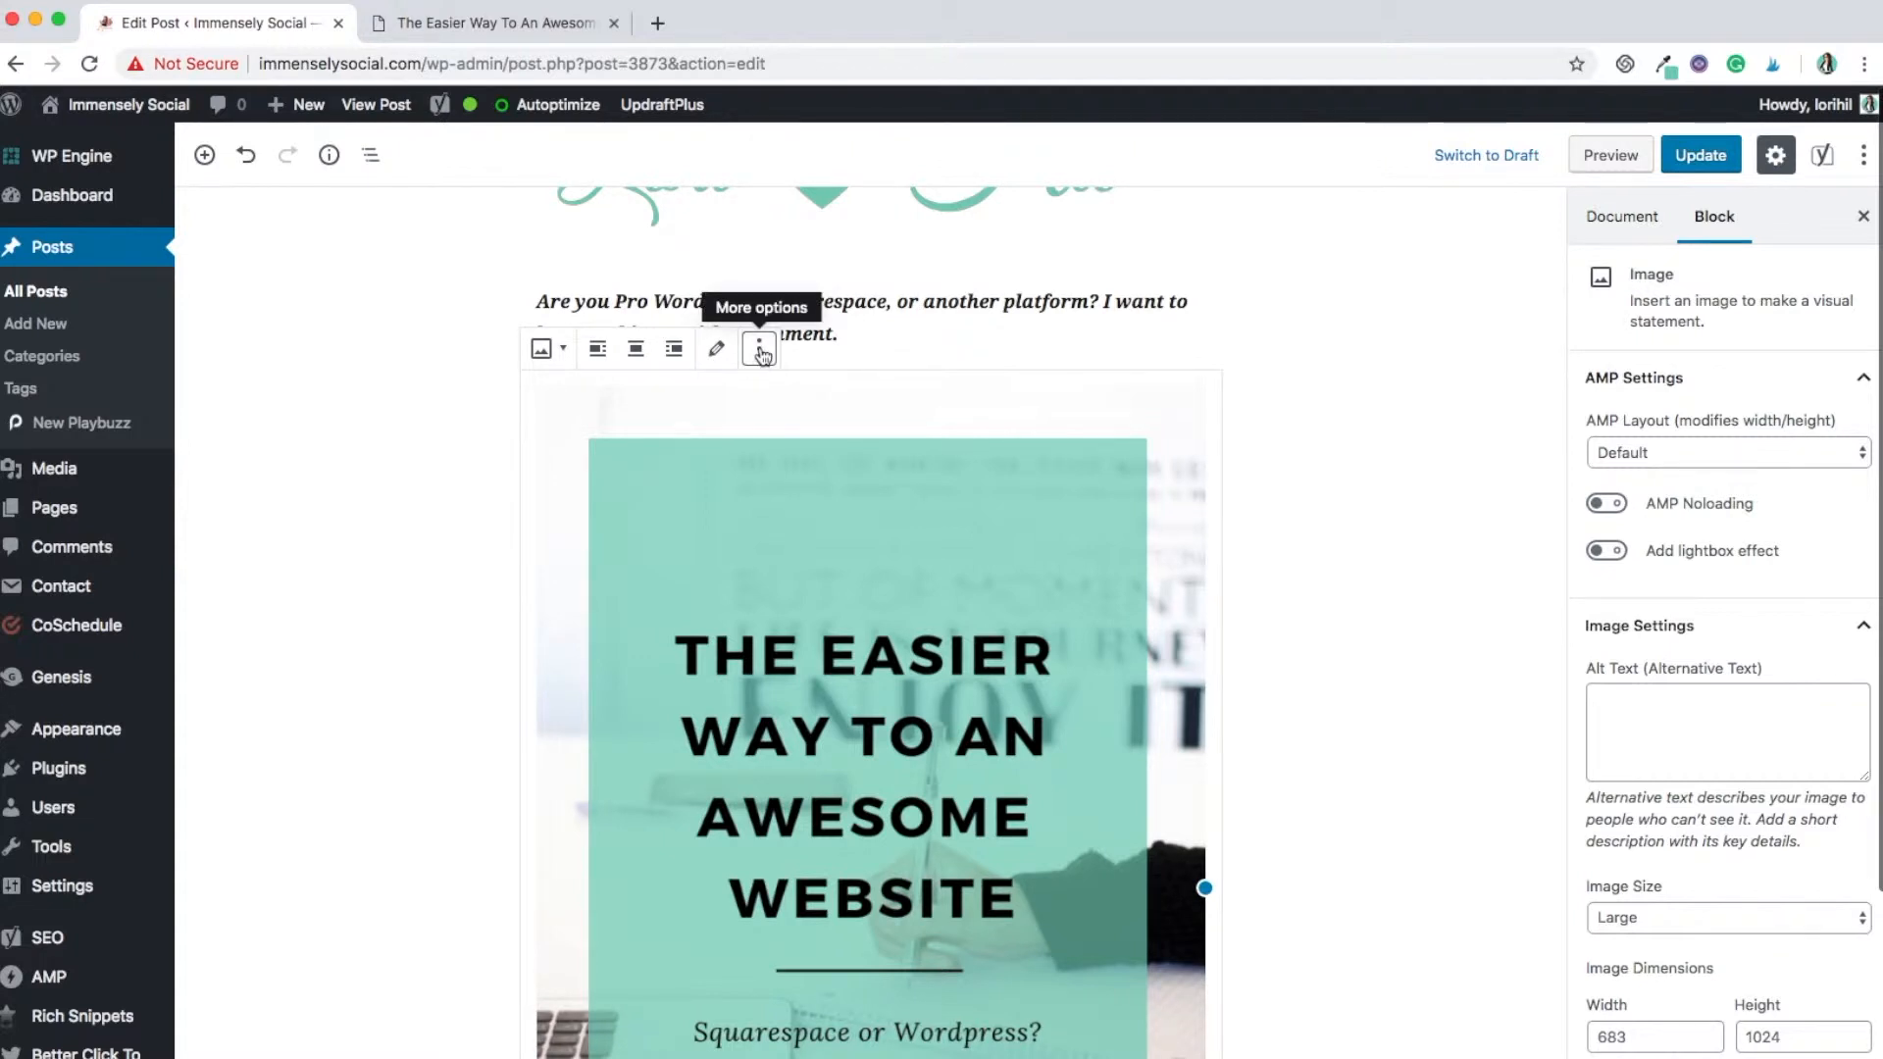
{"action": "left_click", "coordinate": [759, 348]}
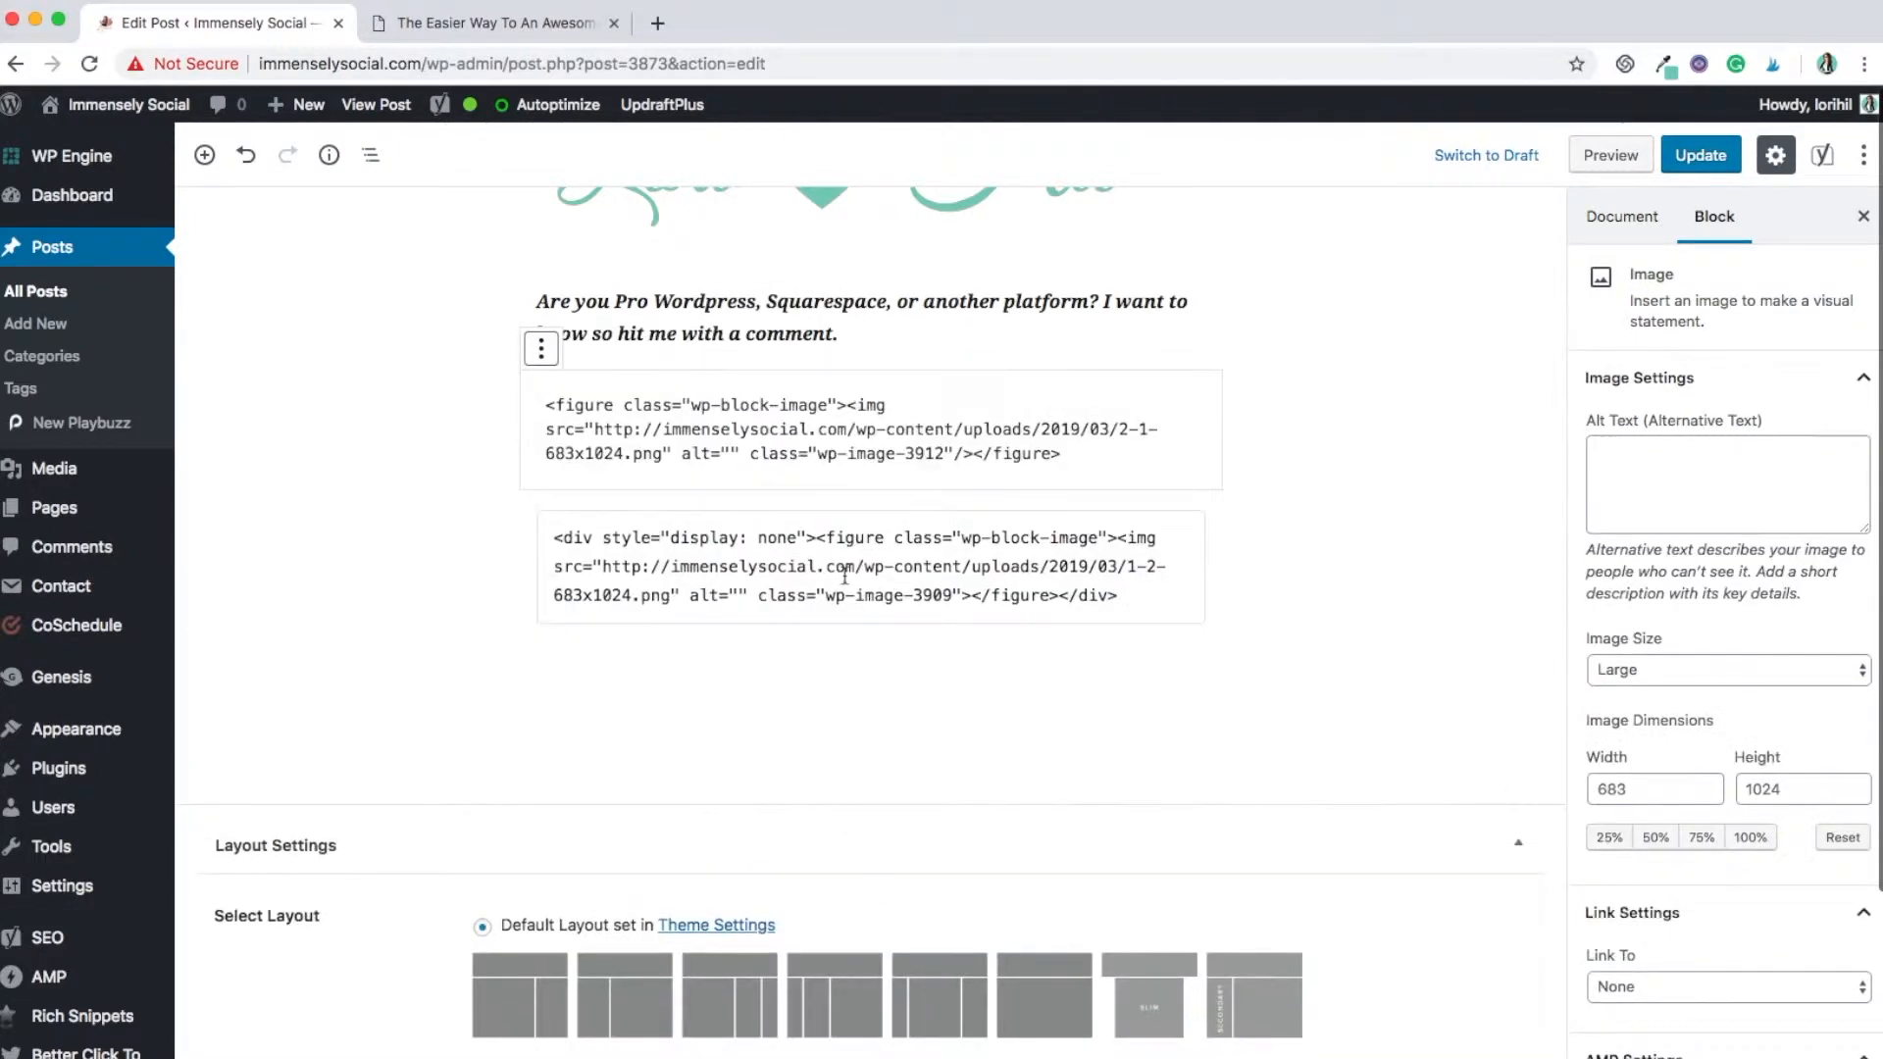
{"action": "left_click", "coordinate": [844, 566]}
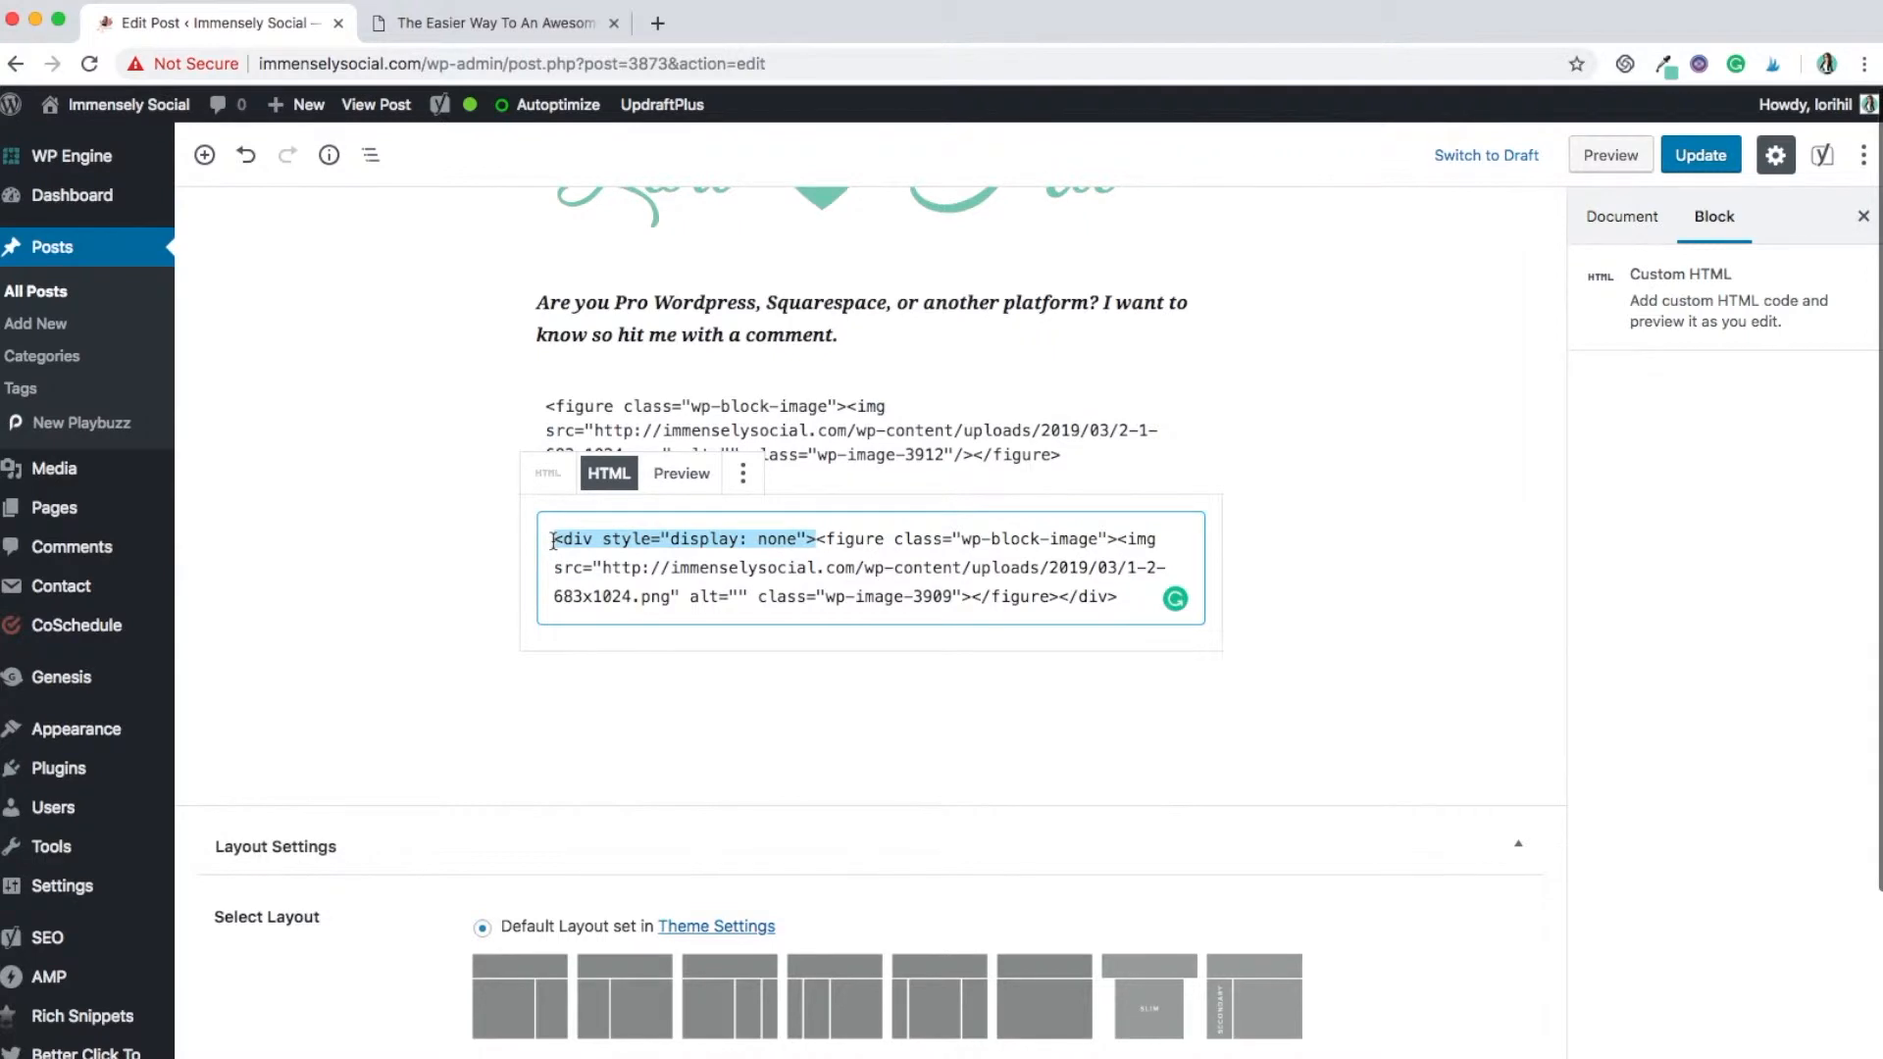
{"action": "right_click", "coordinate": [678, 538]}
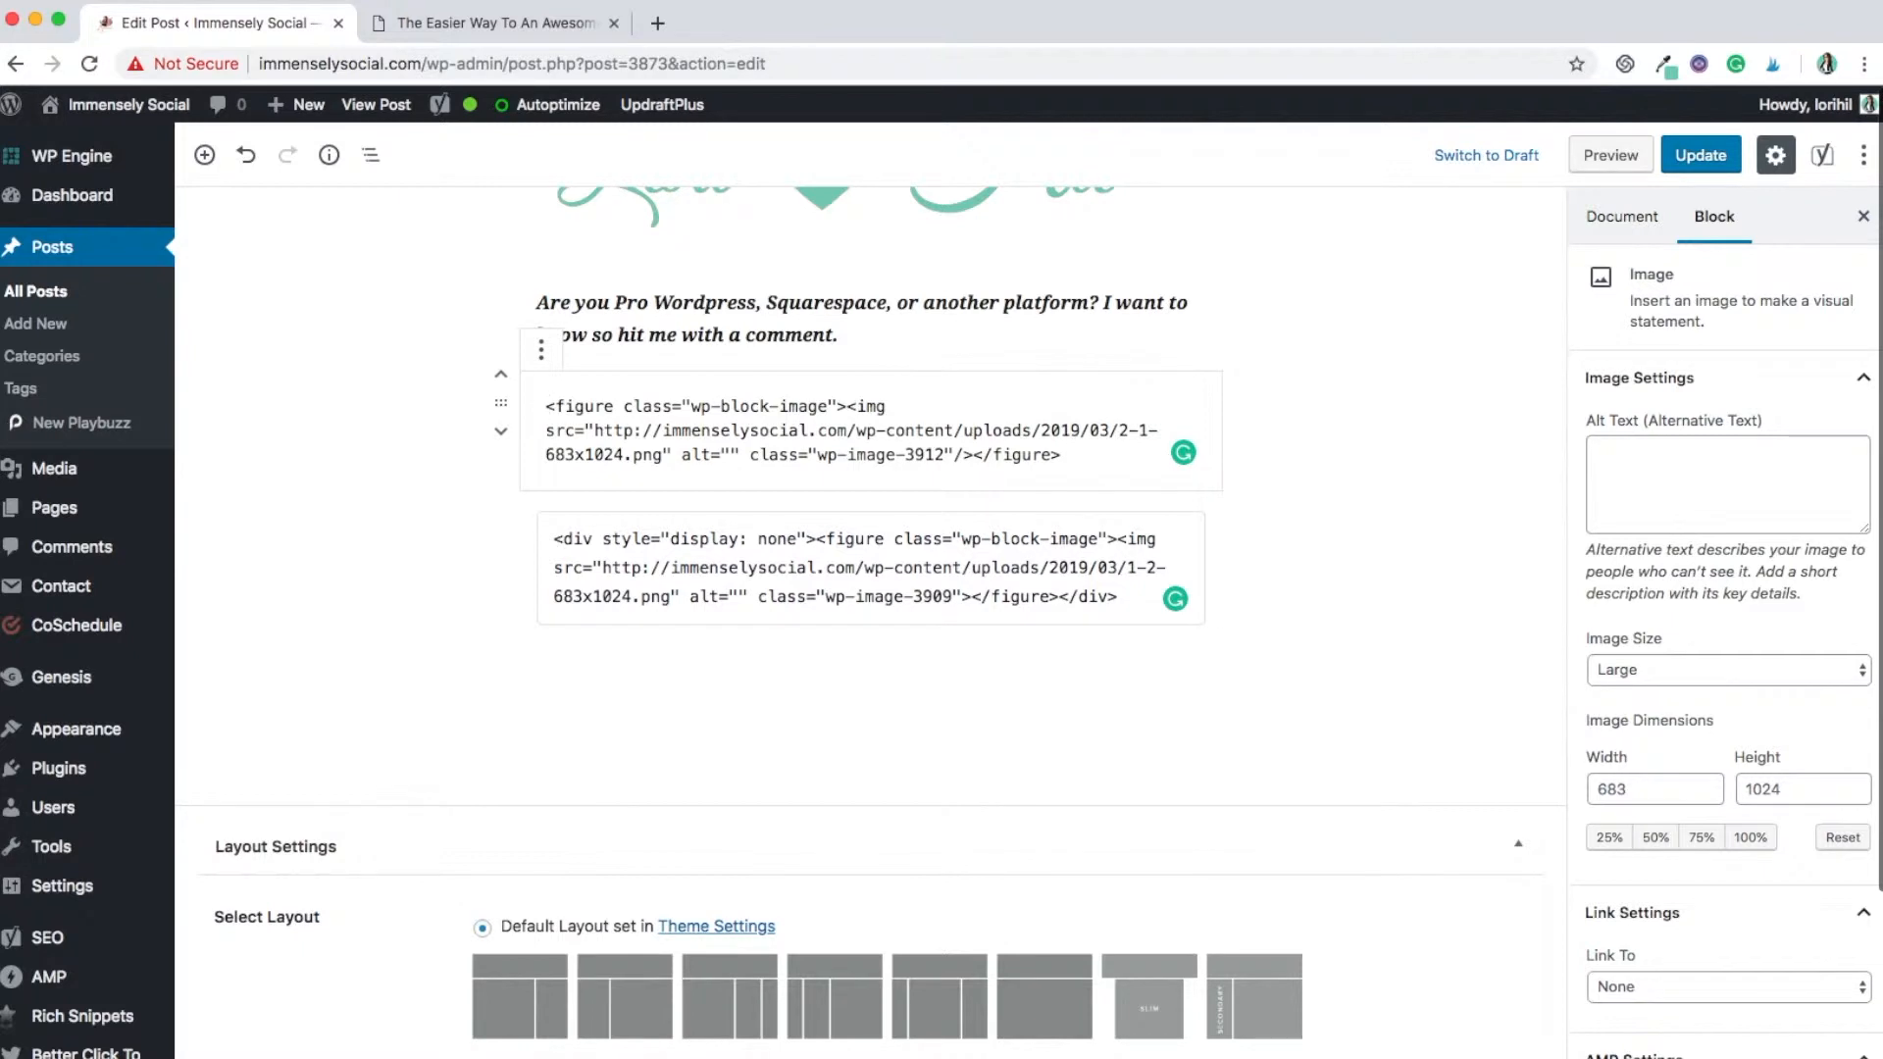
{"action": "left_click", "coordinate": [547, 405]}
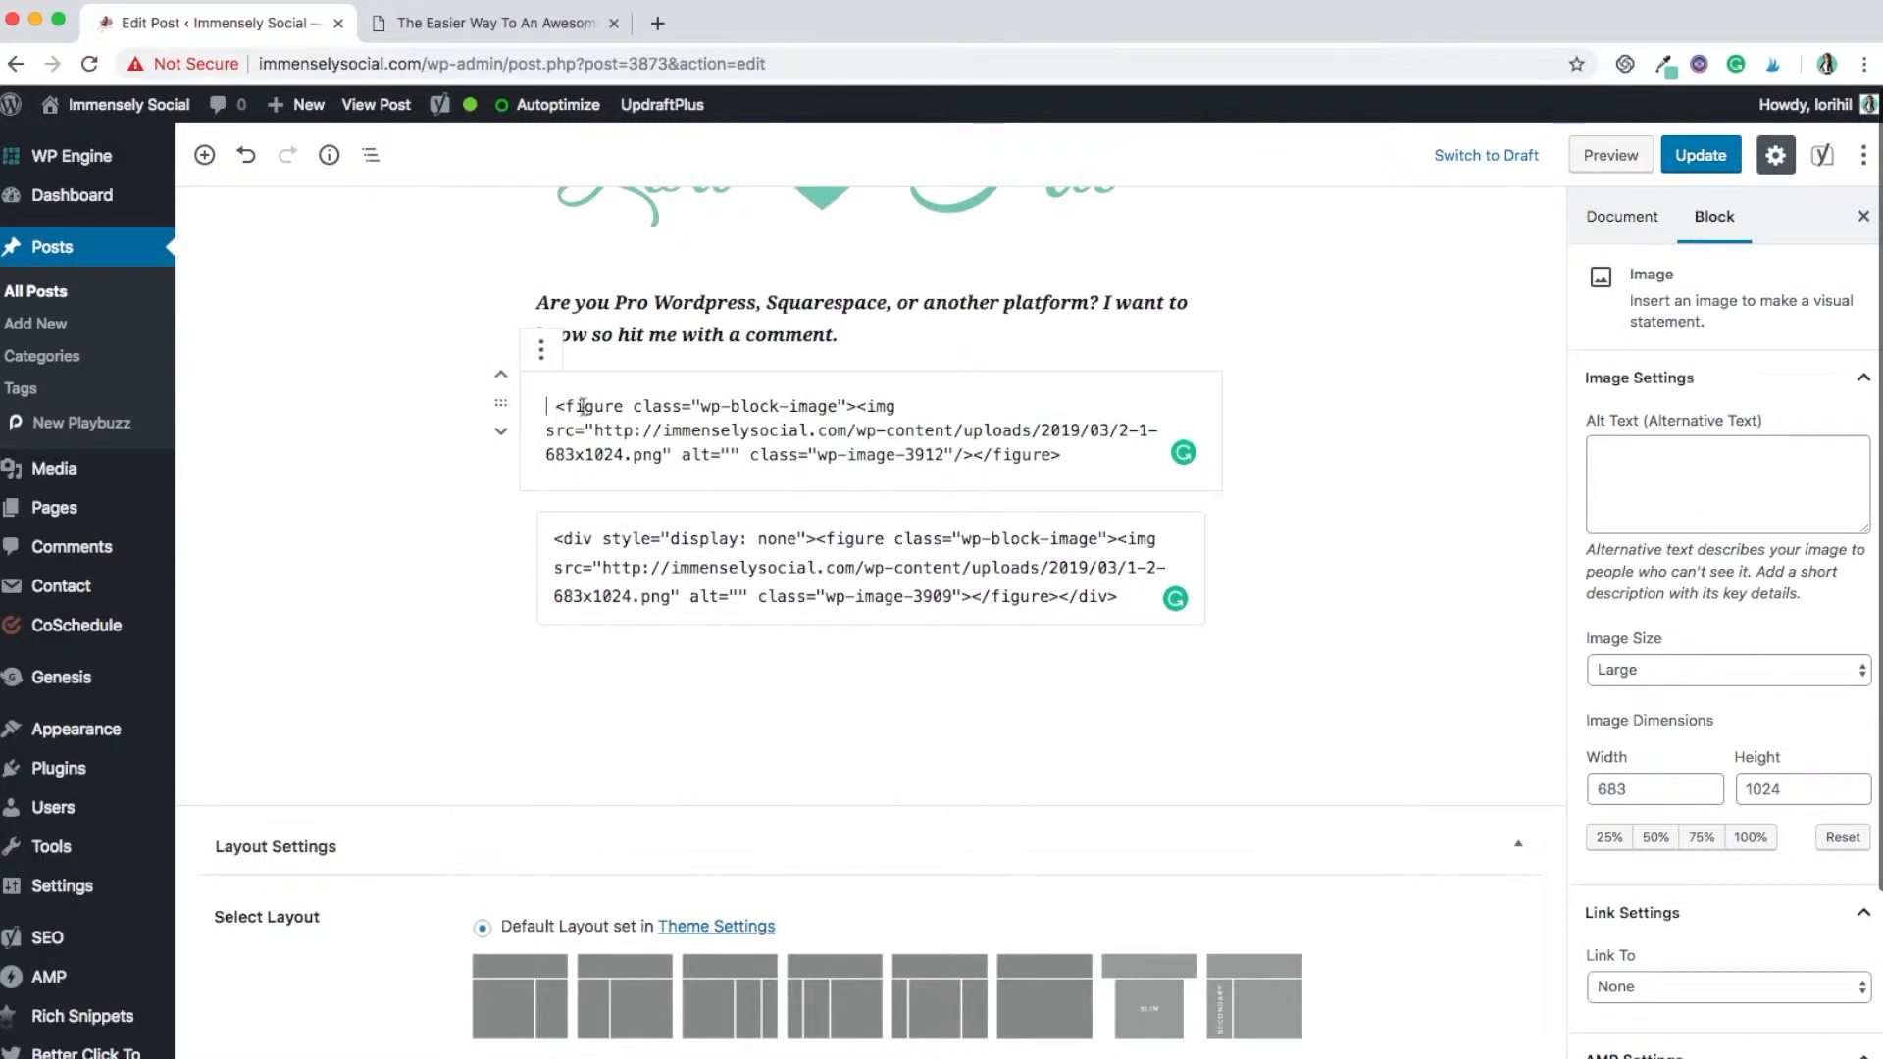
{"action": "right_click", "coordinate": [577, 406]}
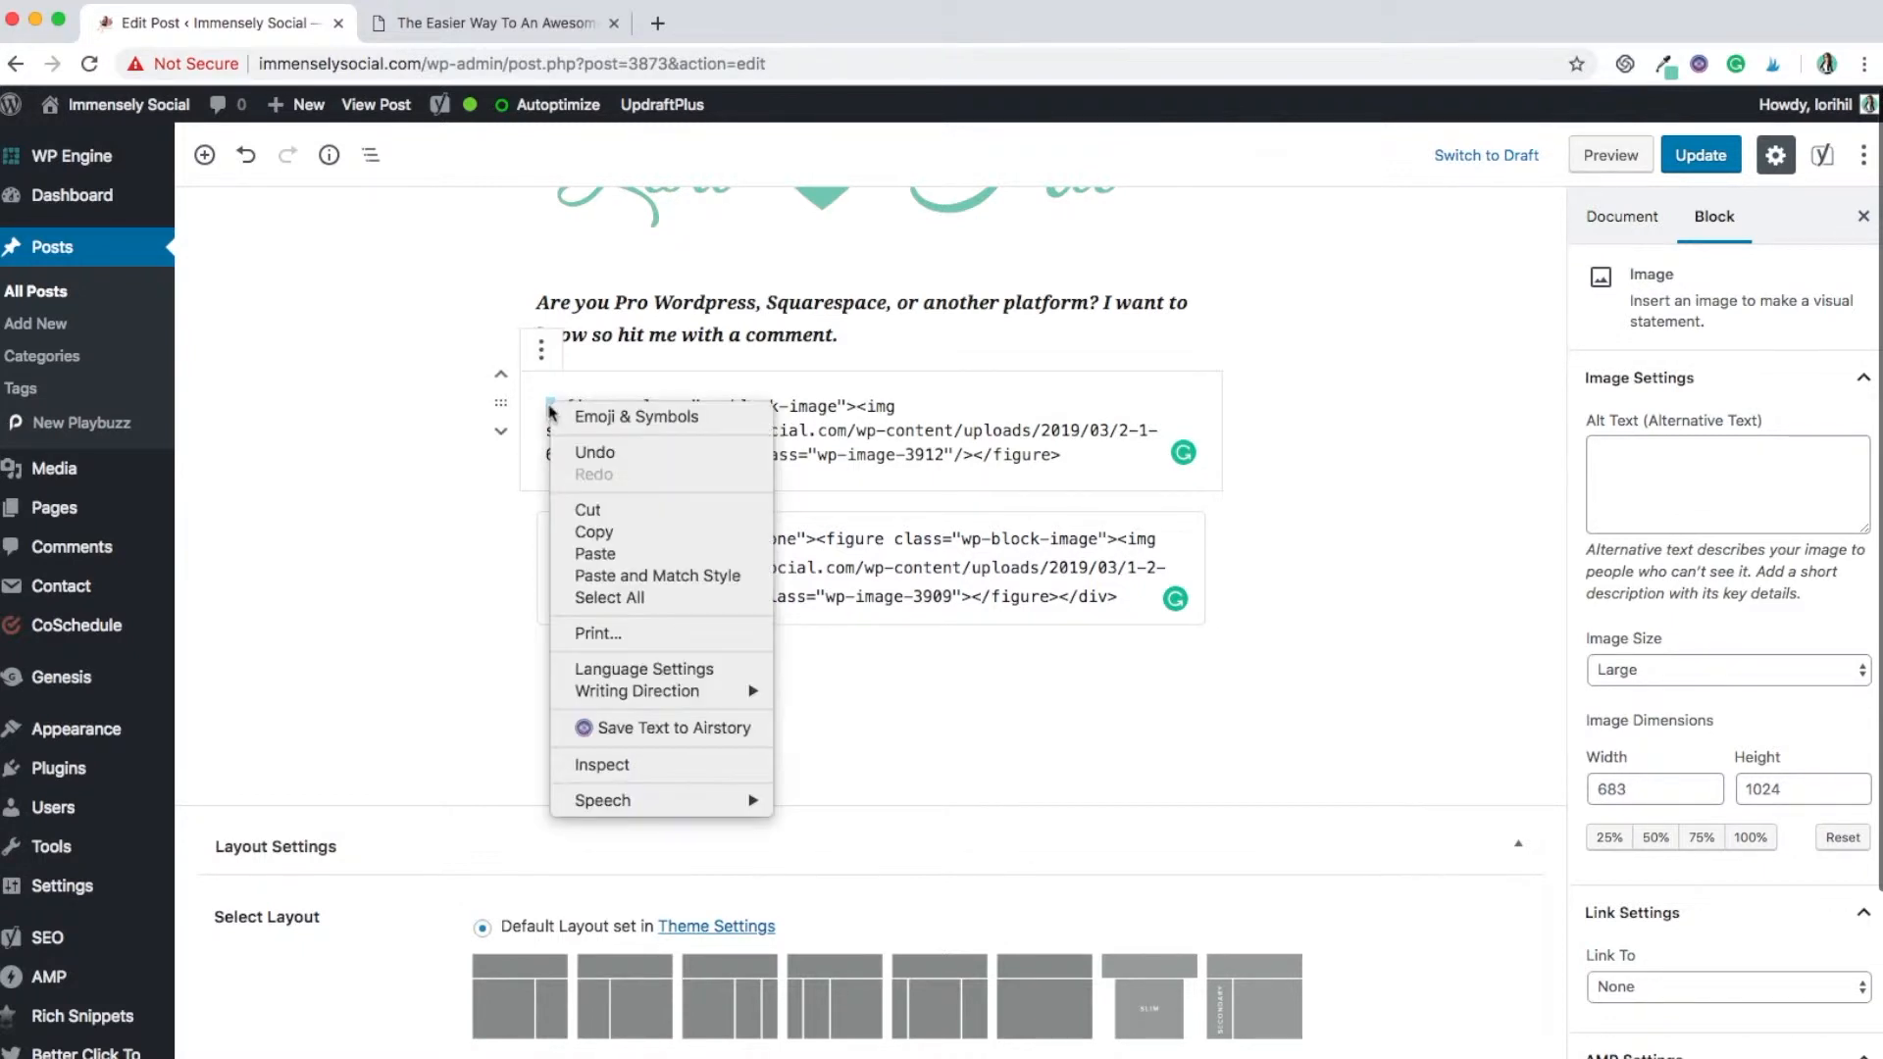
{"action": "mouse_move", "coordinate": [593, 553]}
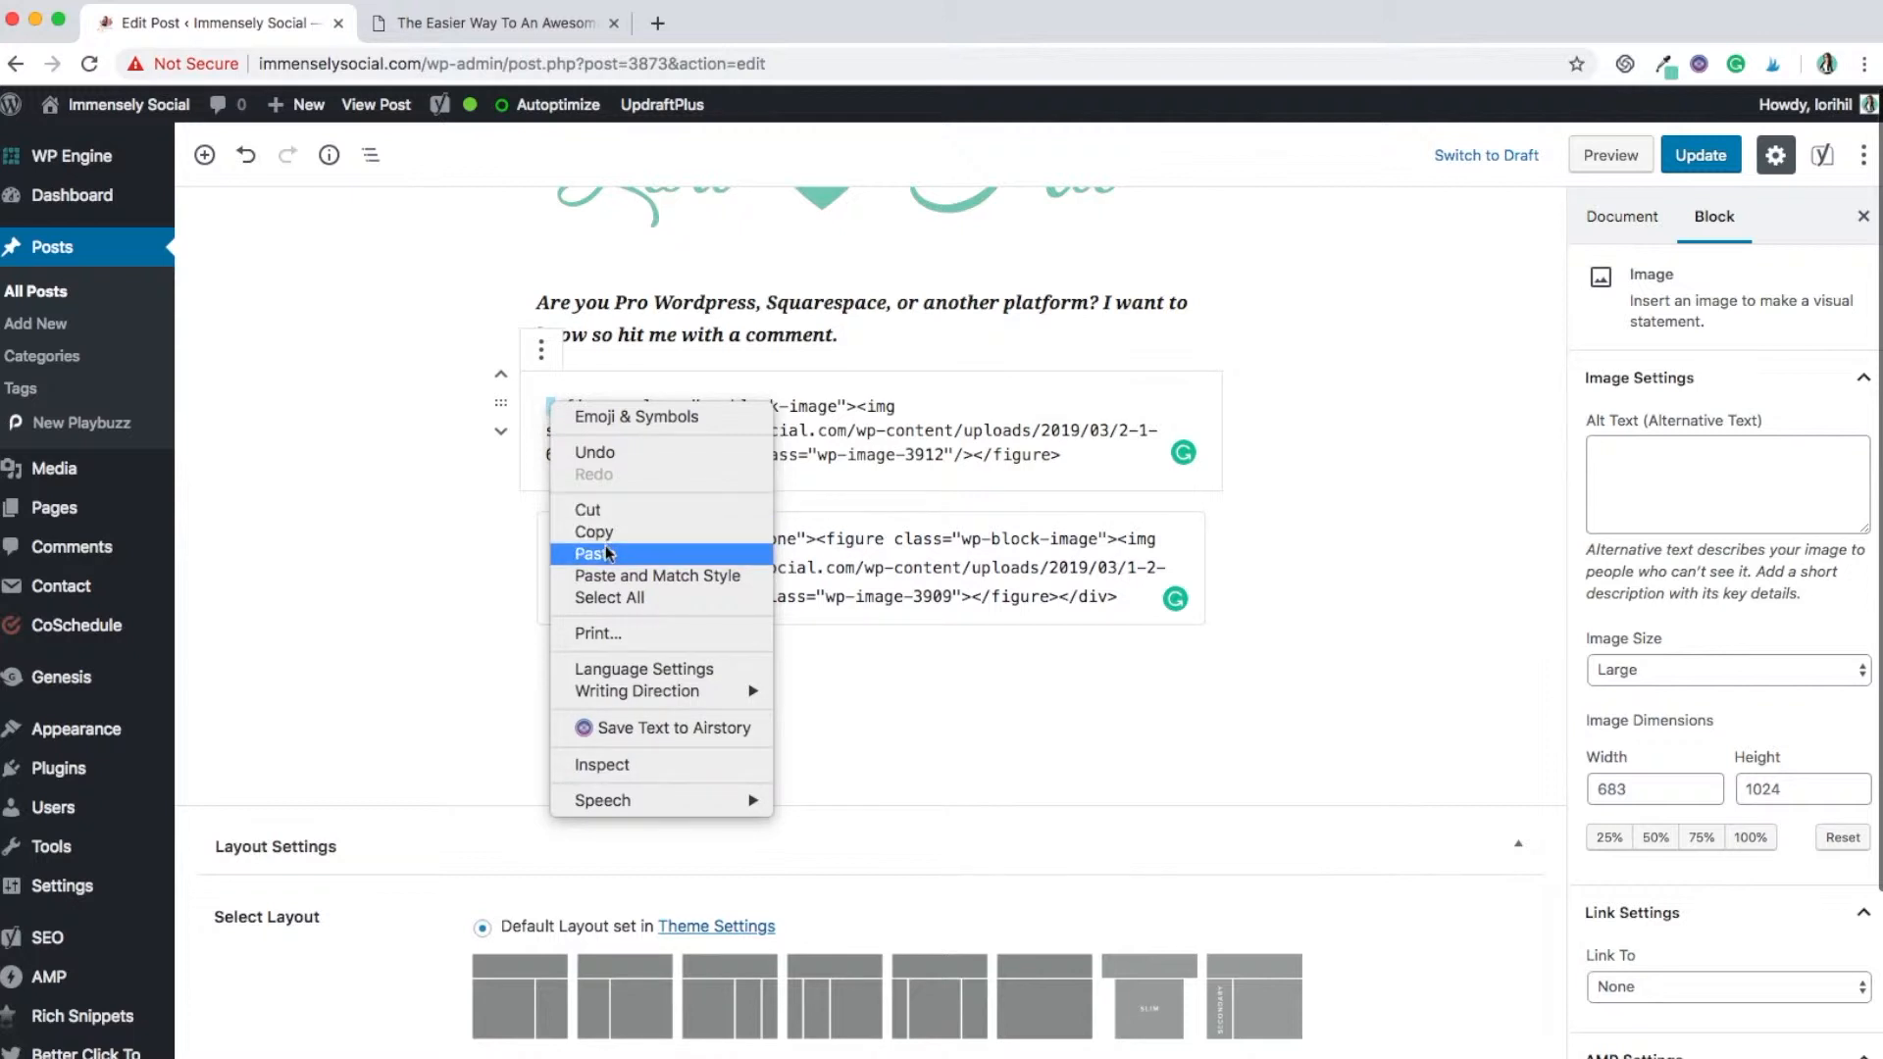
{"action": "left_click", "coordinate": [595, 553]}
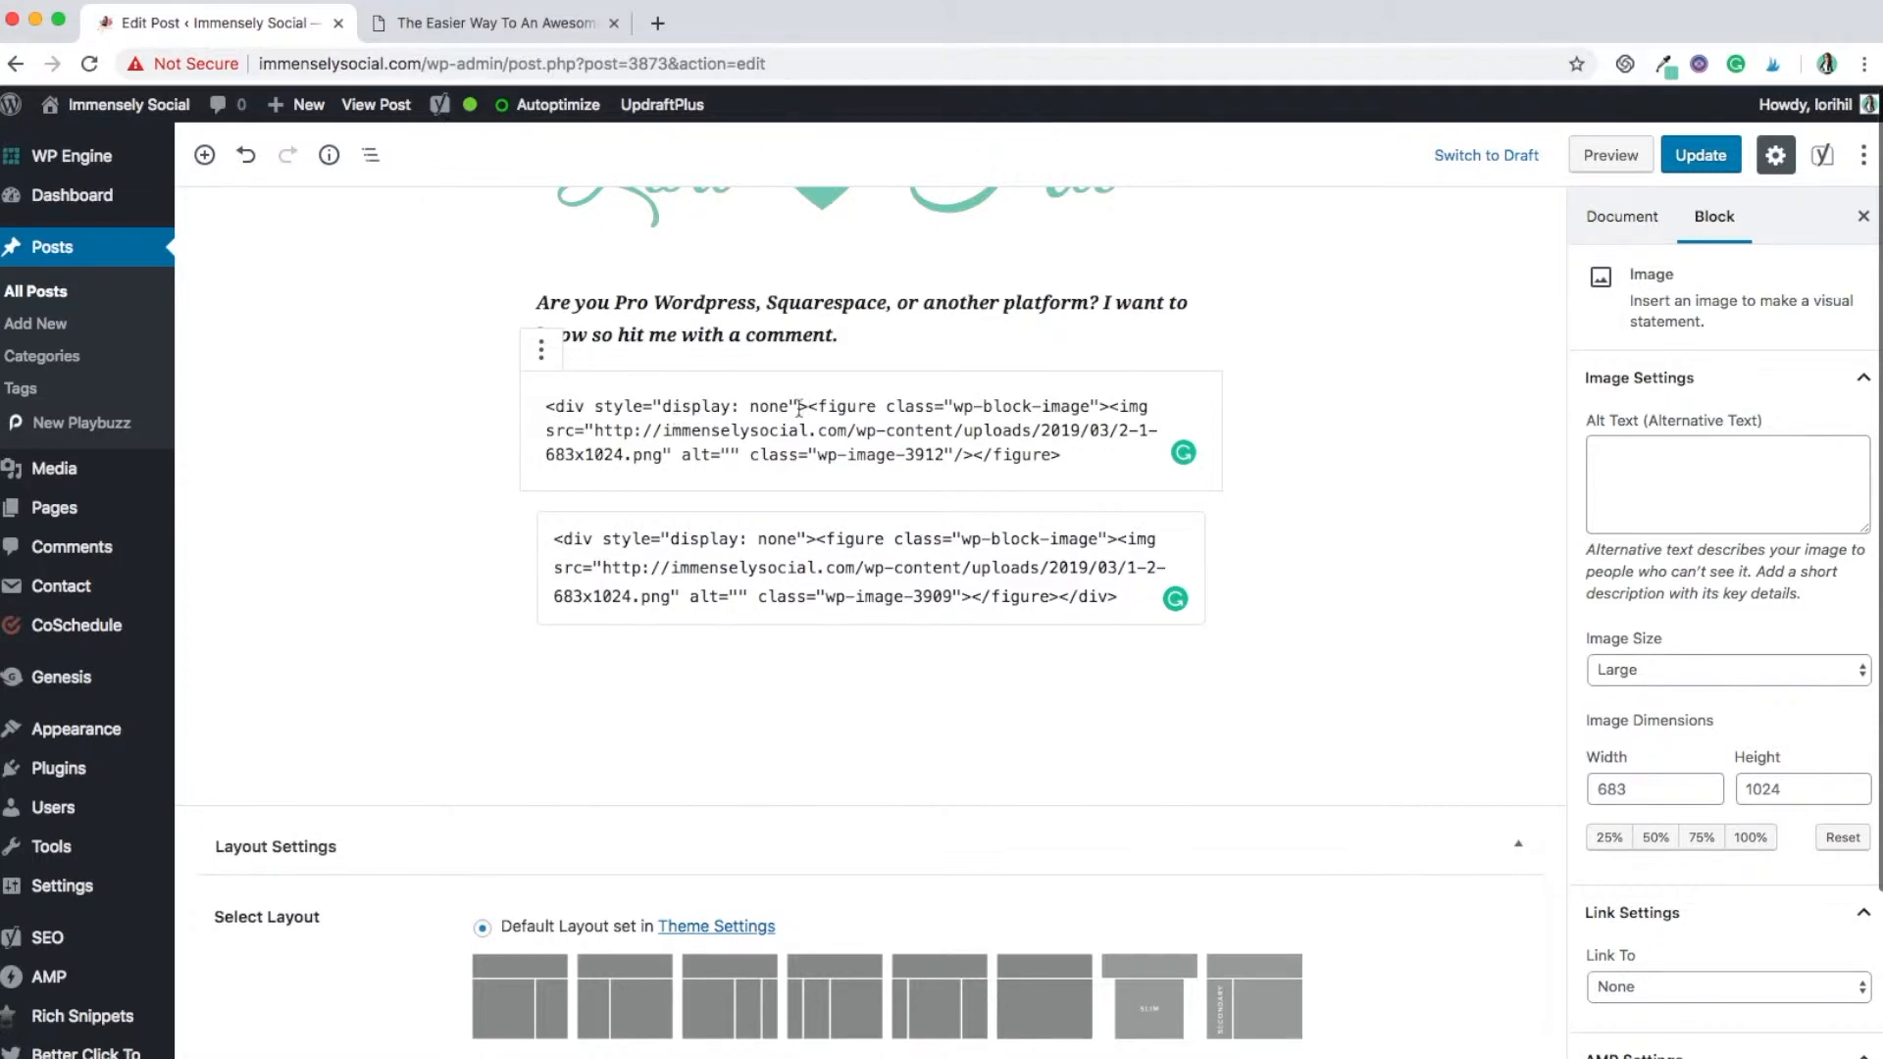
{"action": "left_click", "coordinate": [1066, 597]}
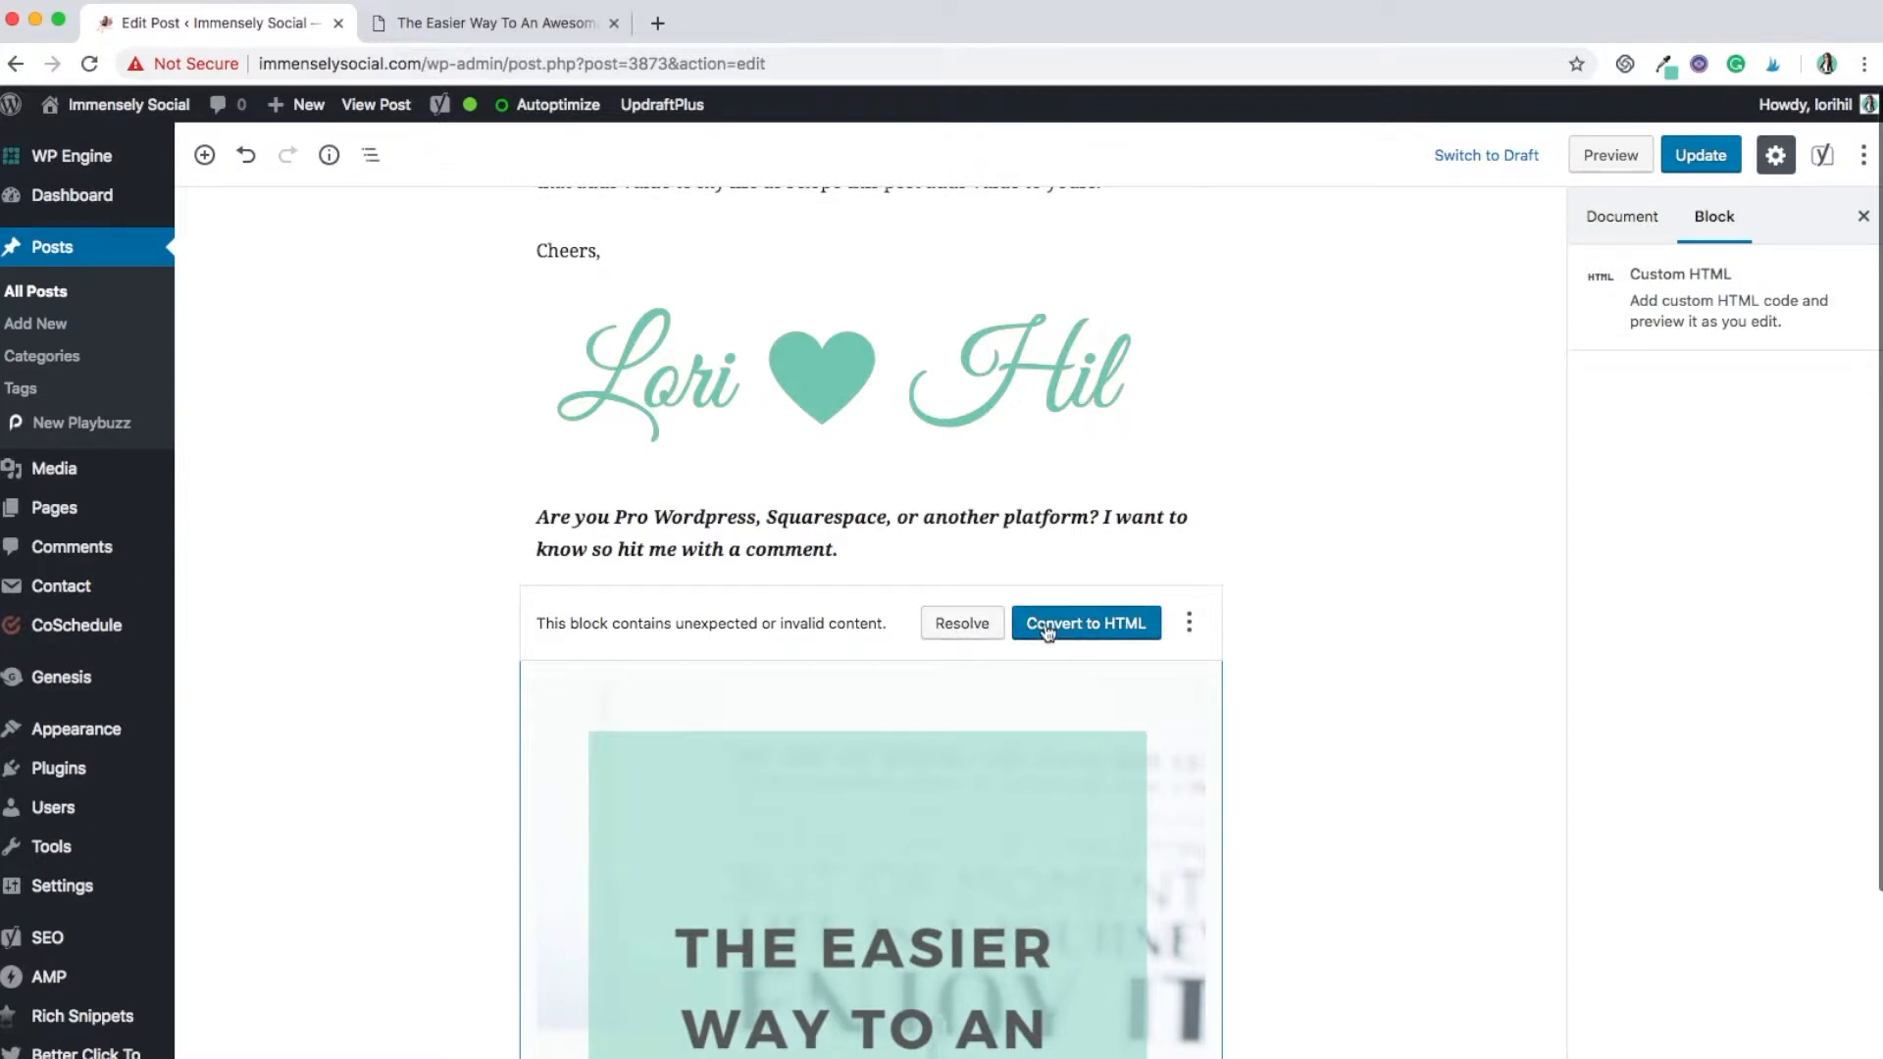
Convert the invalid 2-1 pin block to Custom HTML and paste the closing </div> after </figure>
{"action": "left_click", "coordinate": [1084, 624]}
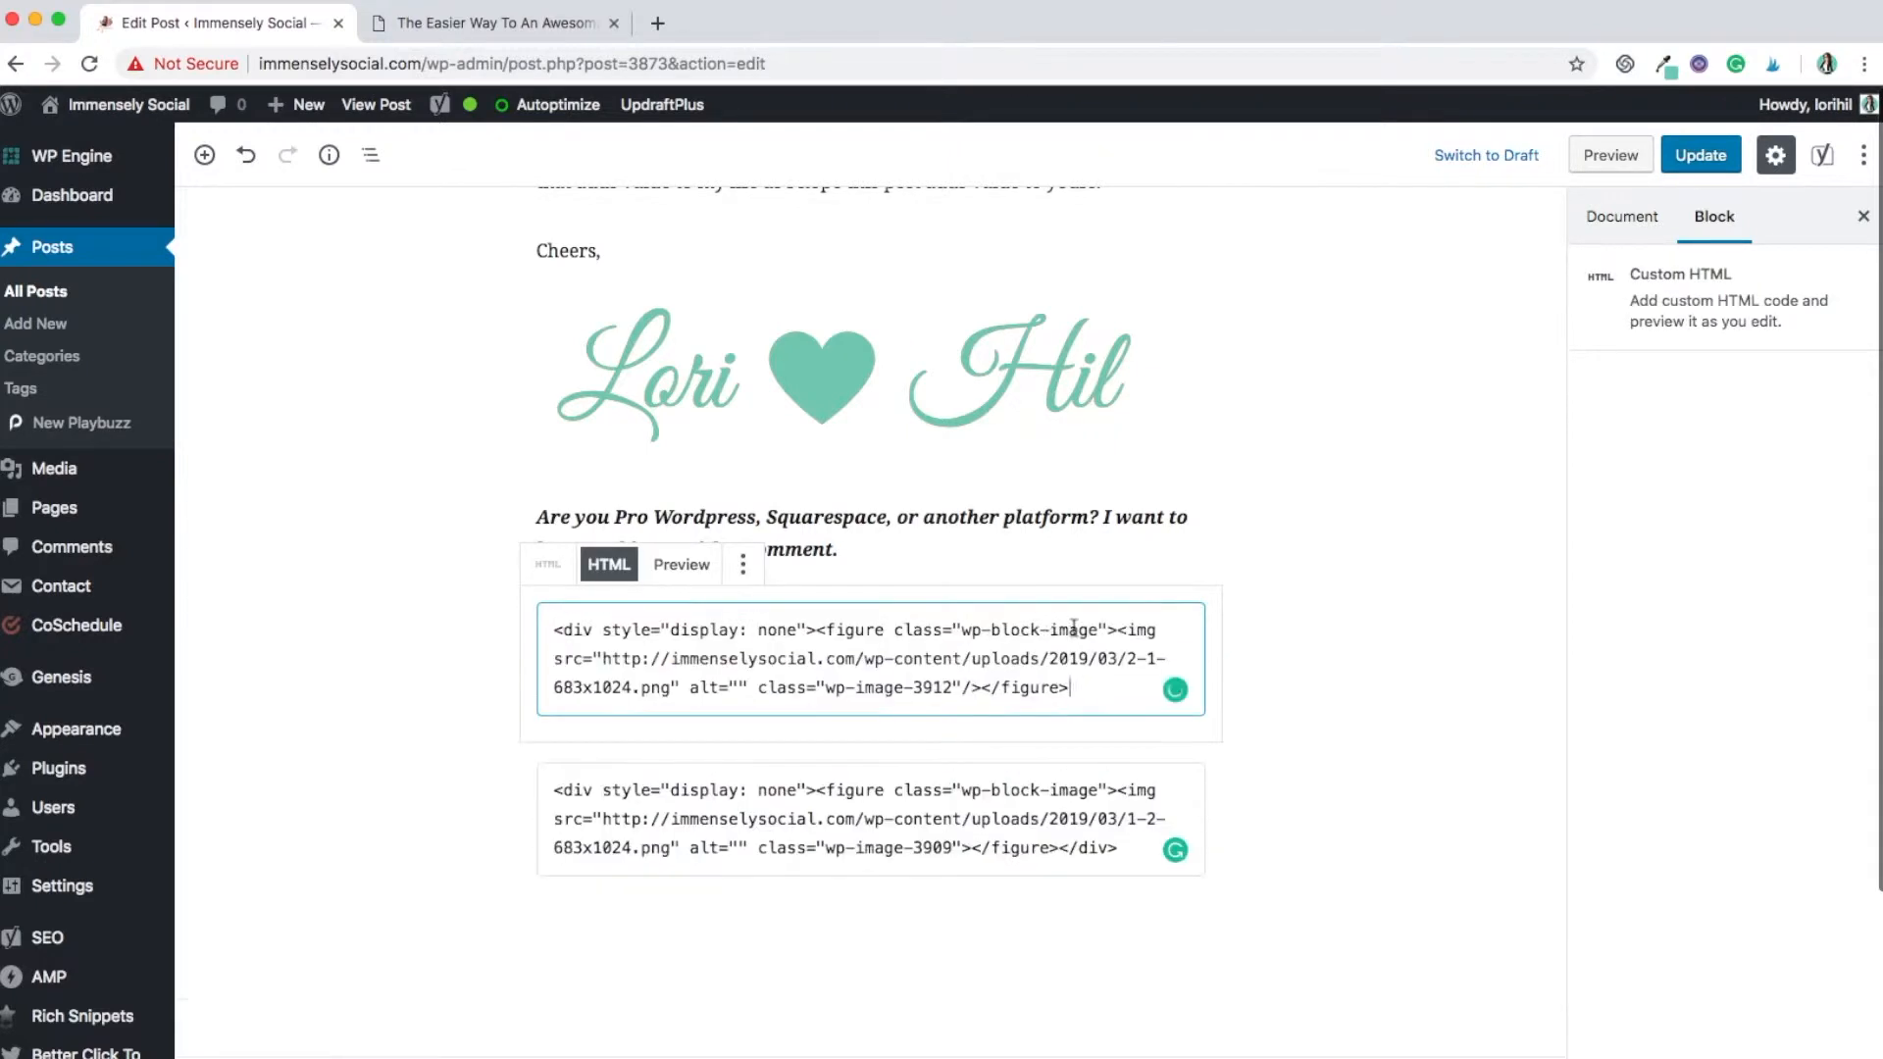
{"action": "right_click", "coordinate": [1069, 688]}
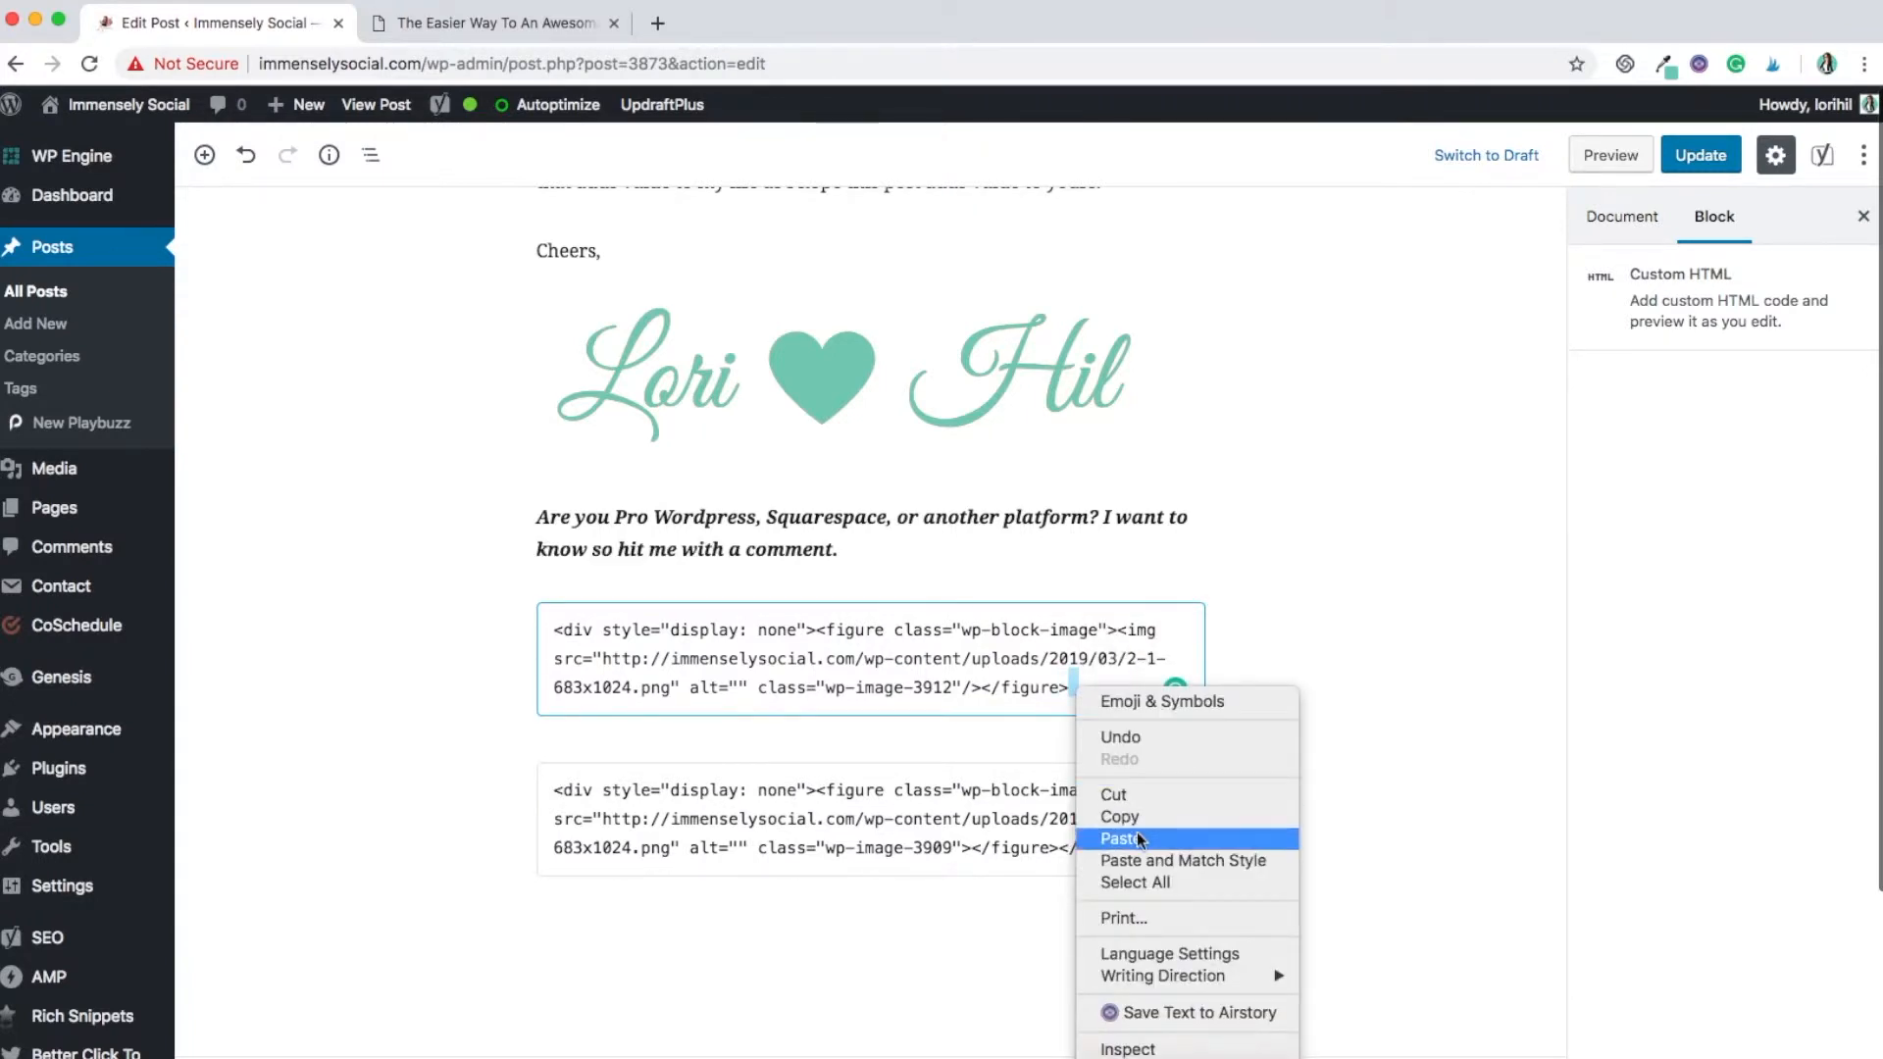
{"action": "left_click", "coordinate": [1118, 839]}
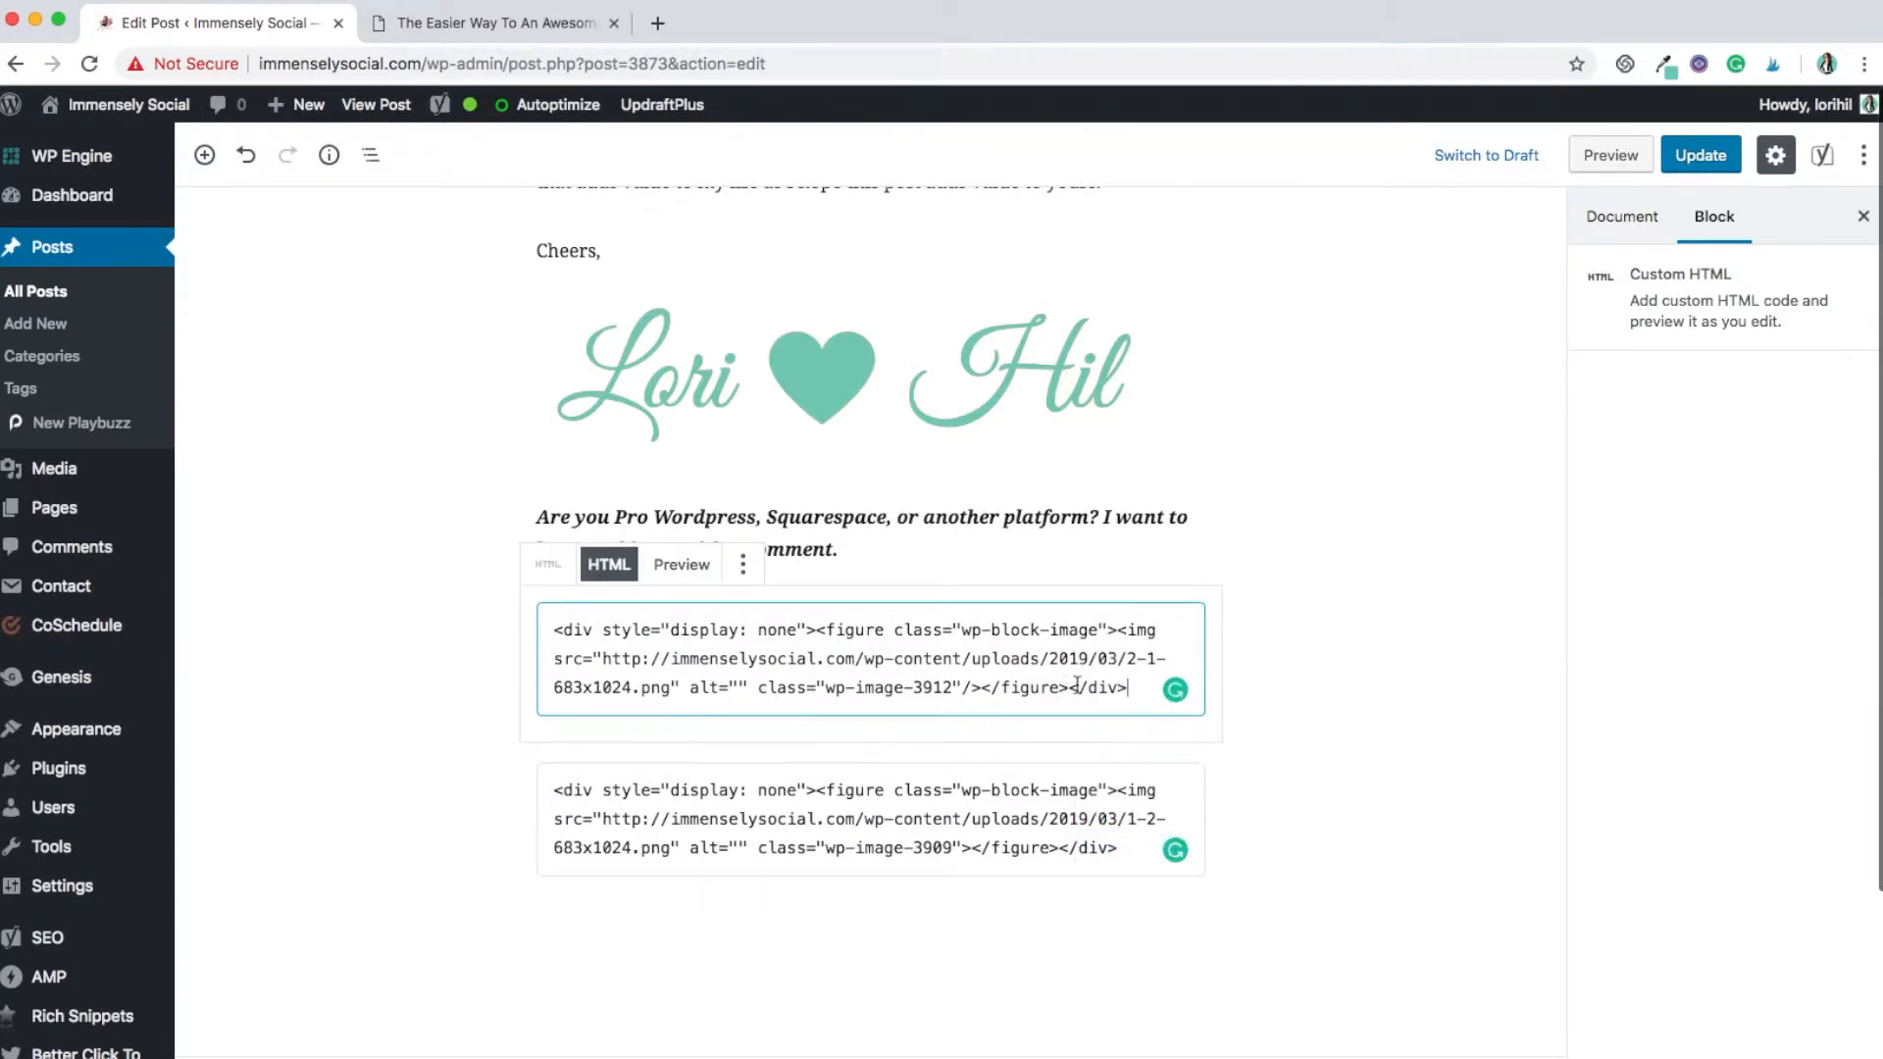
{"action": "left_click", "coordinate": [841, 819]}
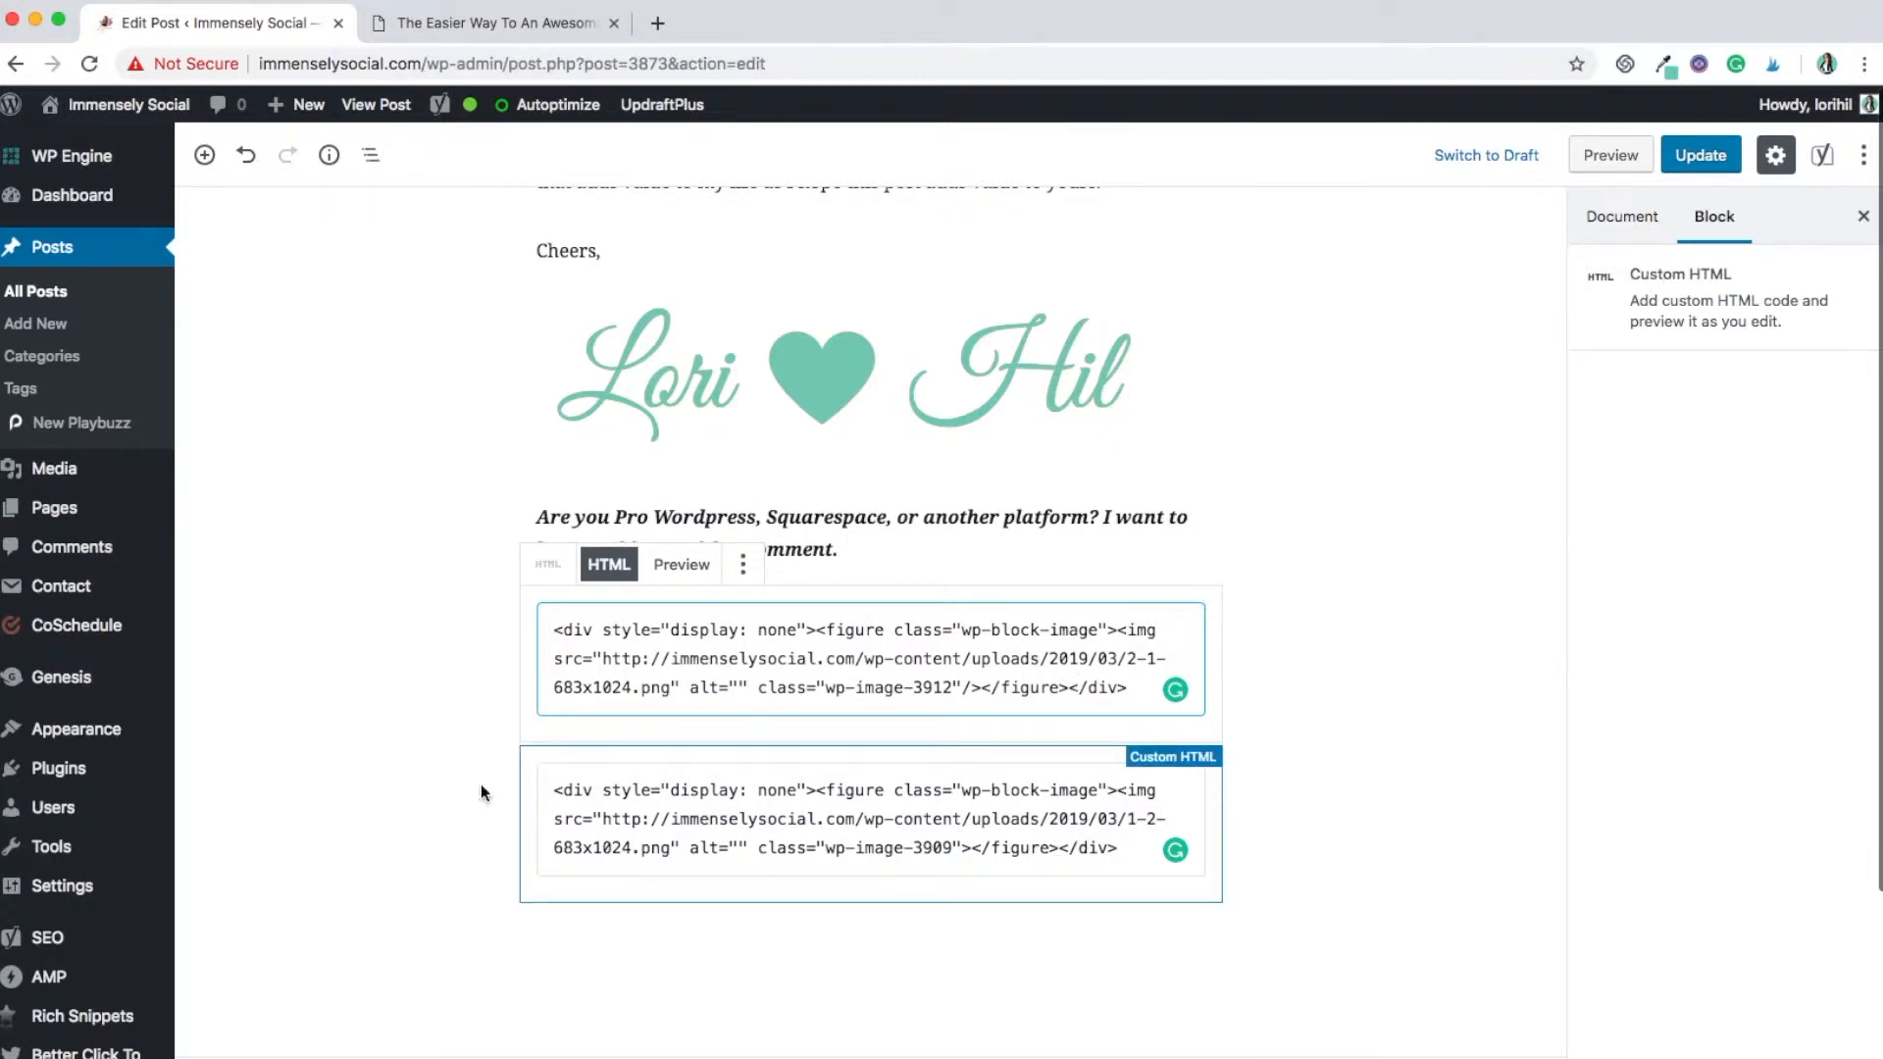
{"action": "left_click", "coordinate": [852, 658]}
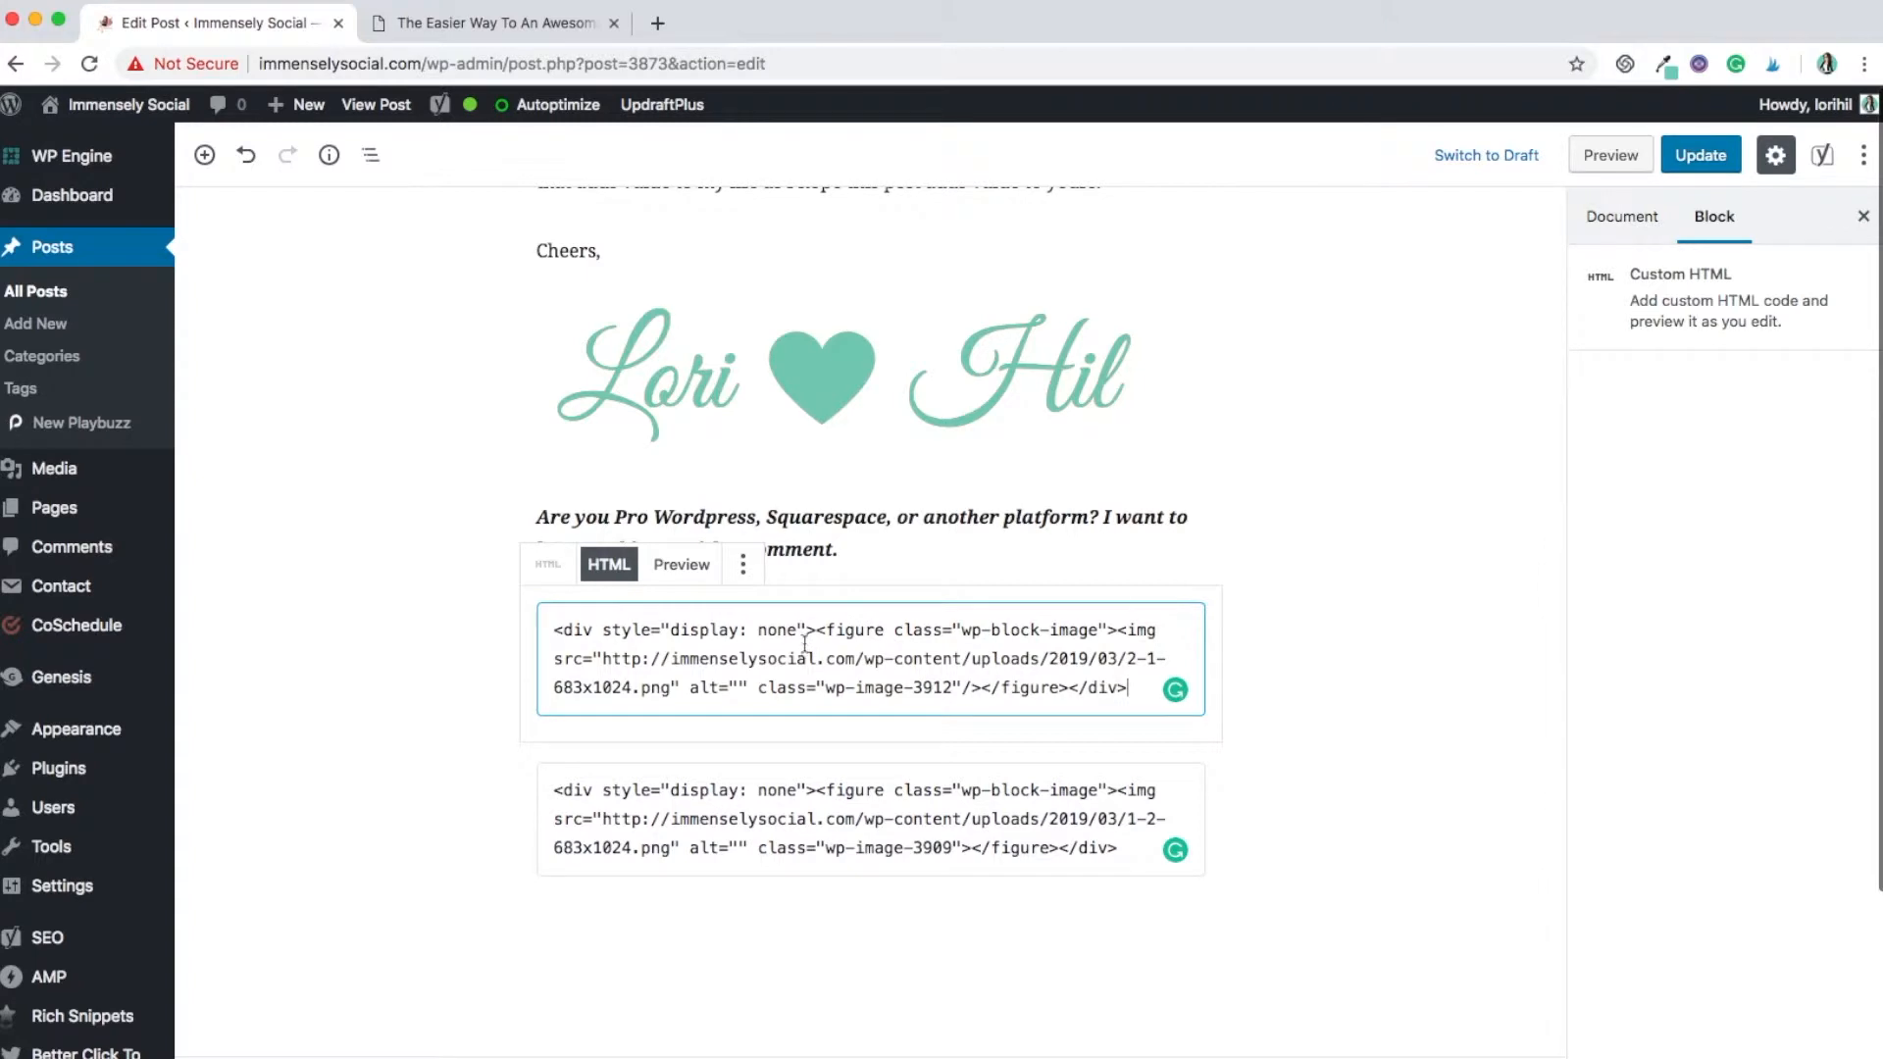
{"action": "mouse_move", "coordinate": [820, 645]}
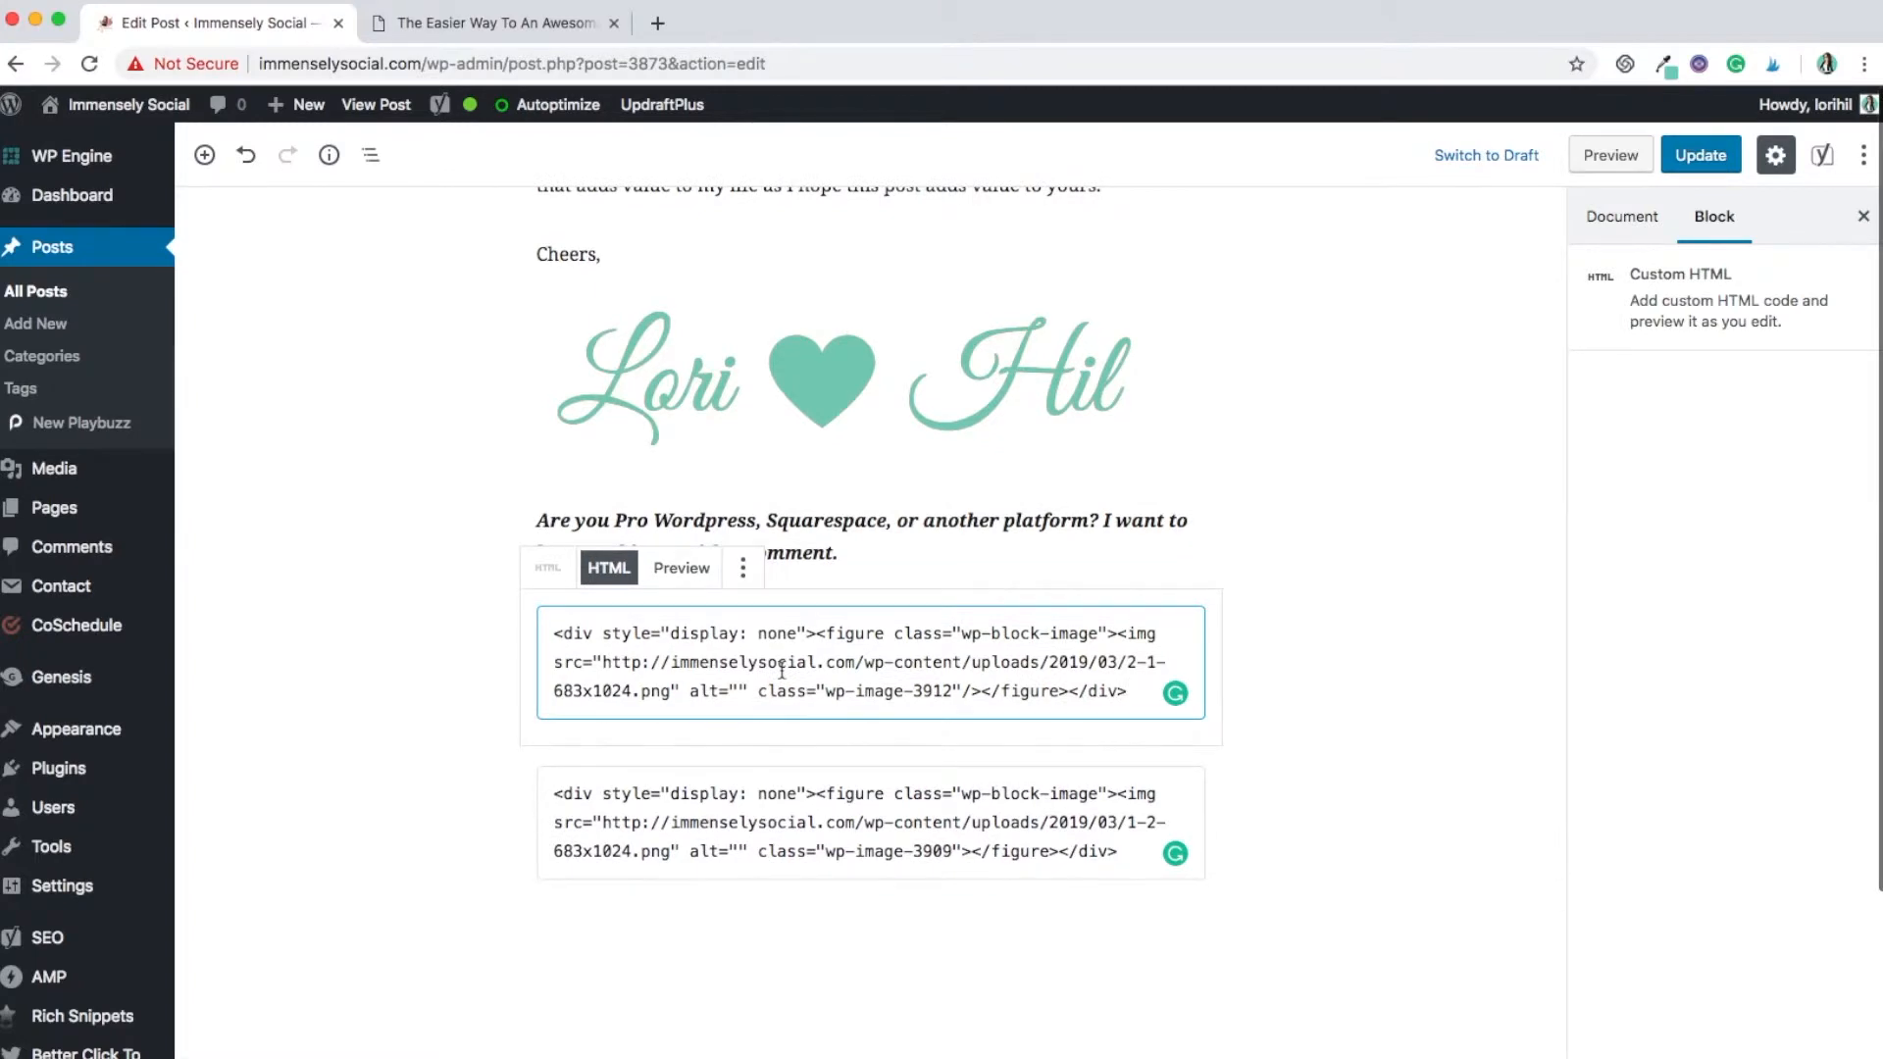
{"action": "scroll", "scroll_direction": "down", "scroll_amount": 3}
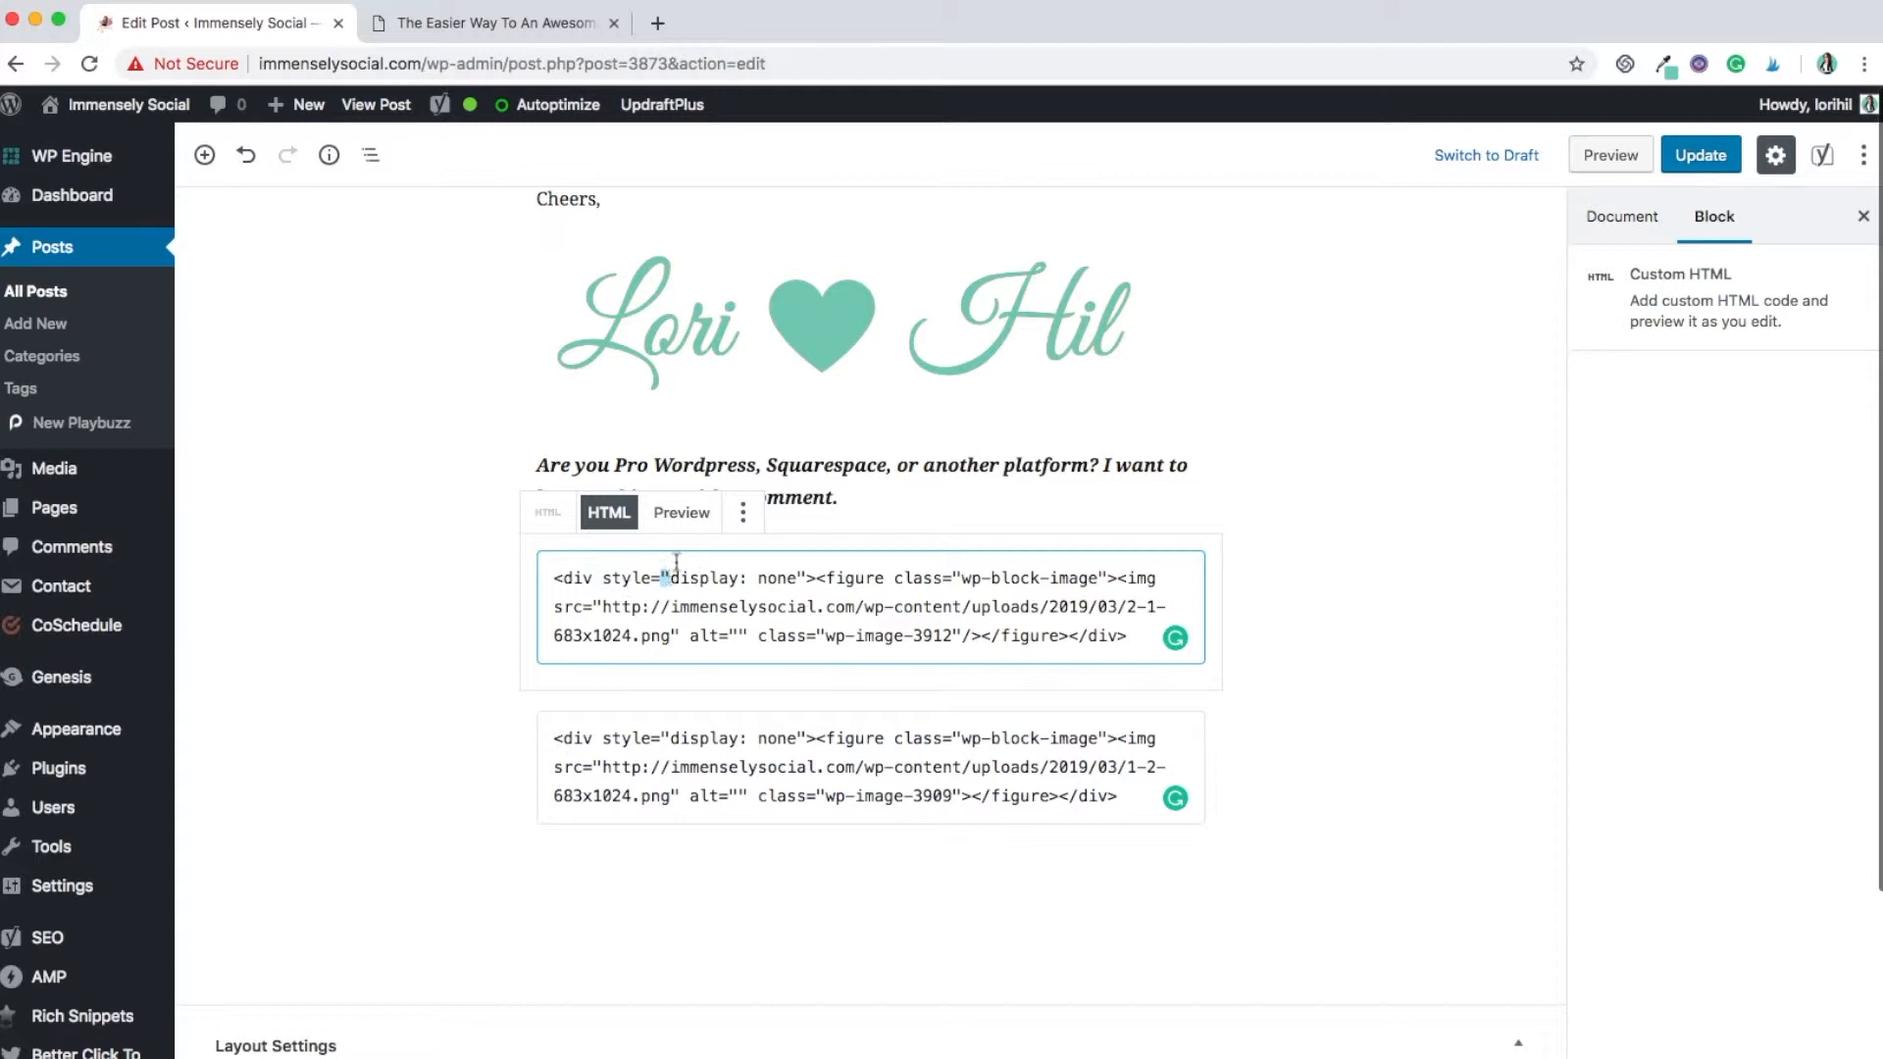
{"action": "mouse_move", "coordinate": [1058, 556]}
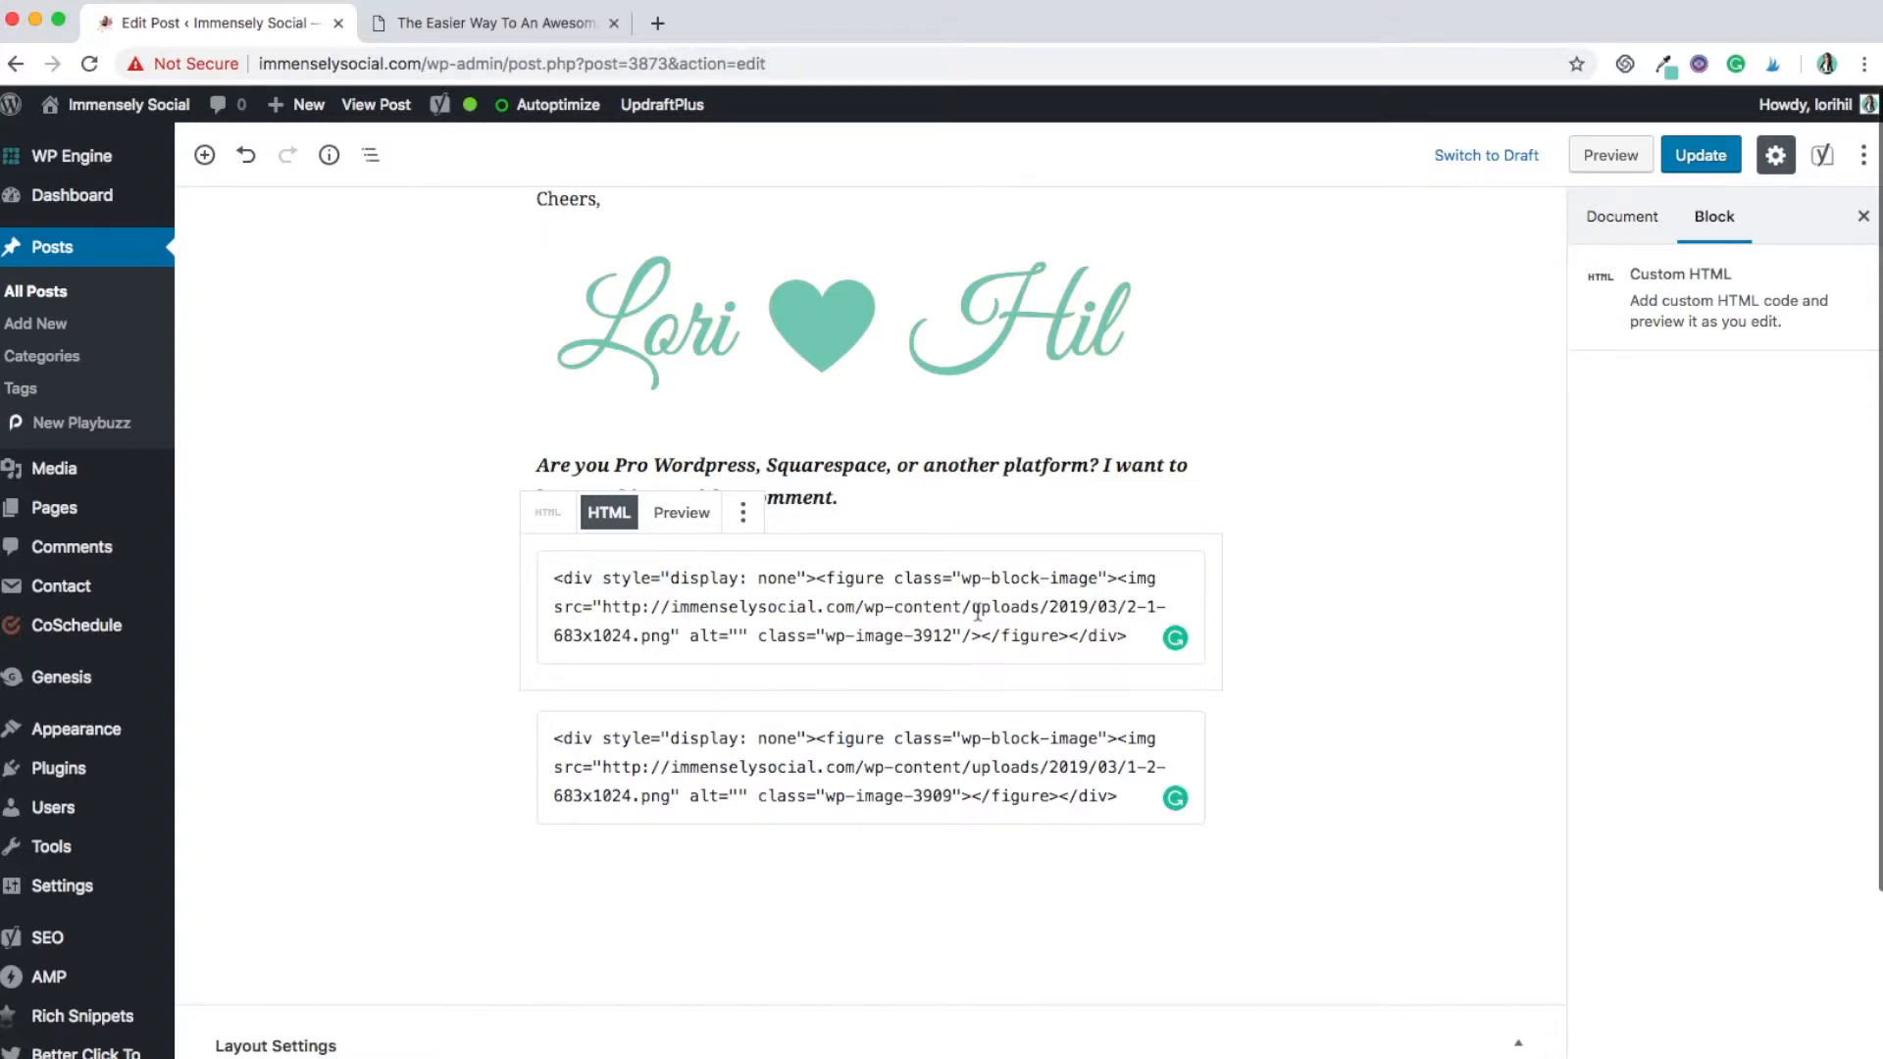
Update and preview the post, checking its end shows no pin graphic
{"action": "left_click", "coordinate": [1701, 155]}
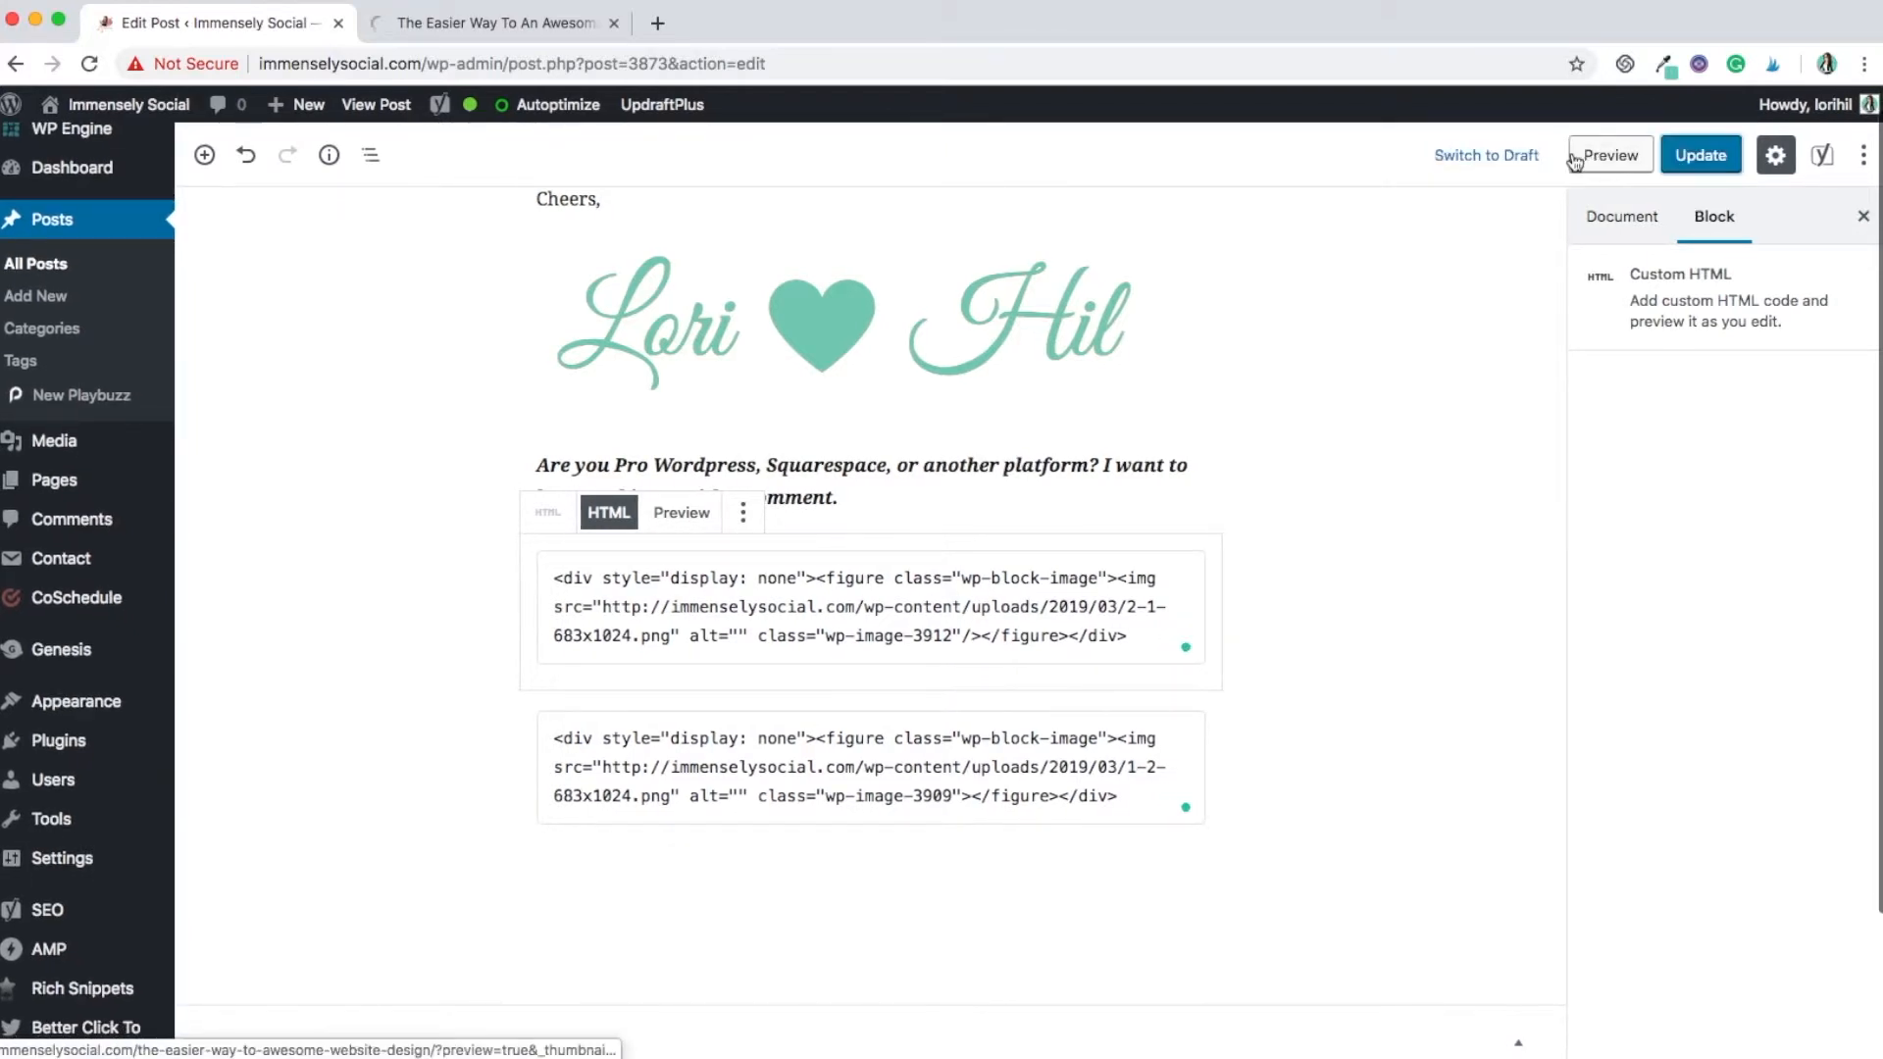
{"action": "left_click", "coordinate": [1609, 155]}
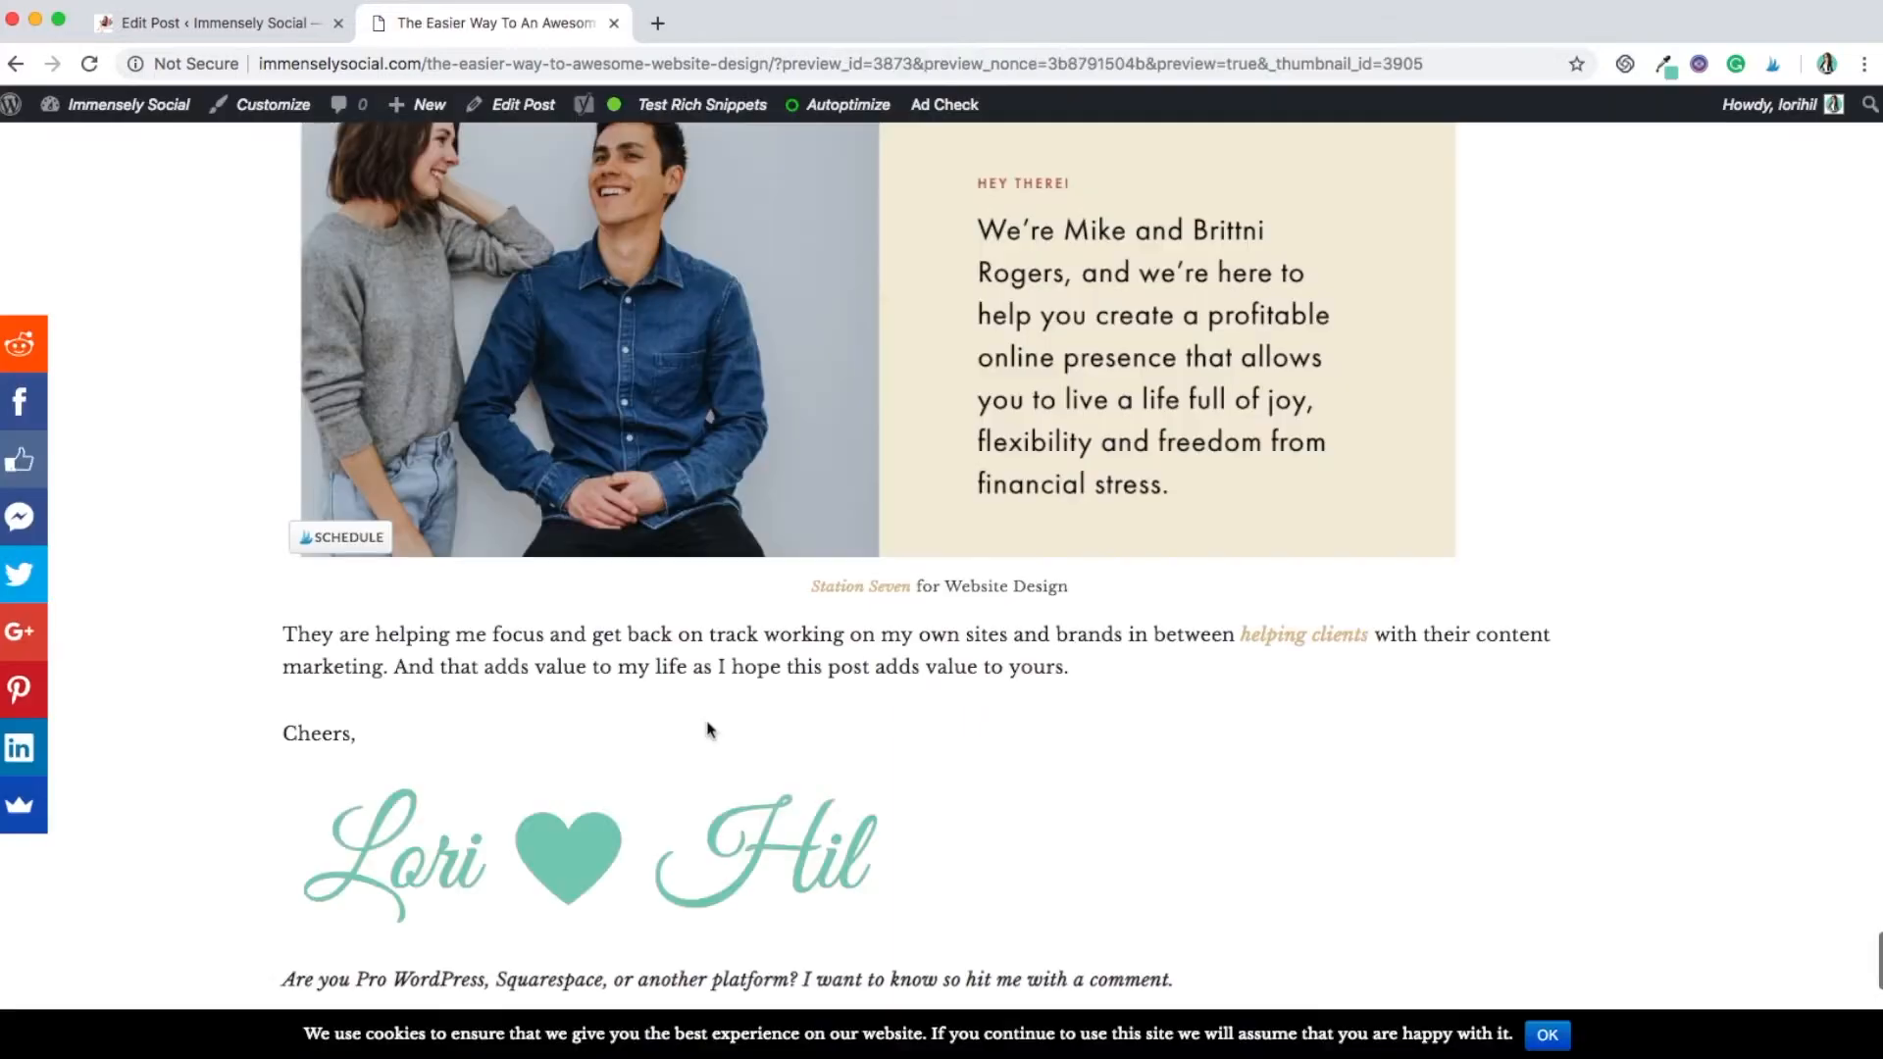
{"action": "scroll", "scroll_direction": "down", "scroll_amount": 3}
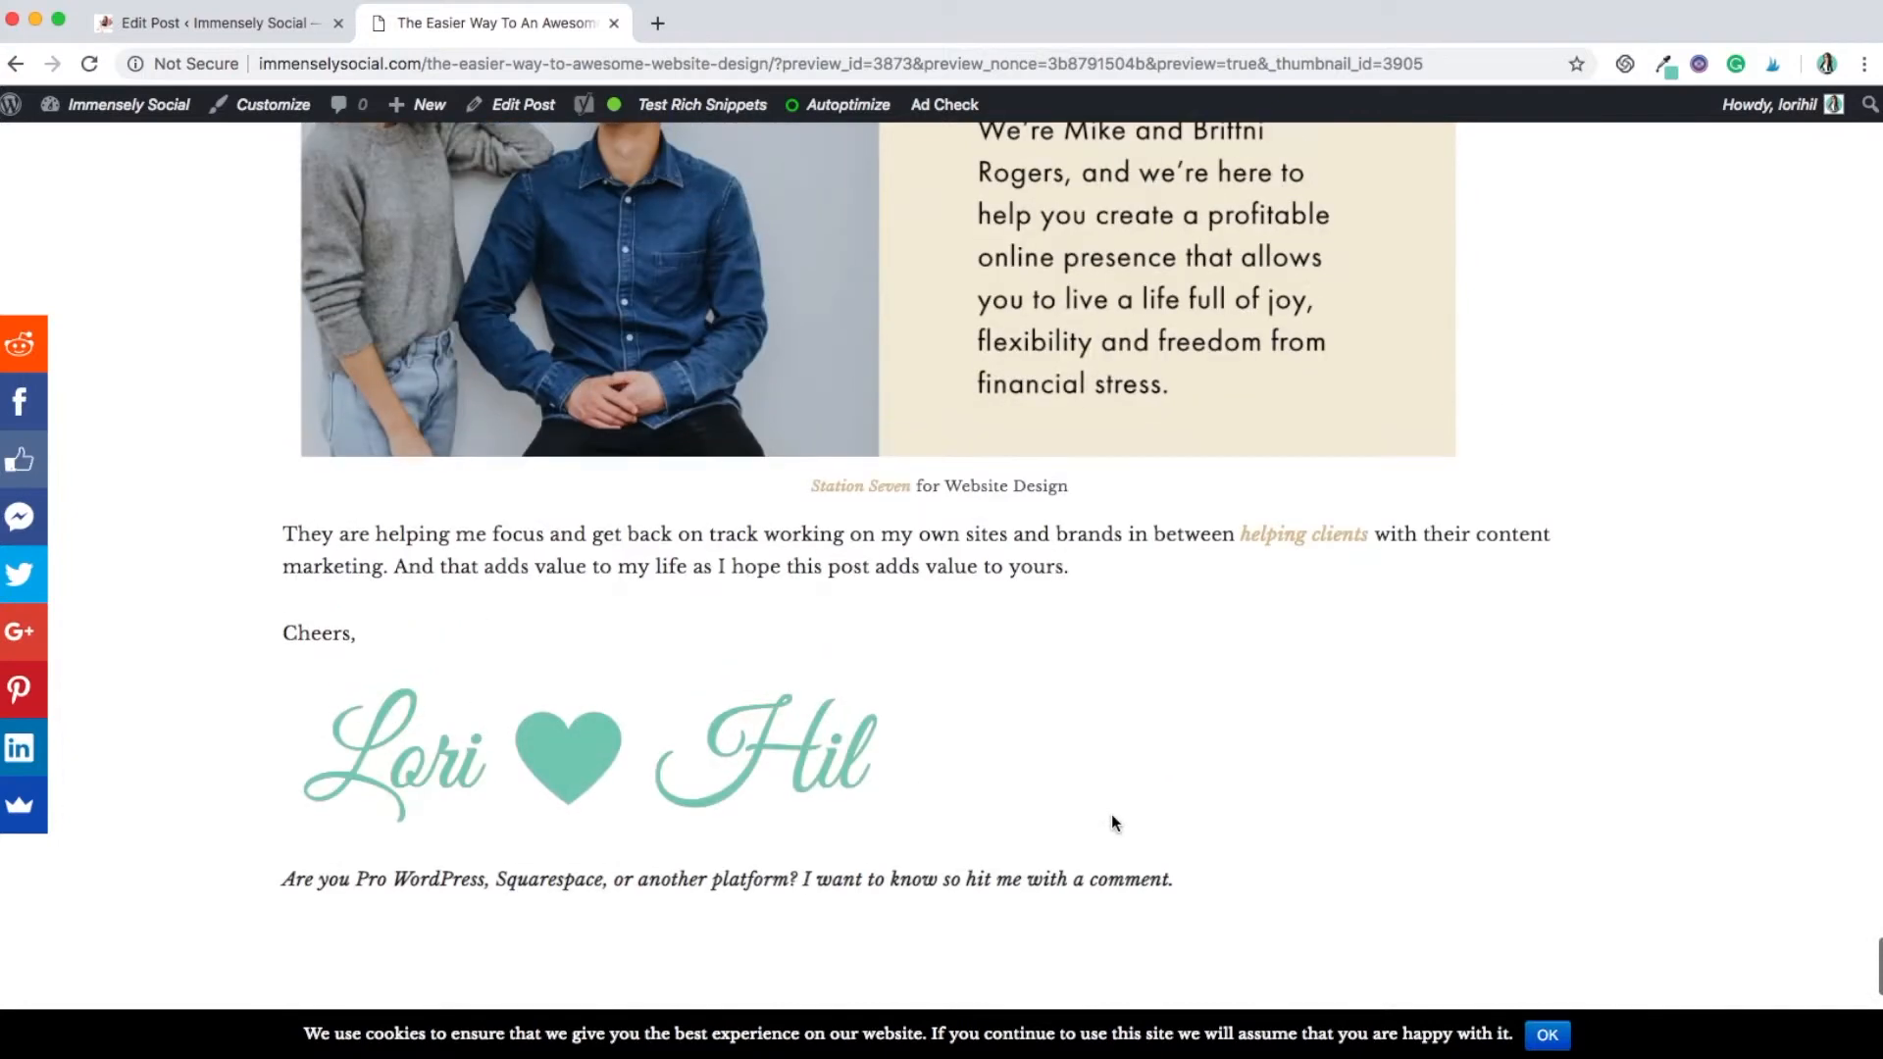
{"action": "scroll", "scroll_direction": "up", "scroll_amount": 3}
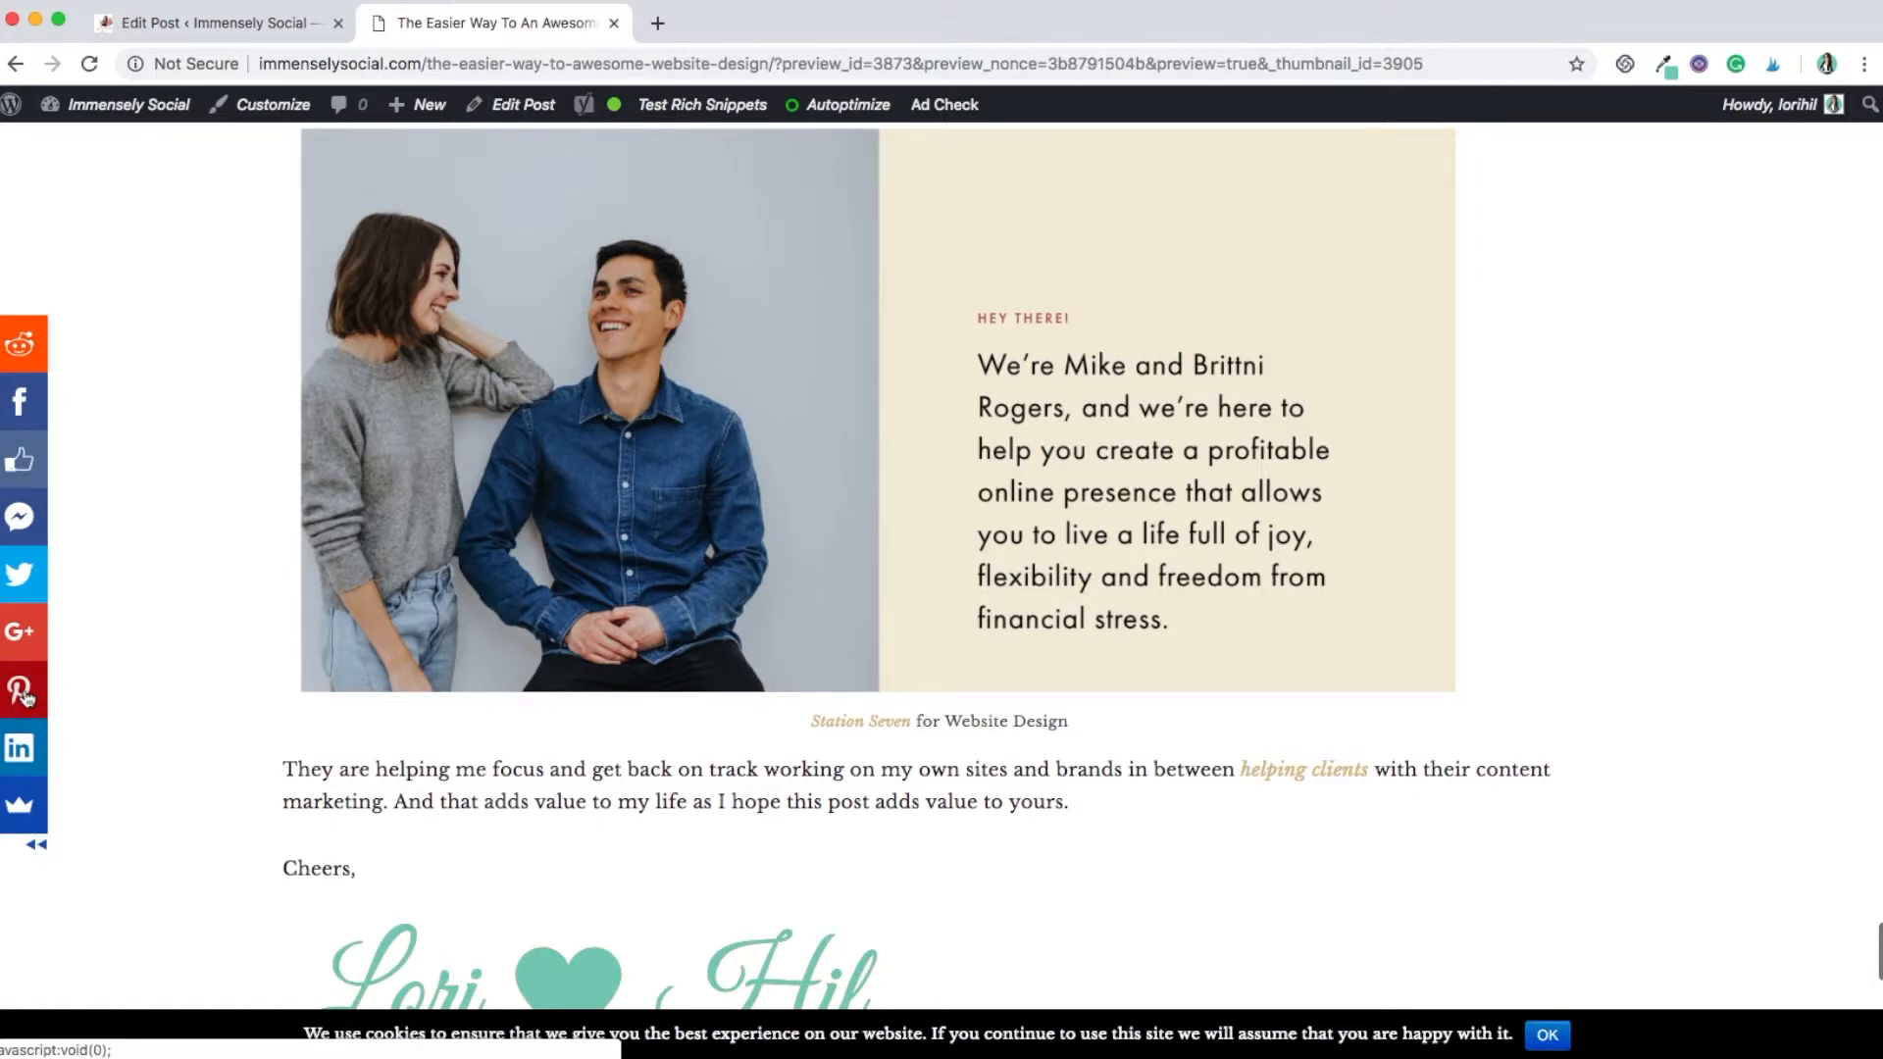
Open the Pinterest pin picker from the preview's floating share bar
{"action": "left_click", "coordinate": [21, 688]}
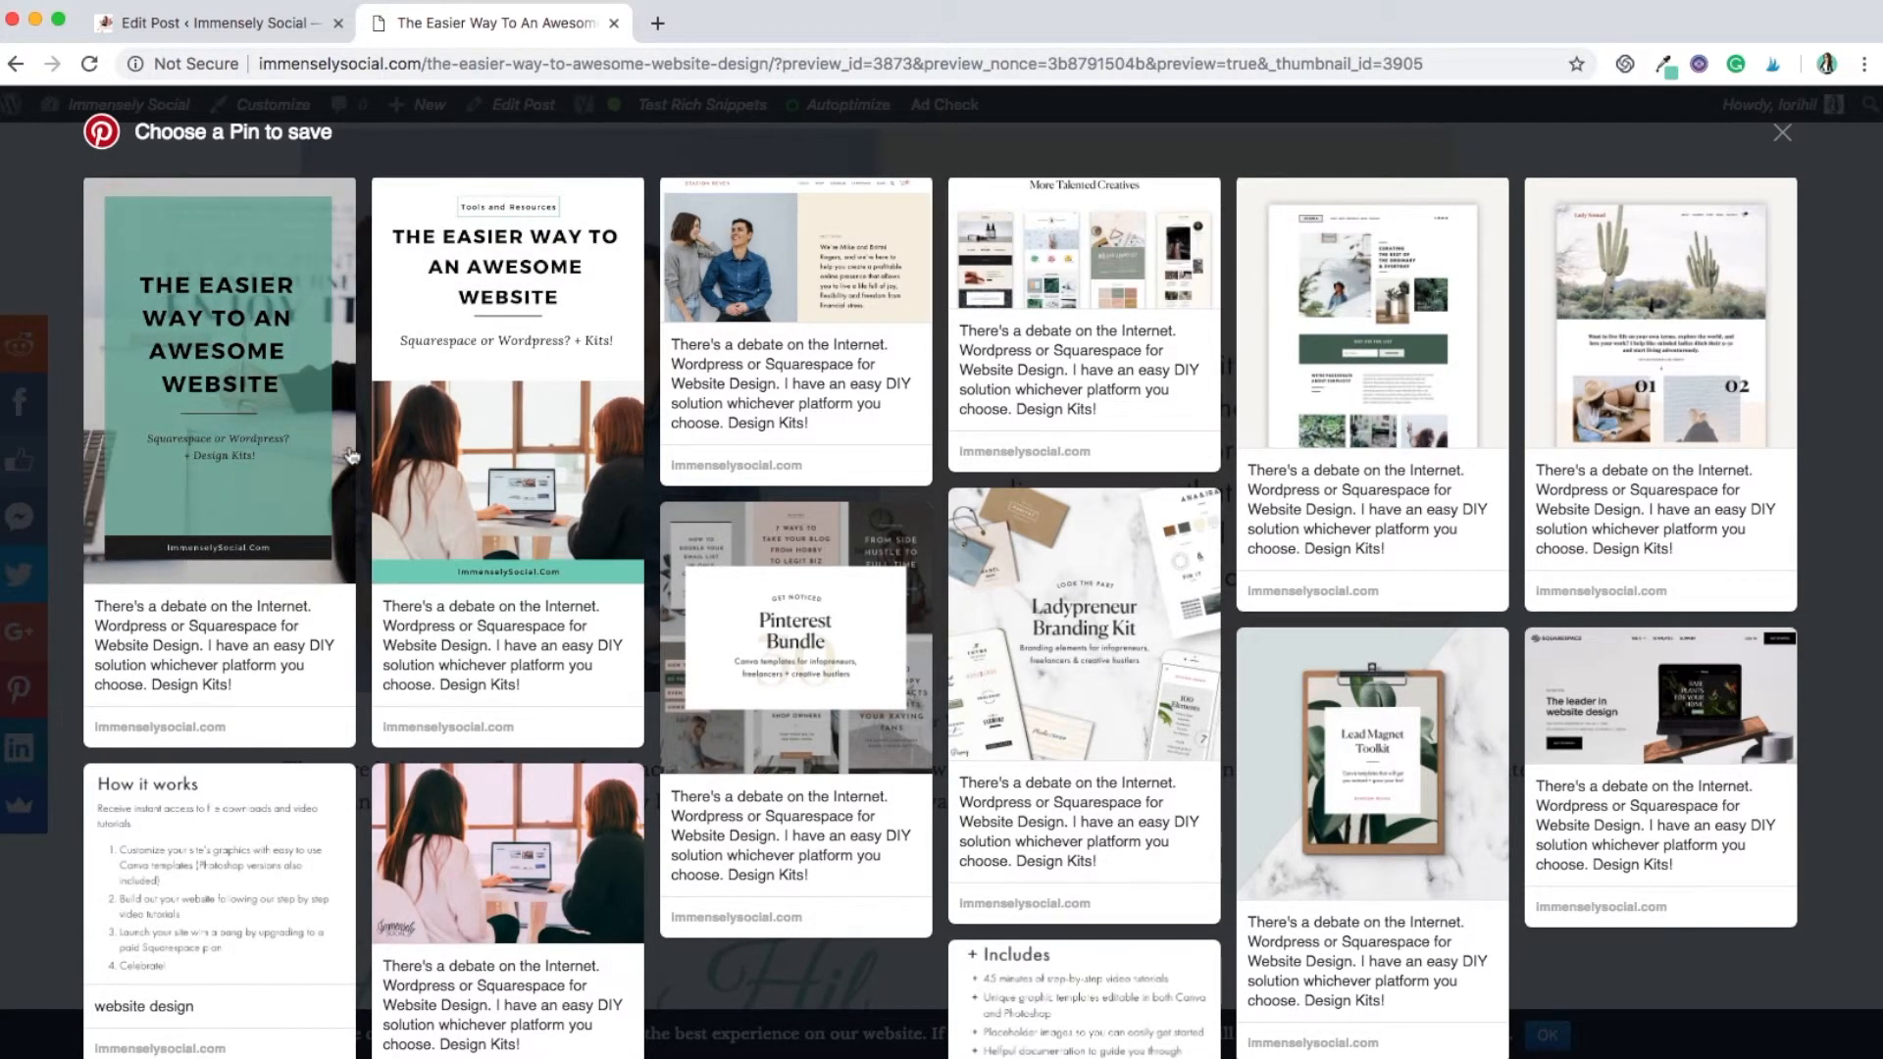
{"action": "mouse_move", "coordinate": [477, 454]}
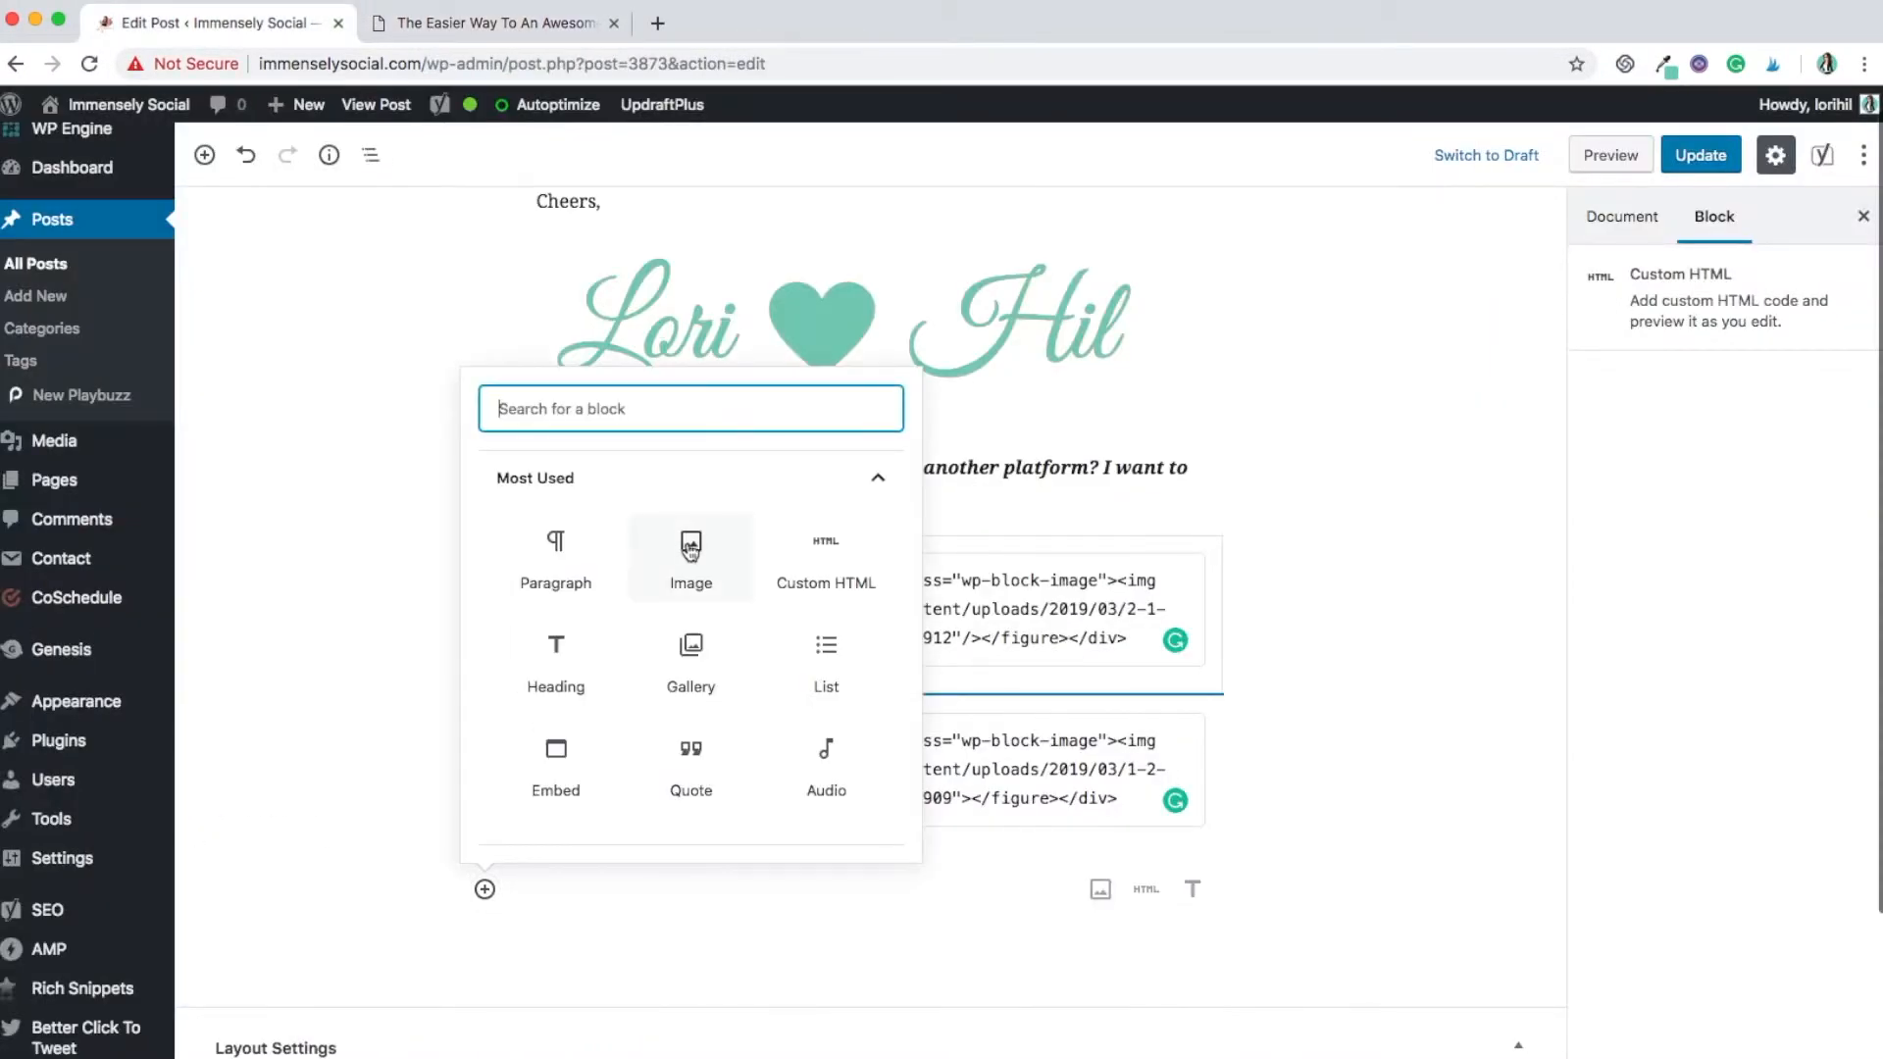
Add Image blocks for the 3-2 and 4-2 pins, convert them to HTML and wrap them in display:none divs
{"action": "left_click", "coordinate": [691, 558]}
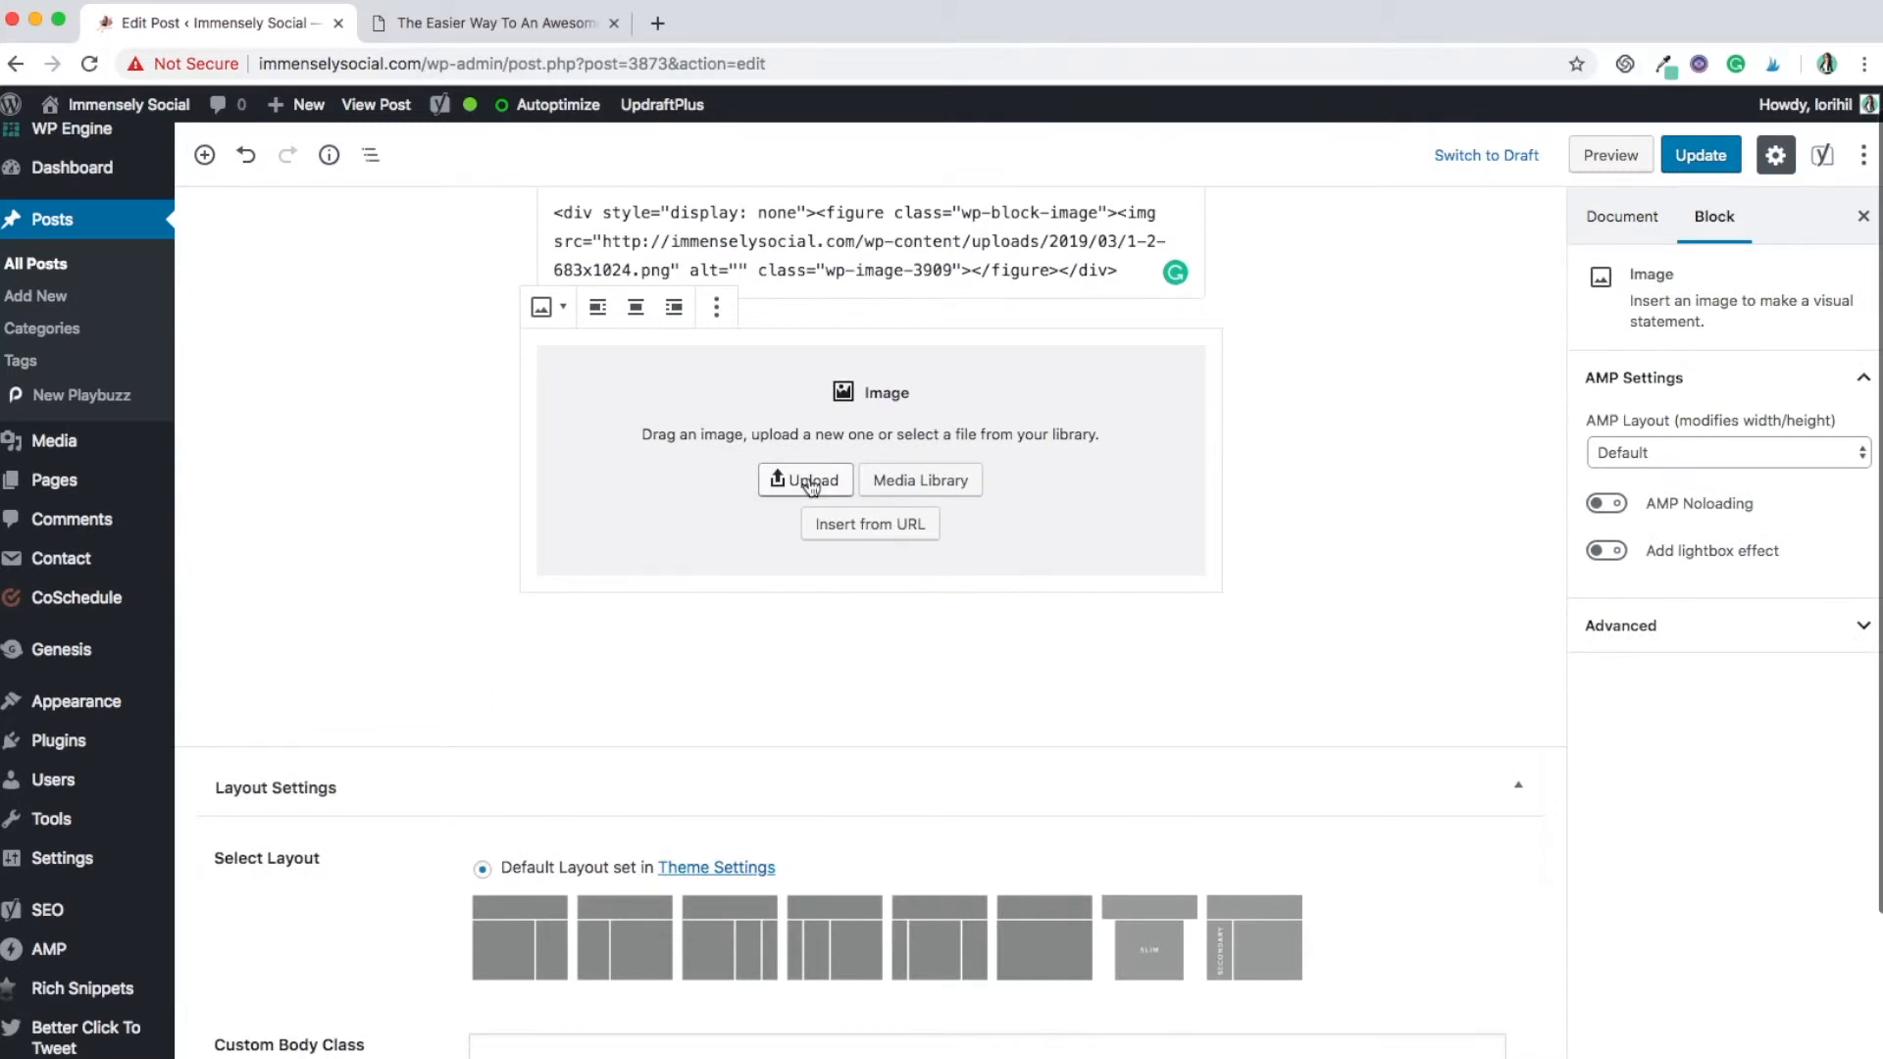
{"action": "left_click", "coordinate": [758, 307]}
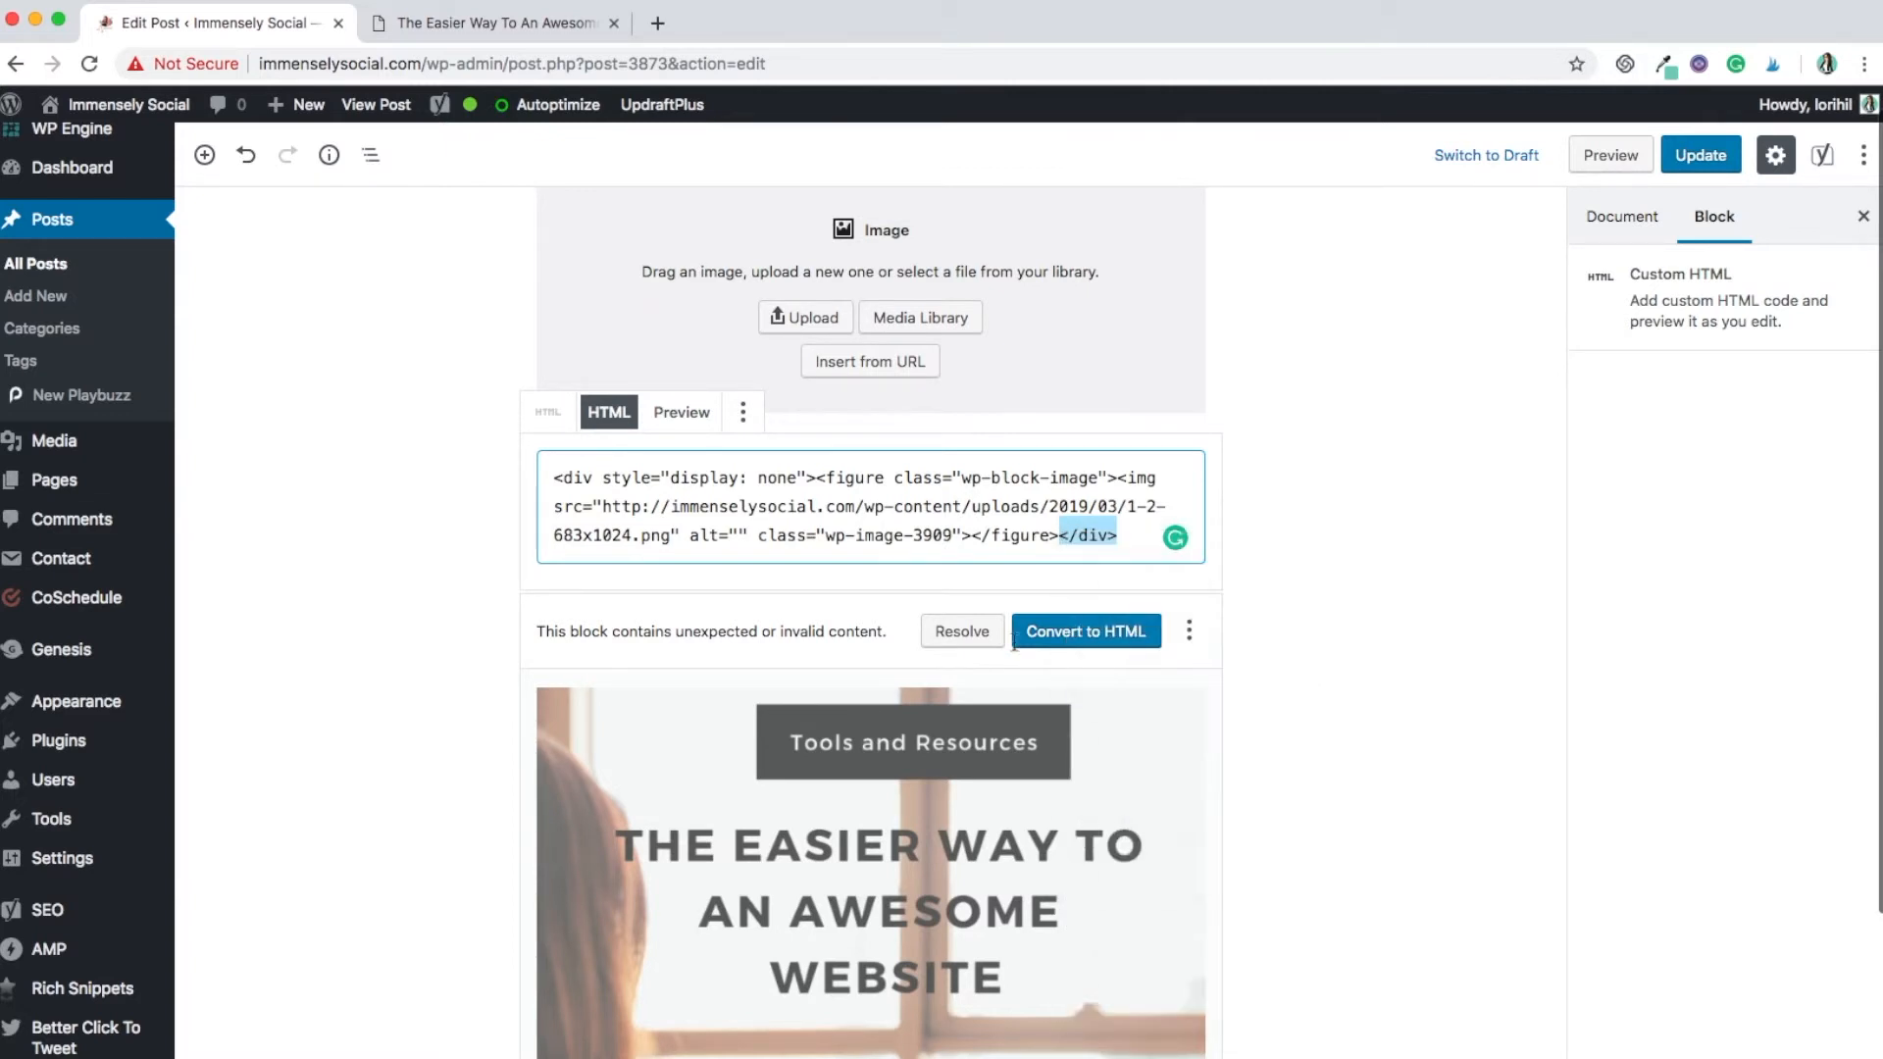
{"action": "left_click", "coordinate": [1084, 631]}
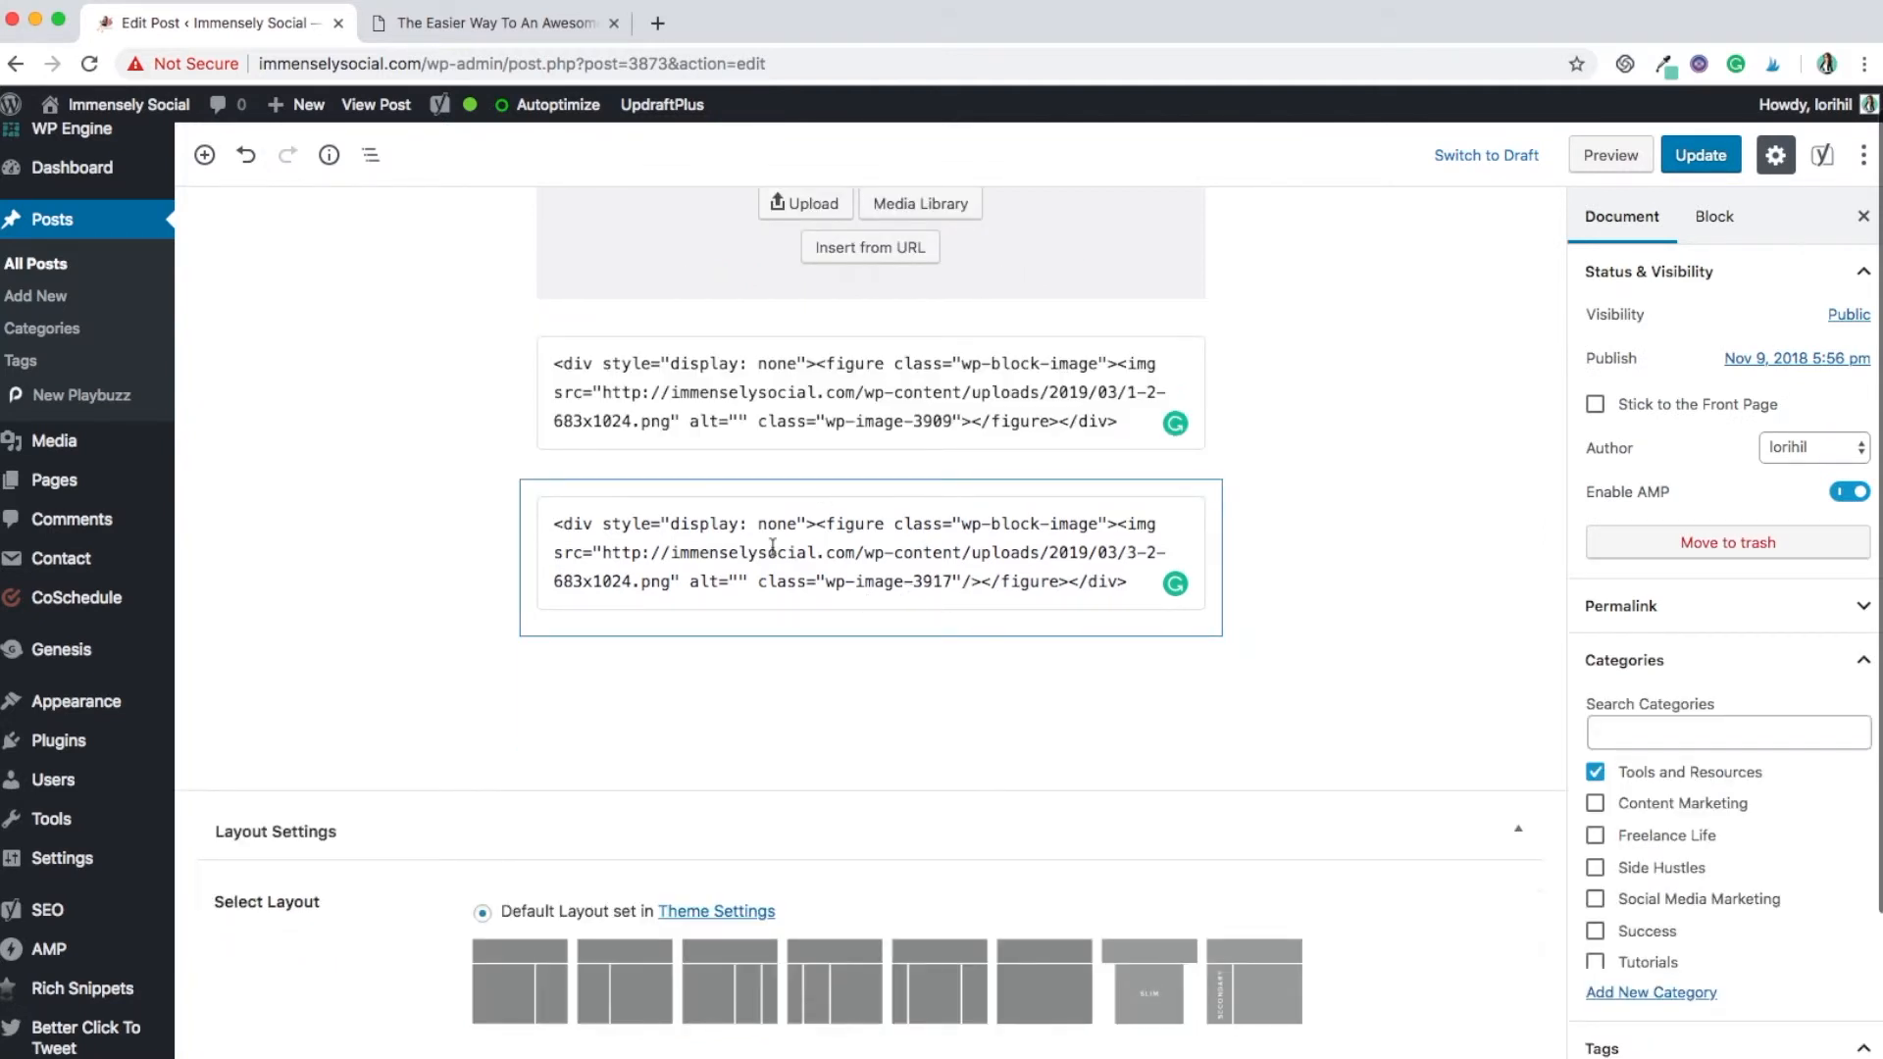
{"action": "left_click", "coordinate": [841, 552]}
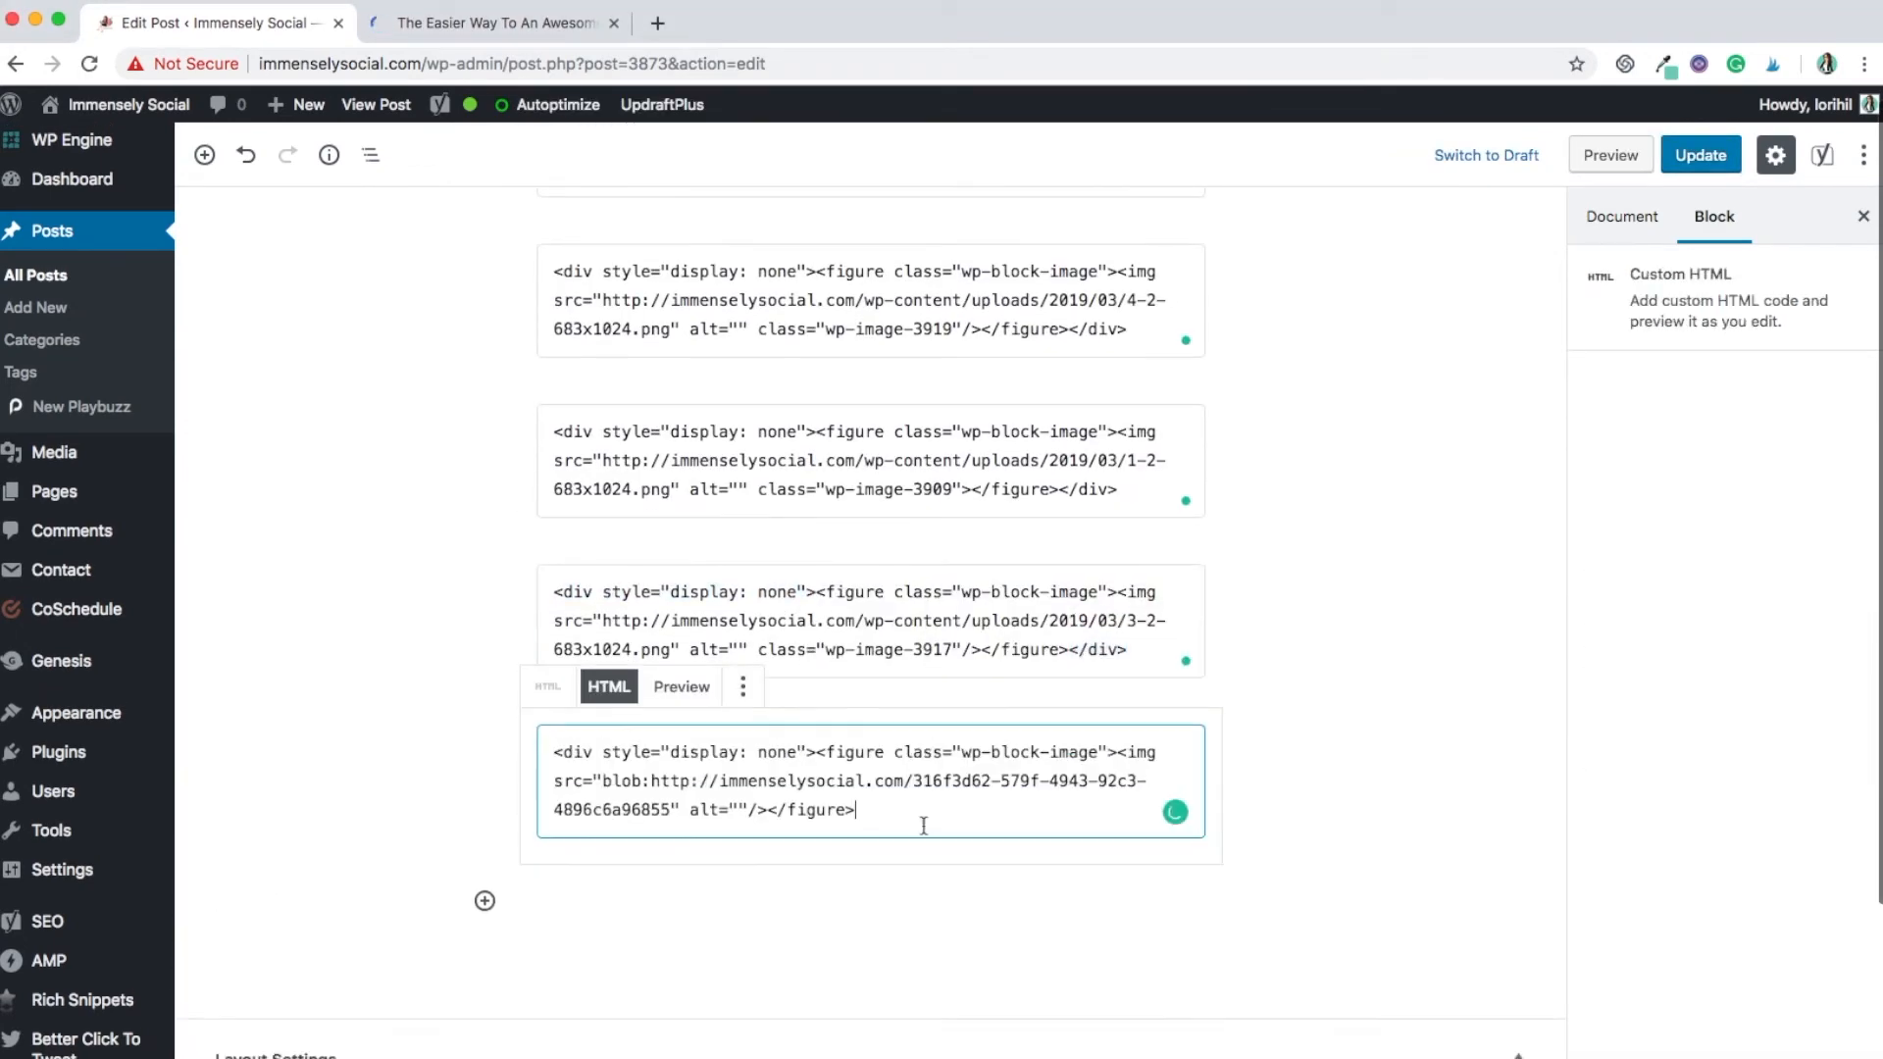
Preview the post and open the Pinterest picker to check the five pin variants
{"action": "left_click", "coordinate": [493, 25]}
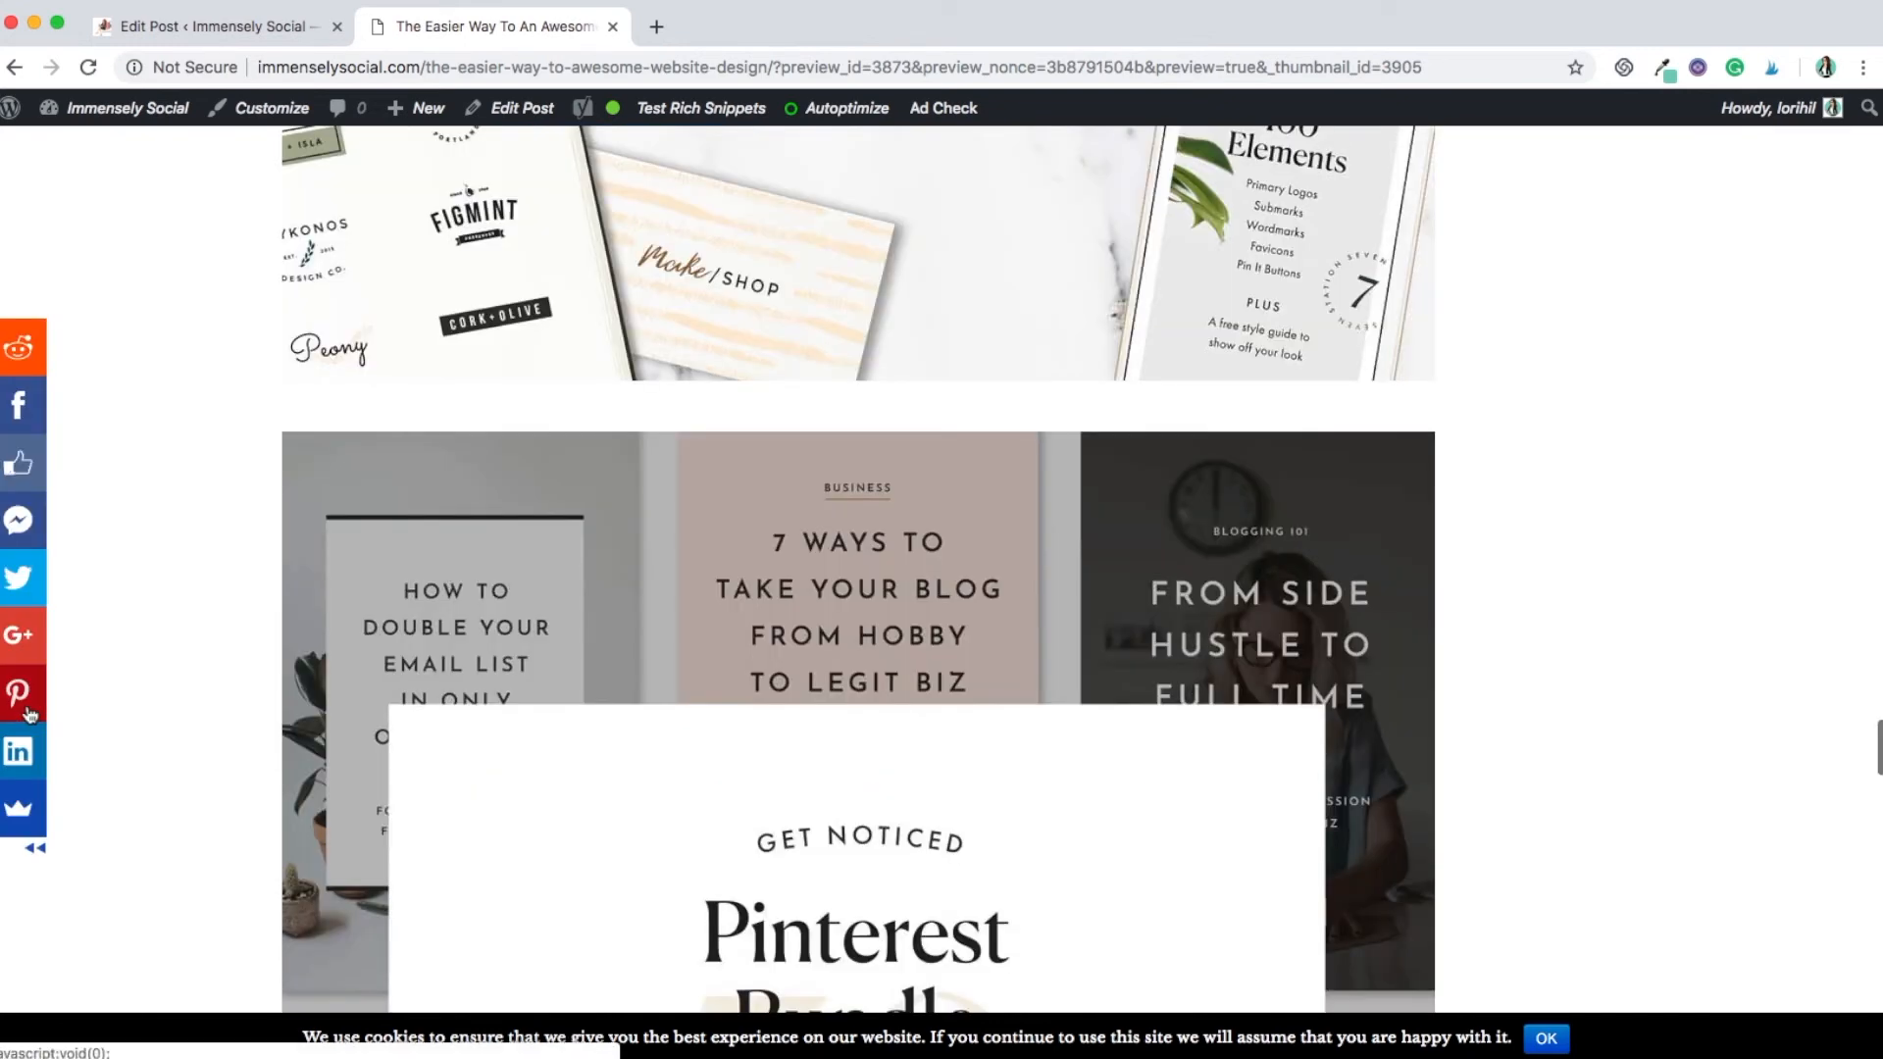
{"action": "left_click", "coordinate": [20, 694]}
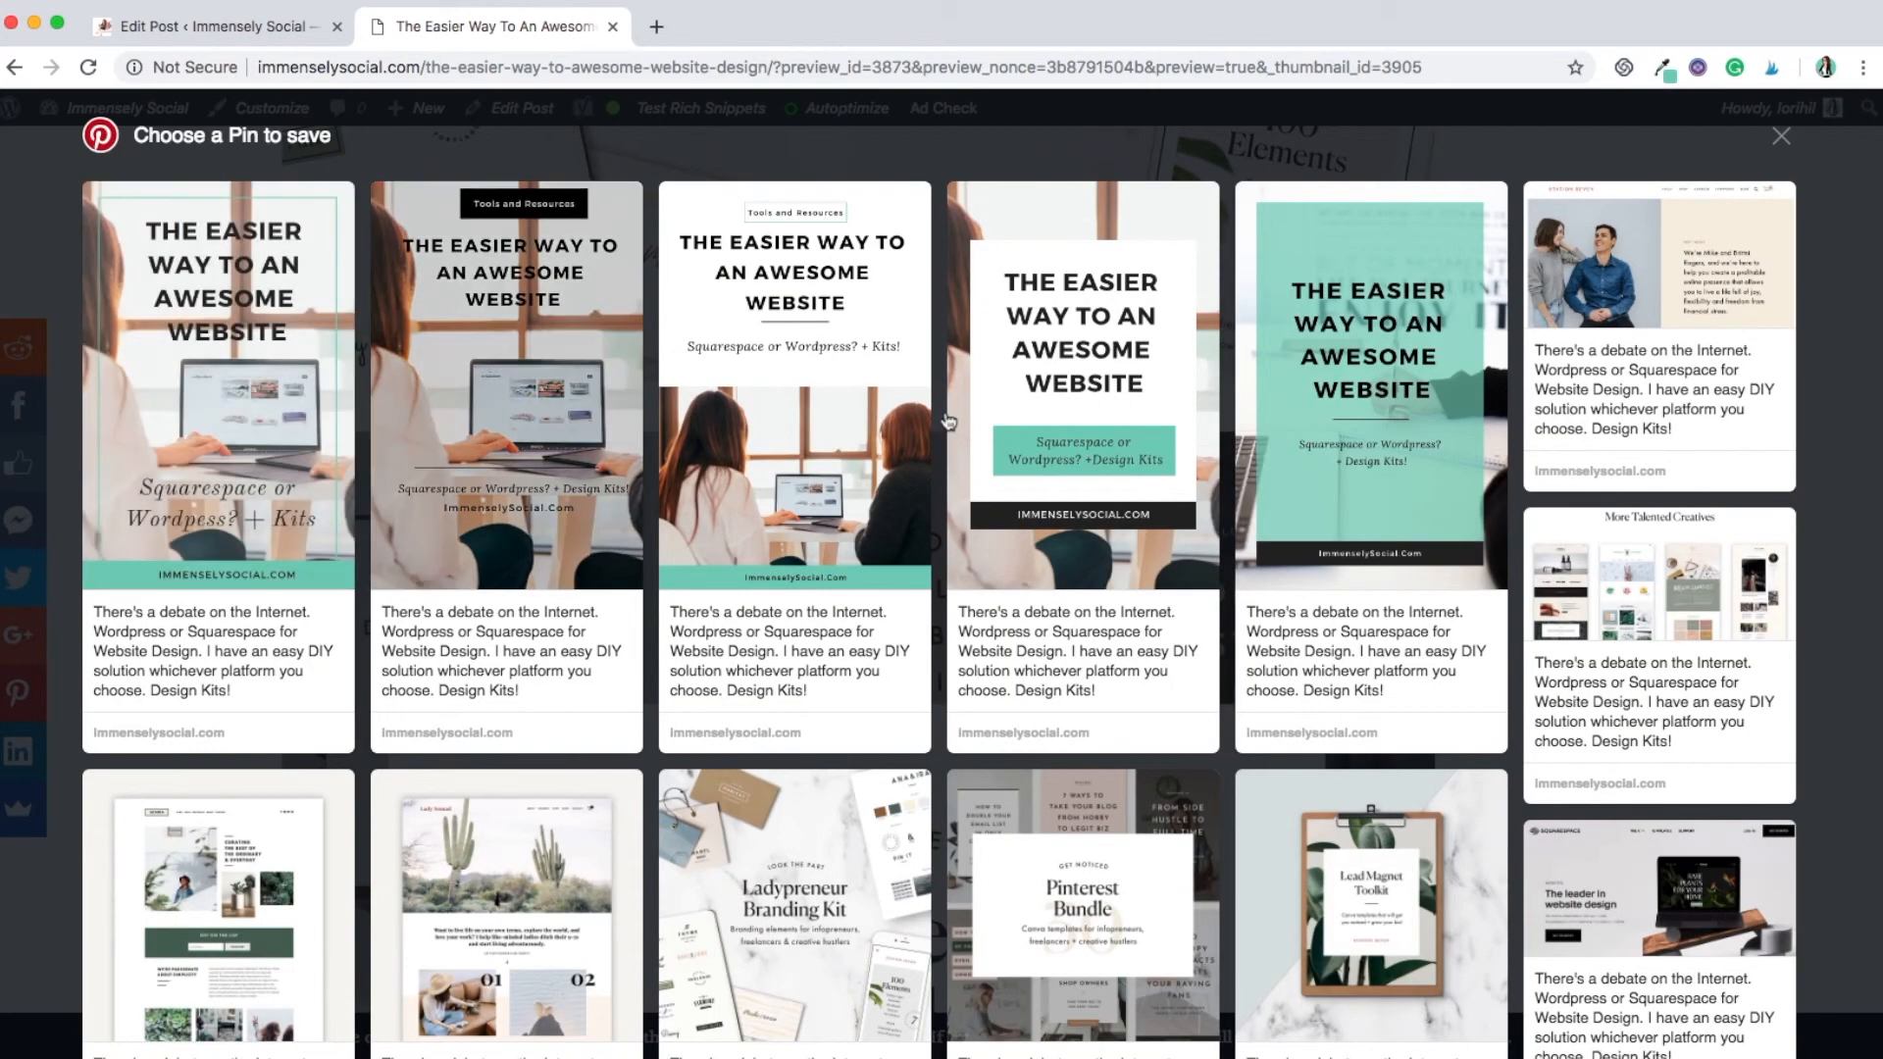